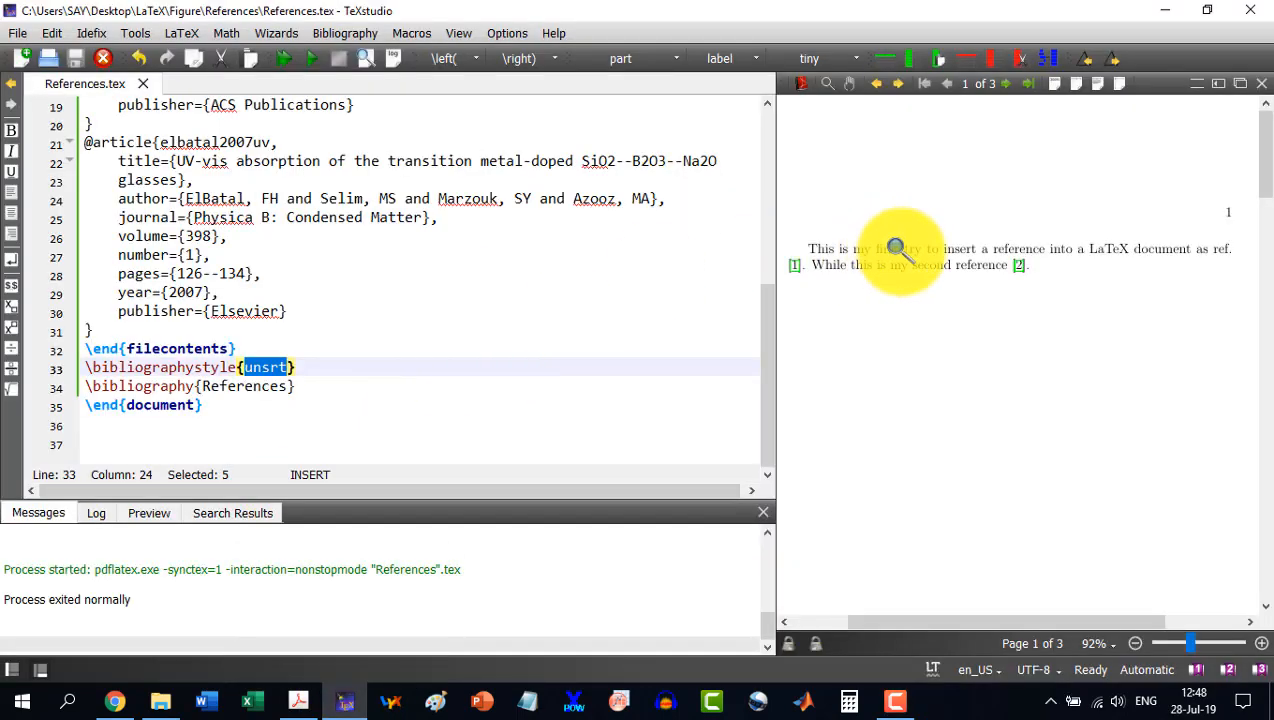
pyautogui.moveTo(500, 318)
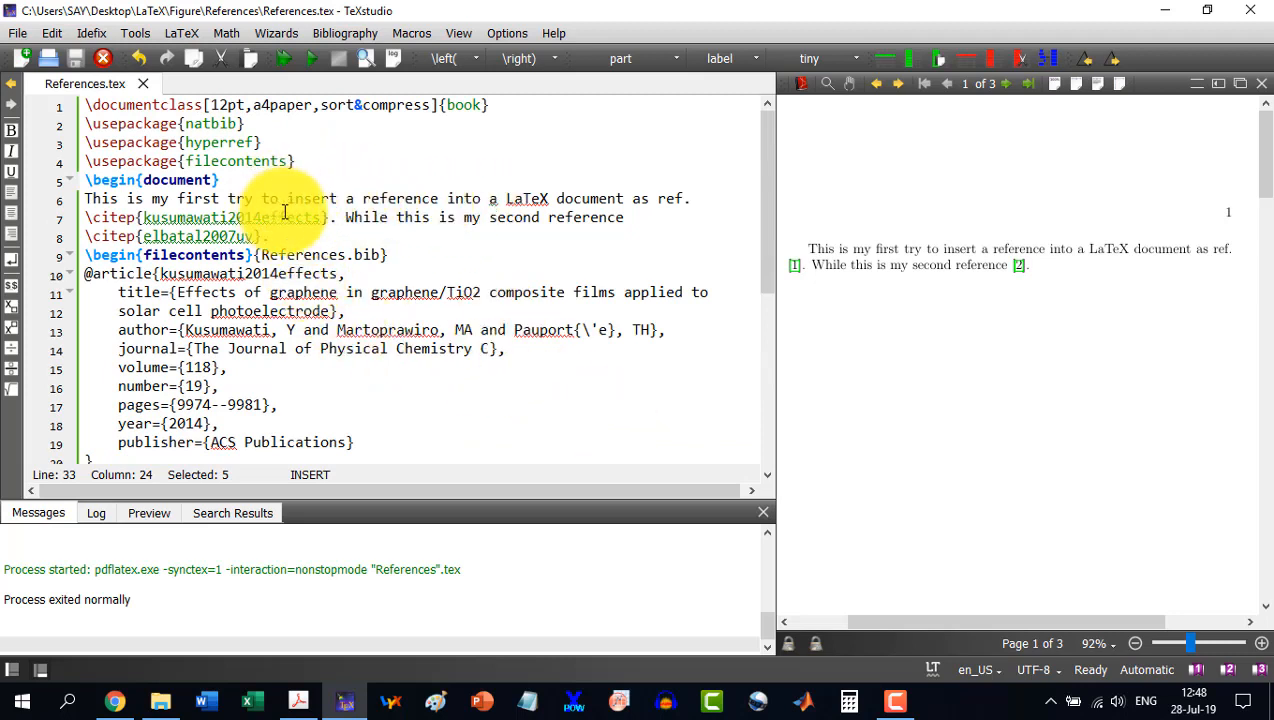
# Insert 'and third' after 'second' on line 7 so it reads 'second and third references'
pyautogui.click(145, 217)
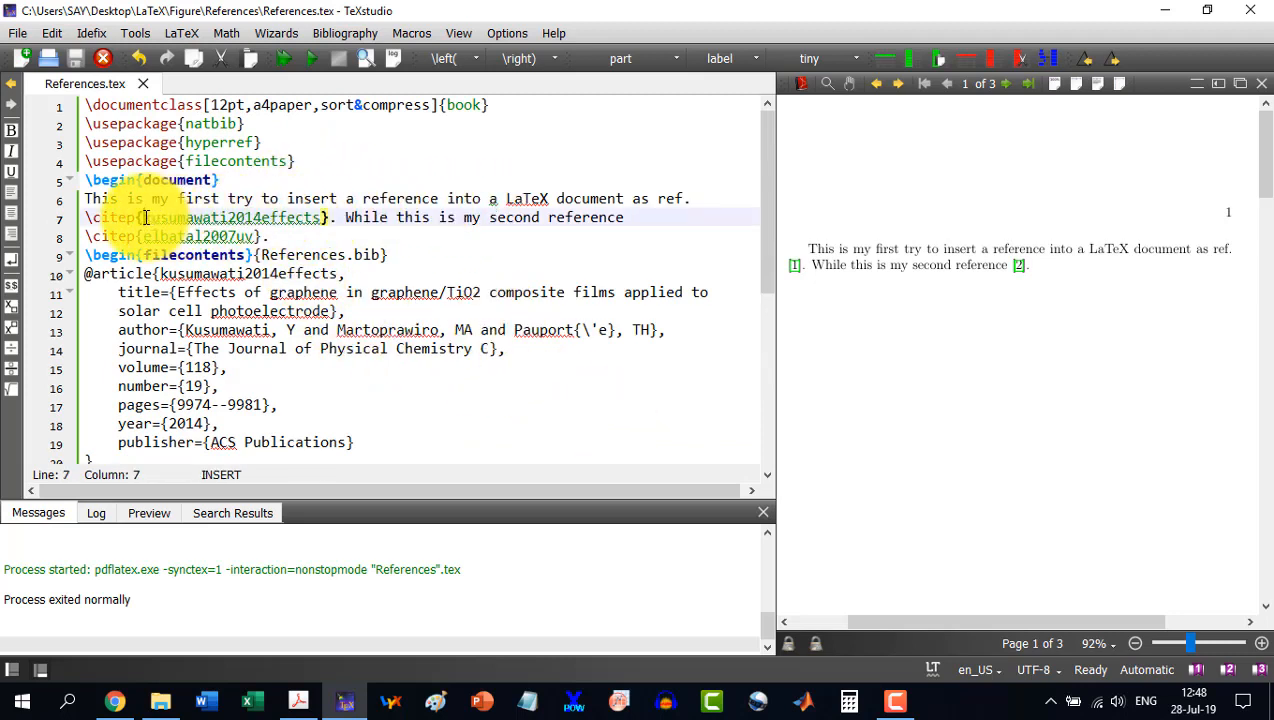
pyautogui.doubleClick(235, 217)
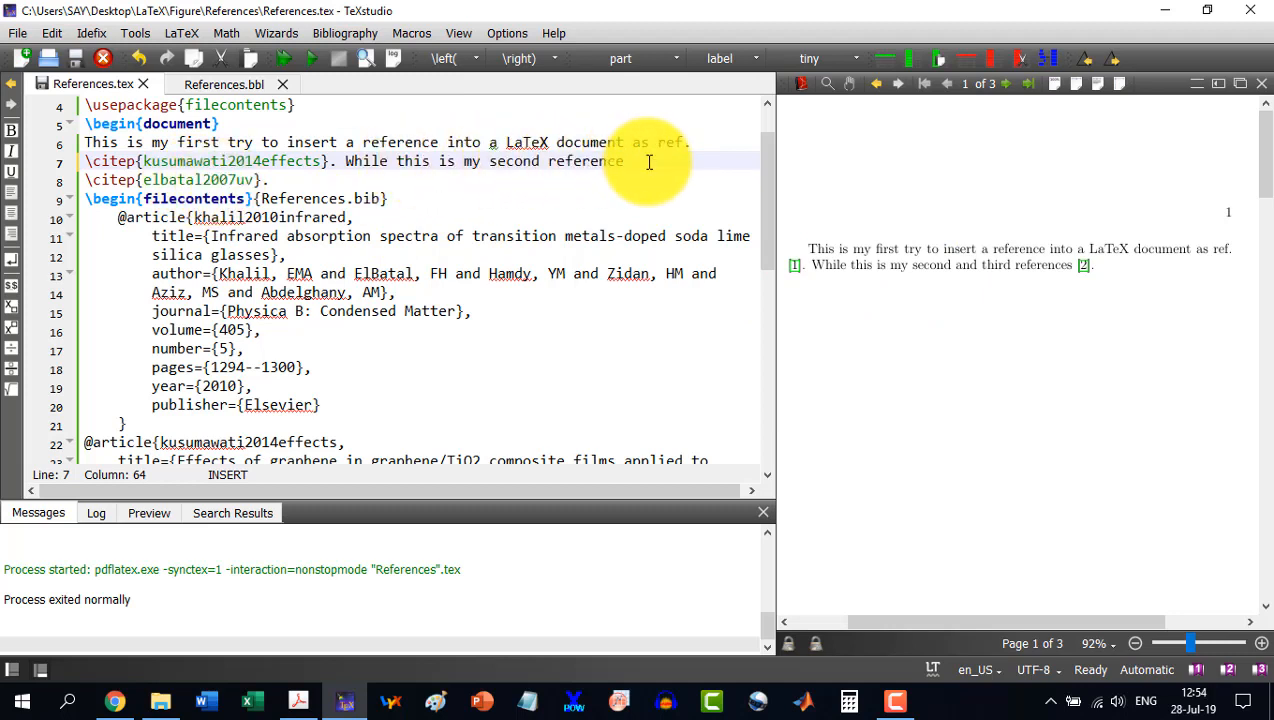
pyautogui.click(583, 161)
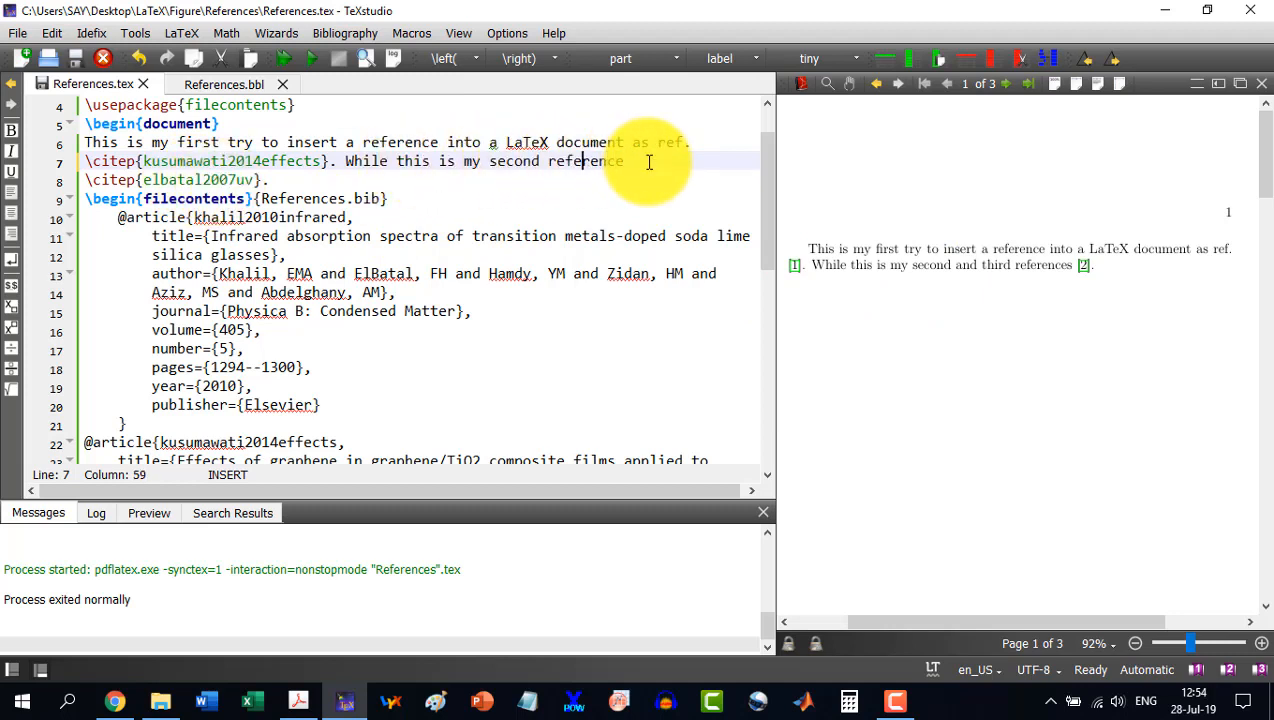
pyautogui.write('and thi')
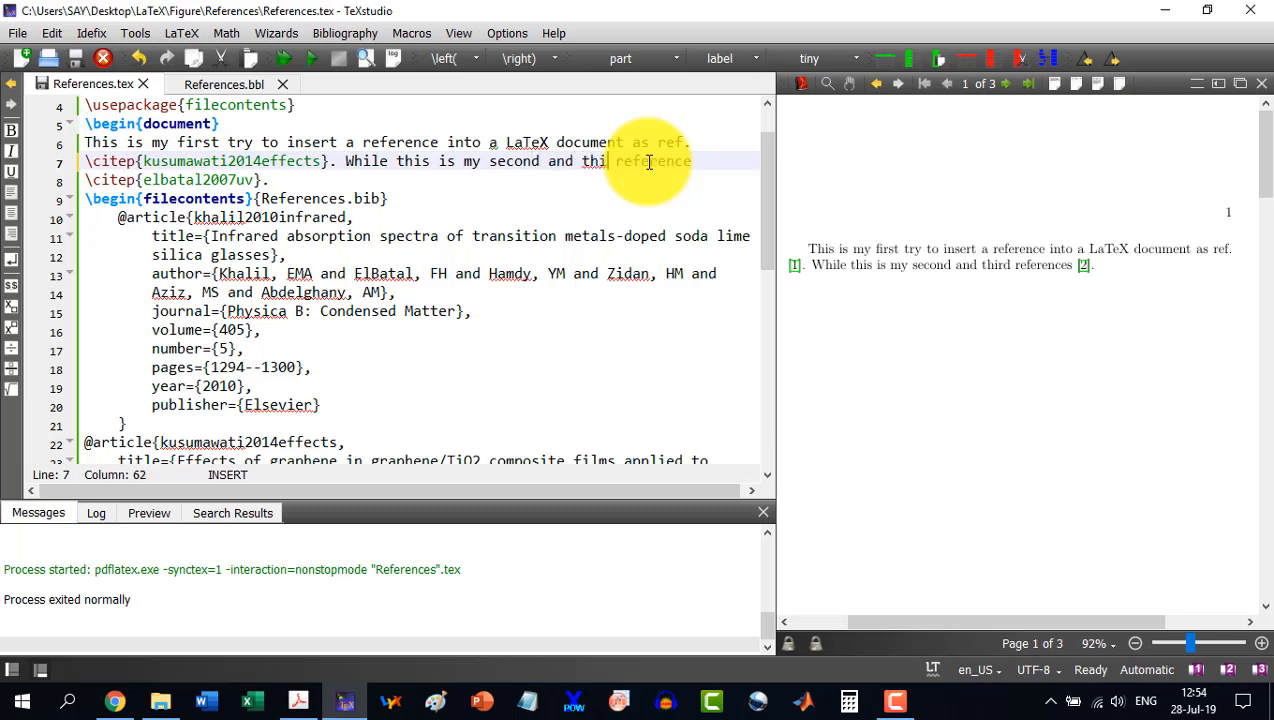
pyautogui.write('rd')
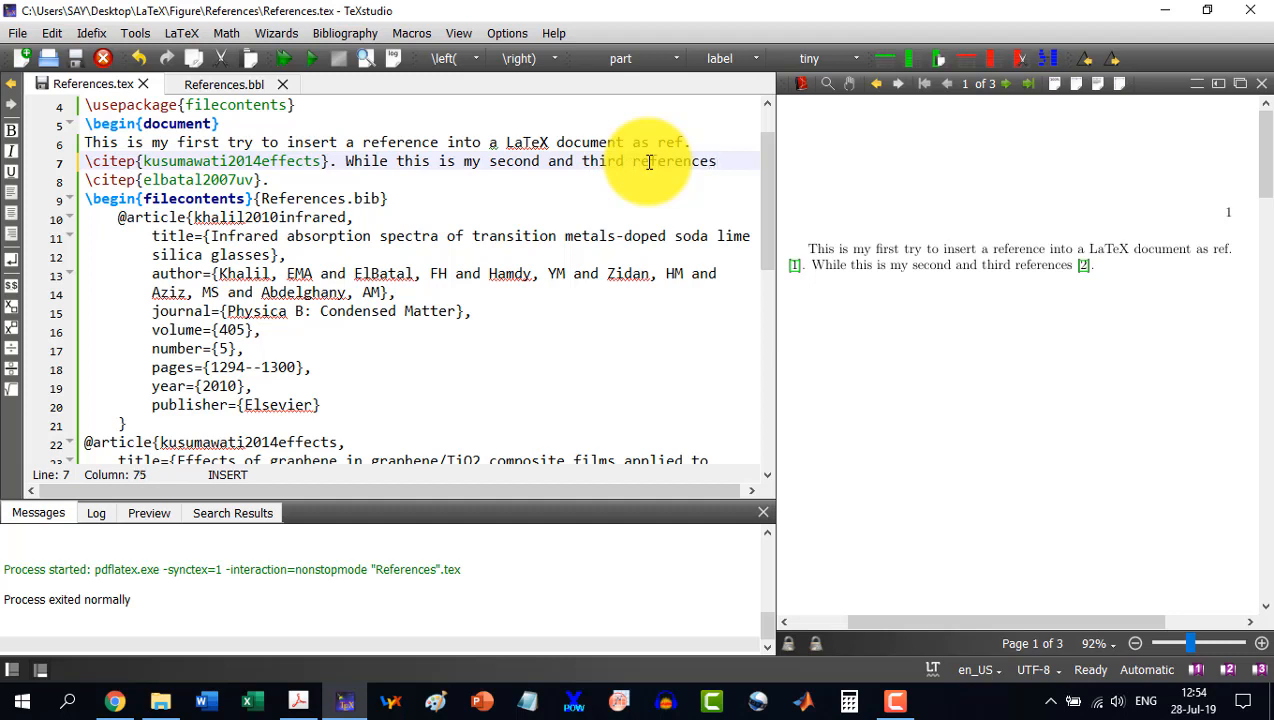
pyautogui.click(255, 179)
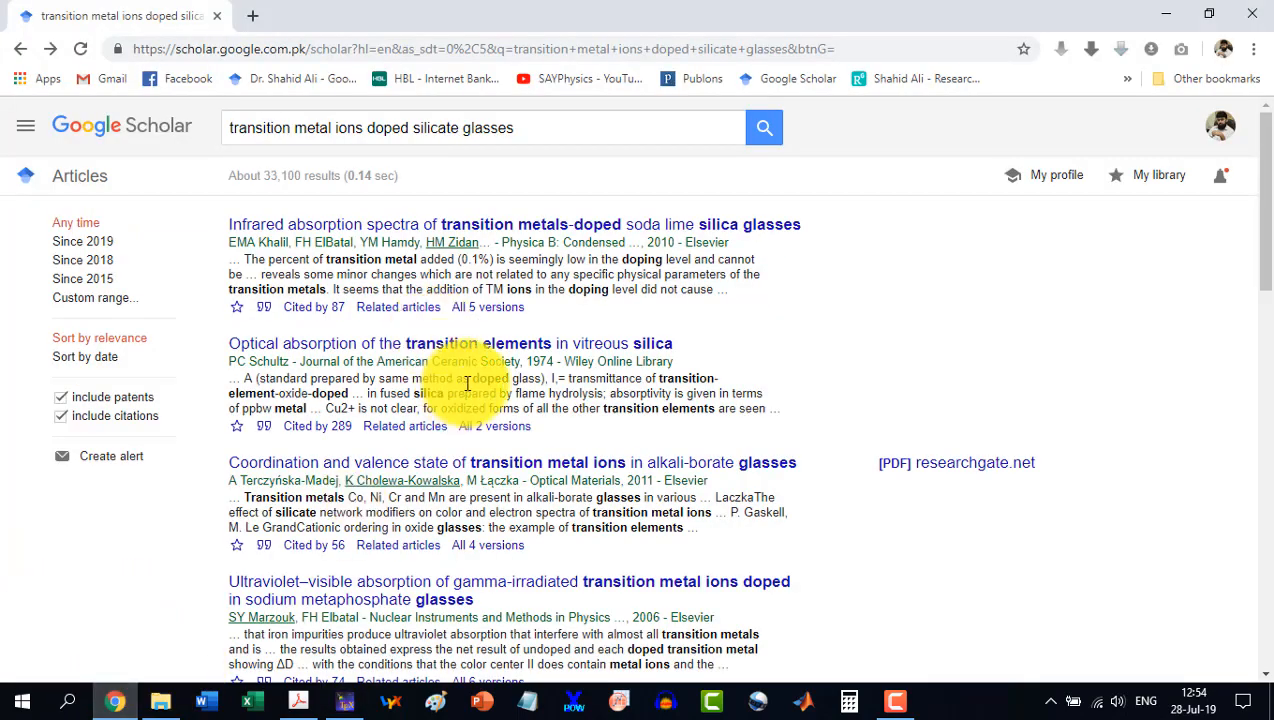
# Add 'field assisted' to the Scholar query and open the Diffusion behavior paper's citation formats
pyautogui.scroll(-3)
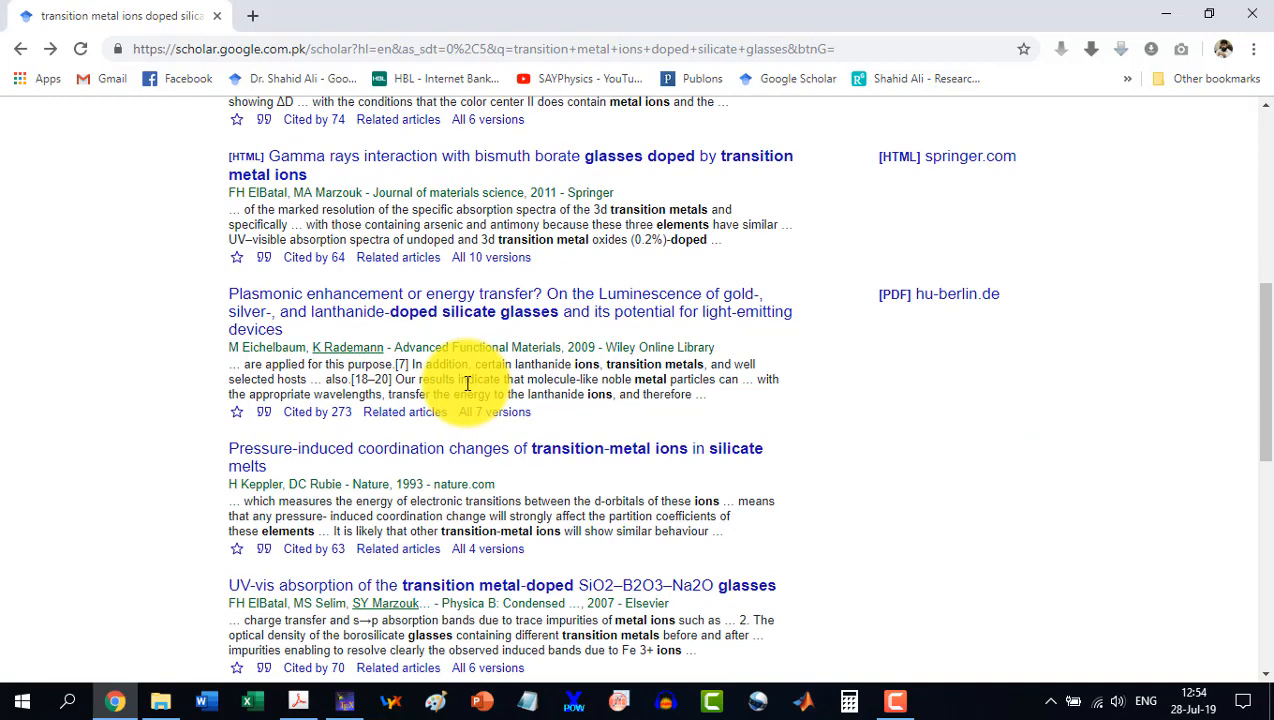
pyautogui.moveTo(635, 192)
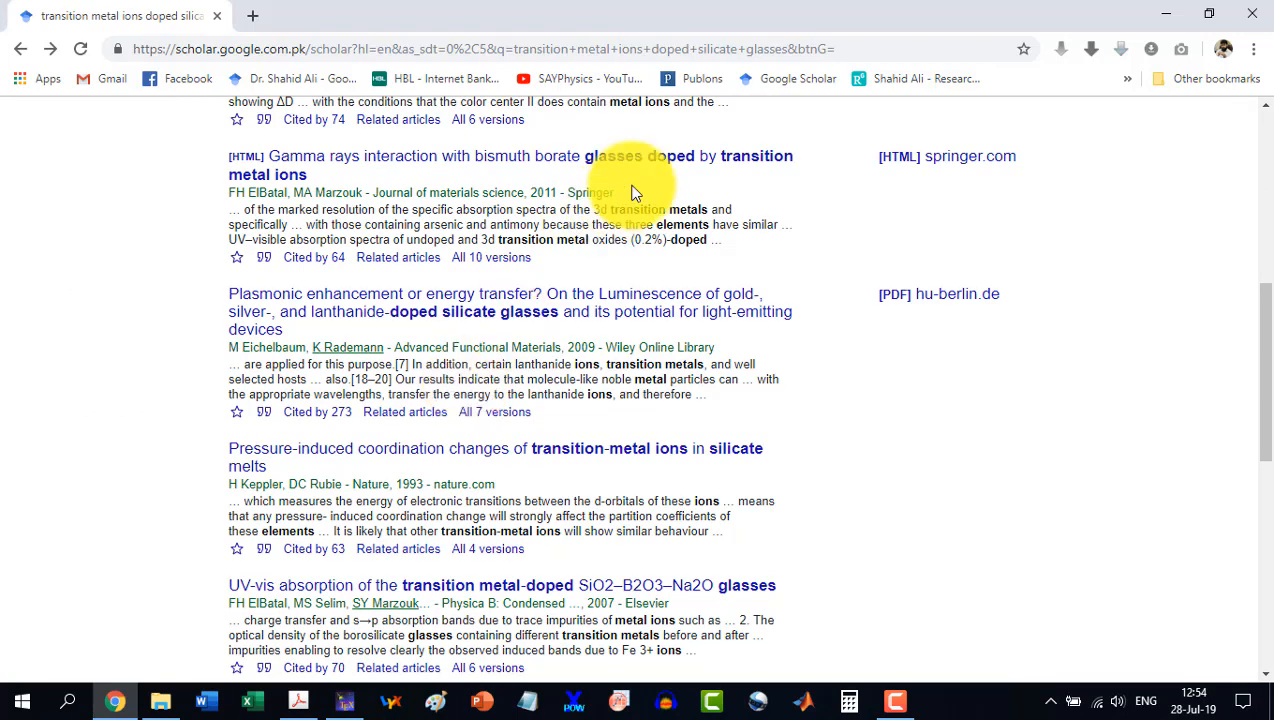
pyautogui.moveTo(343, 327)
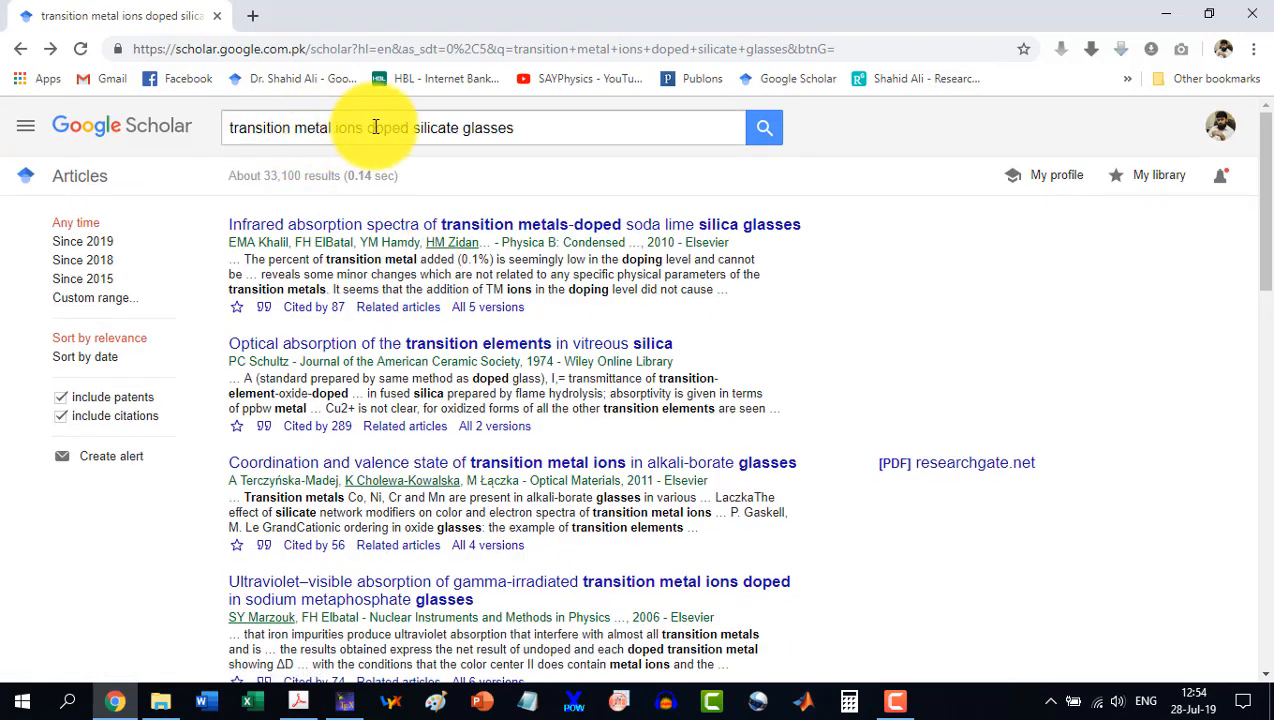
pyautogui.click(500, 127)
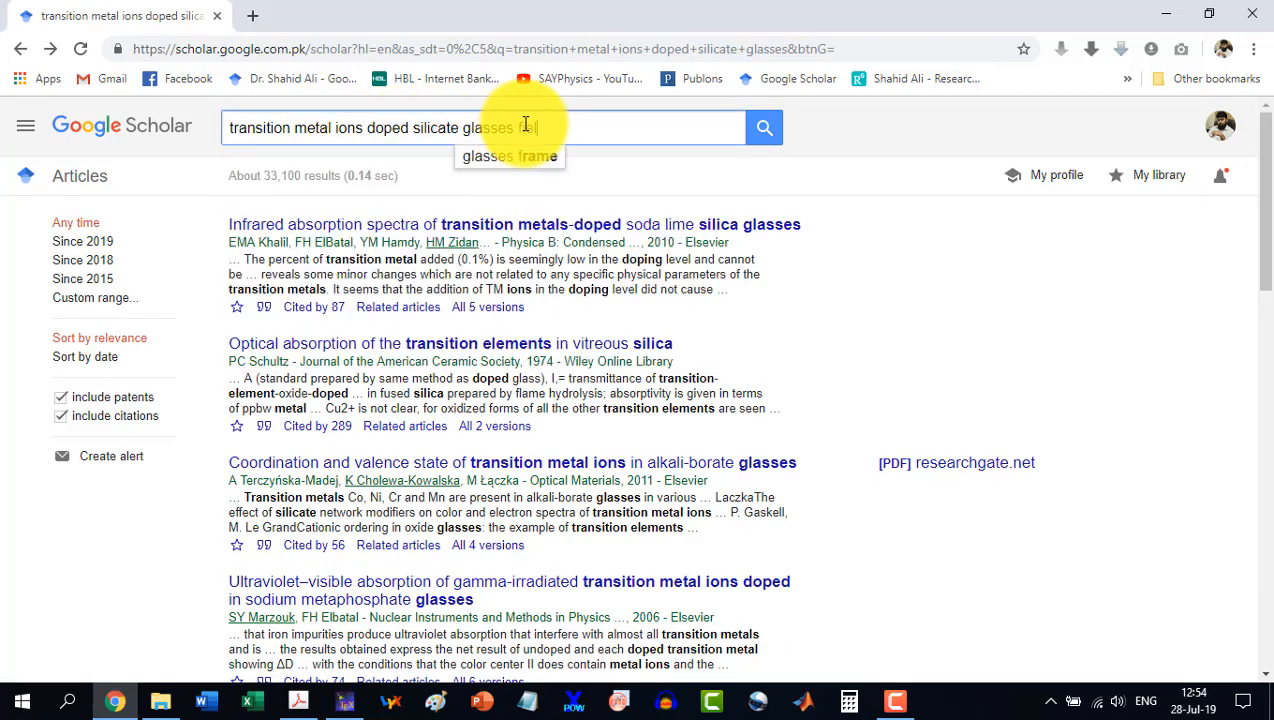
pyautogui.write('field assisted')
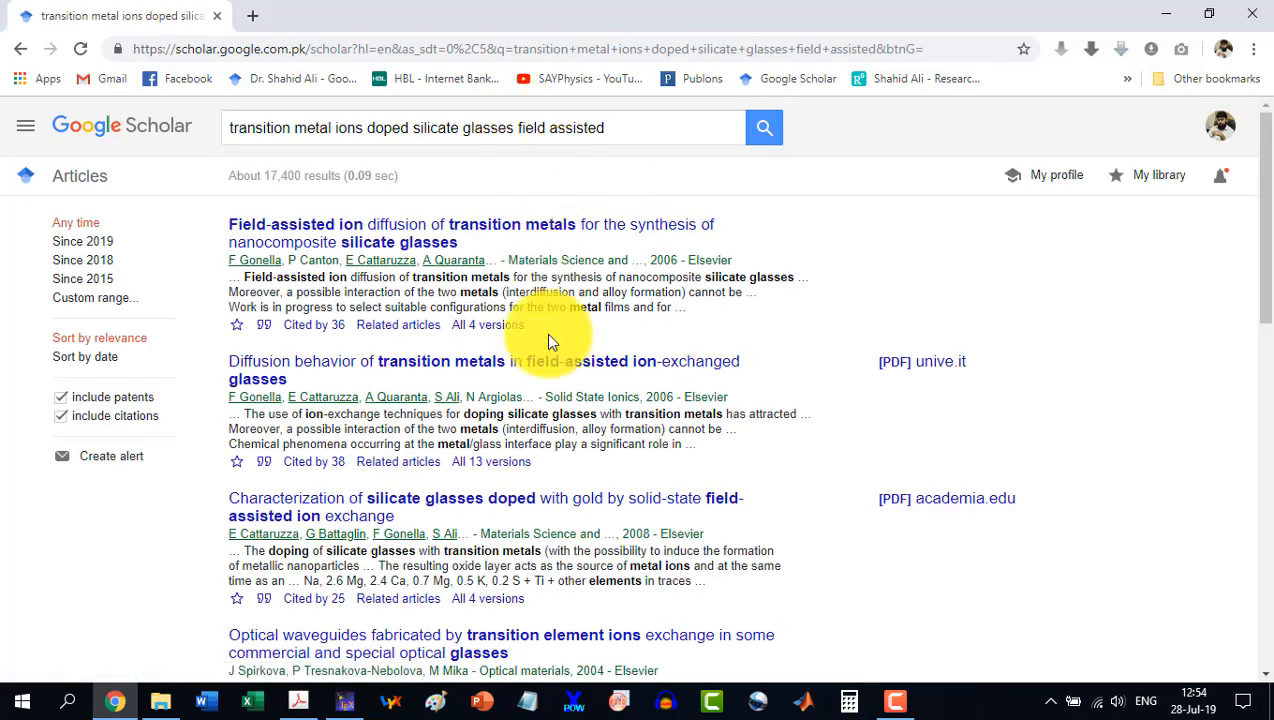
pyautogui.moveTo(652, 250)
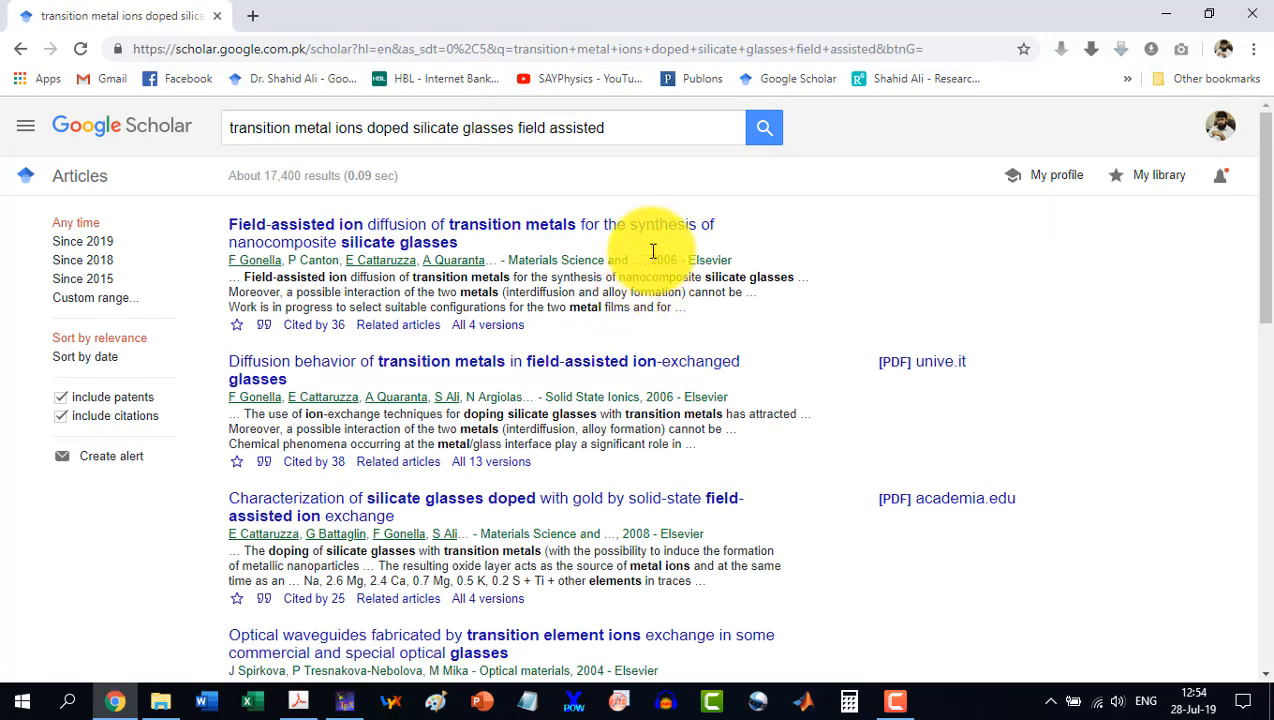
pyautogui.moveTo(445, 415)
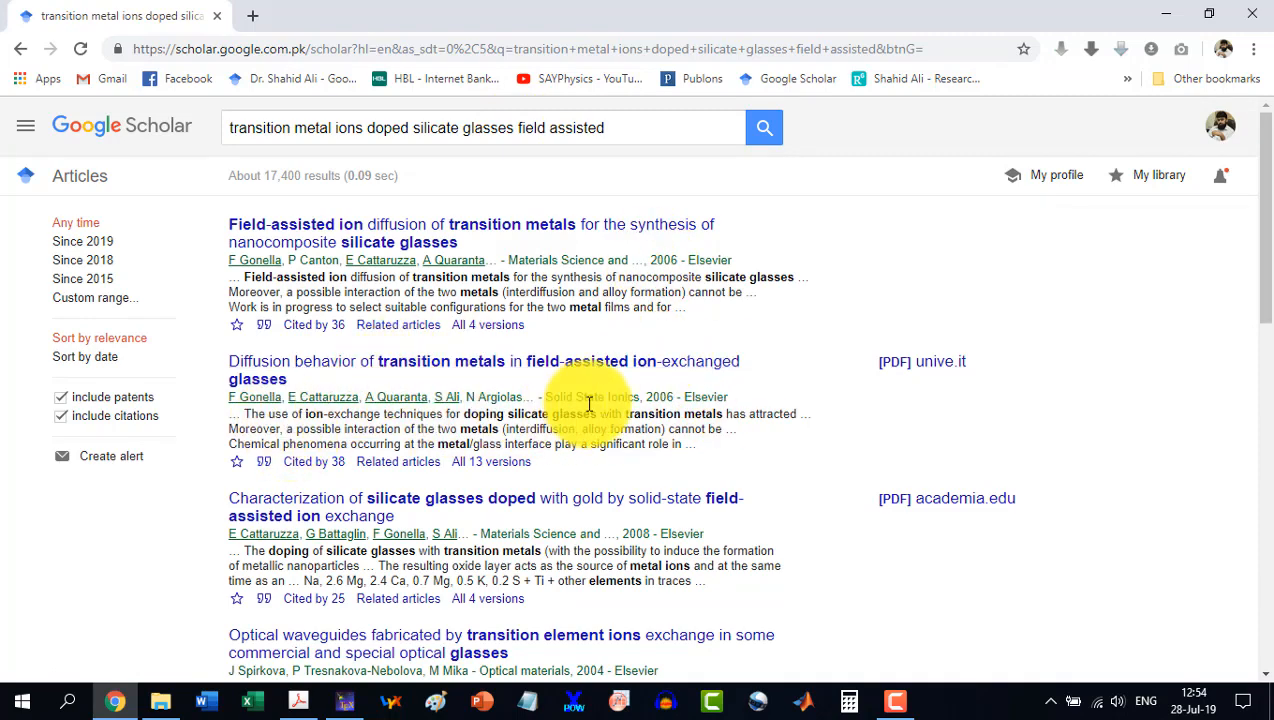
pyautogui.click(263, 461)
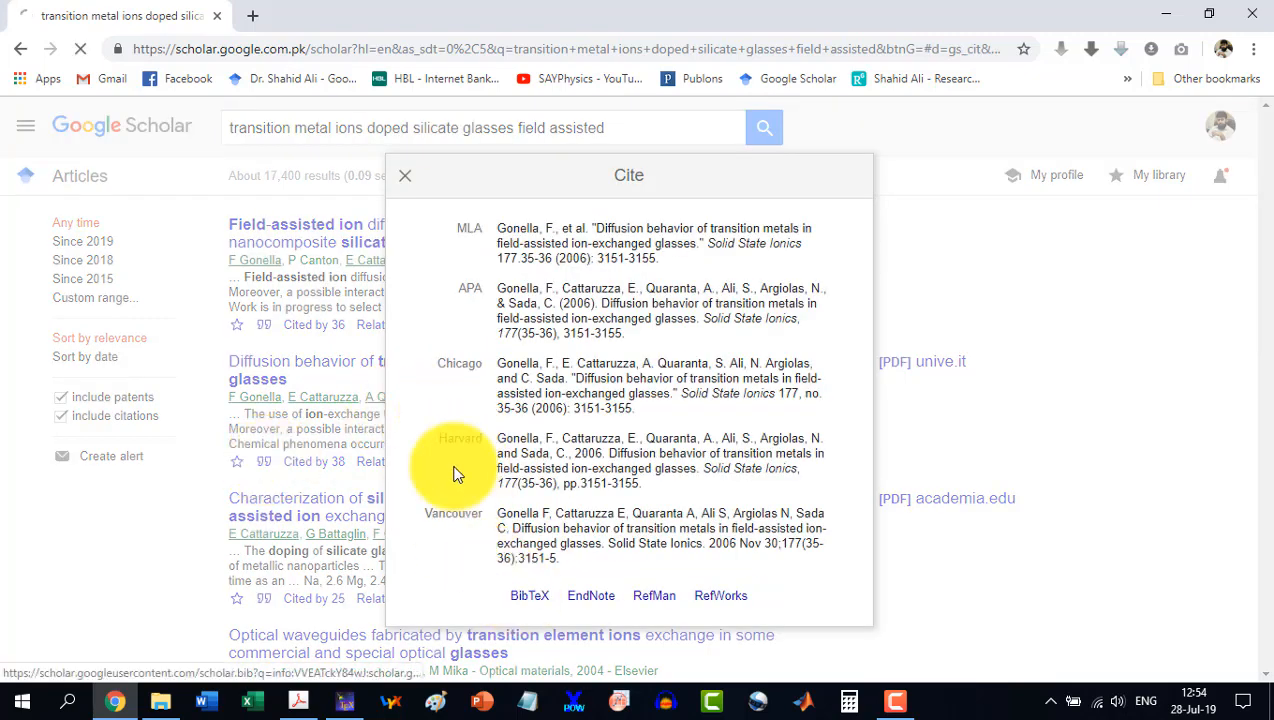
pyautogui.click(529, 595)
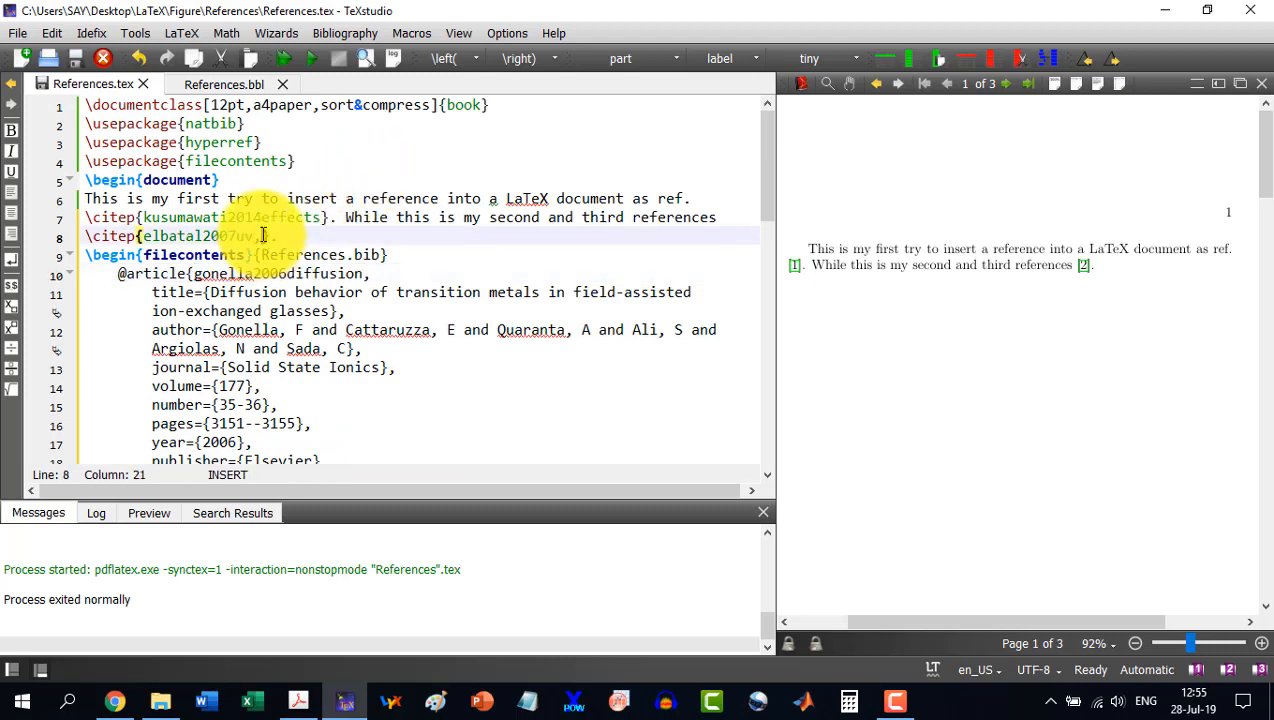
# Cite gonella2006diffusion alongside elbatal2007uv in the second \citep
pyautogui.write('gonella2006diffusion')
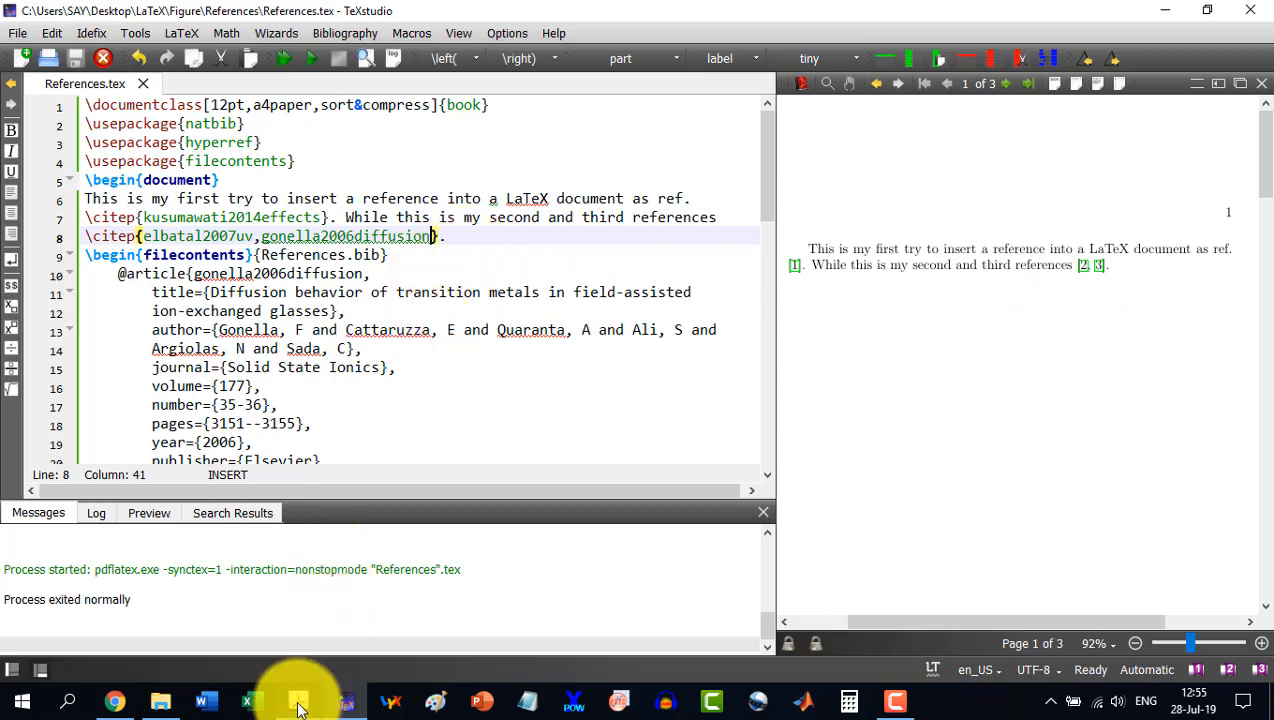
# Close the first Cite dialog and show the gold-doped silicate glasses paper's BibTeX entry
pyautogui.click(297, 700)
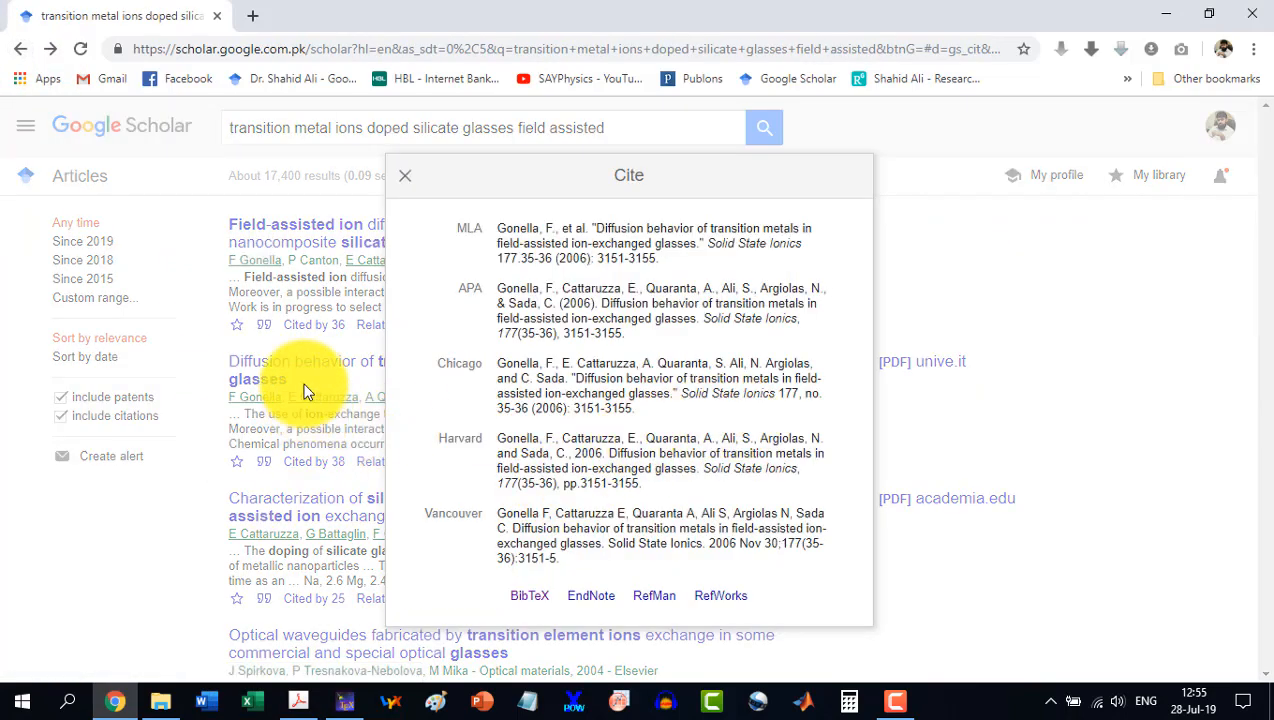
pyautogui.click(405, 175)
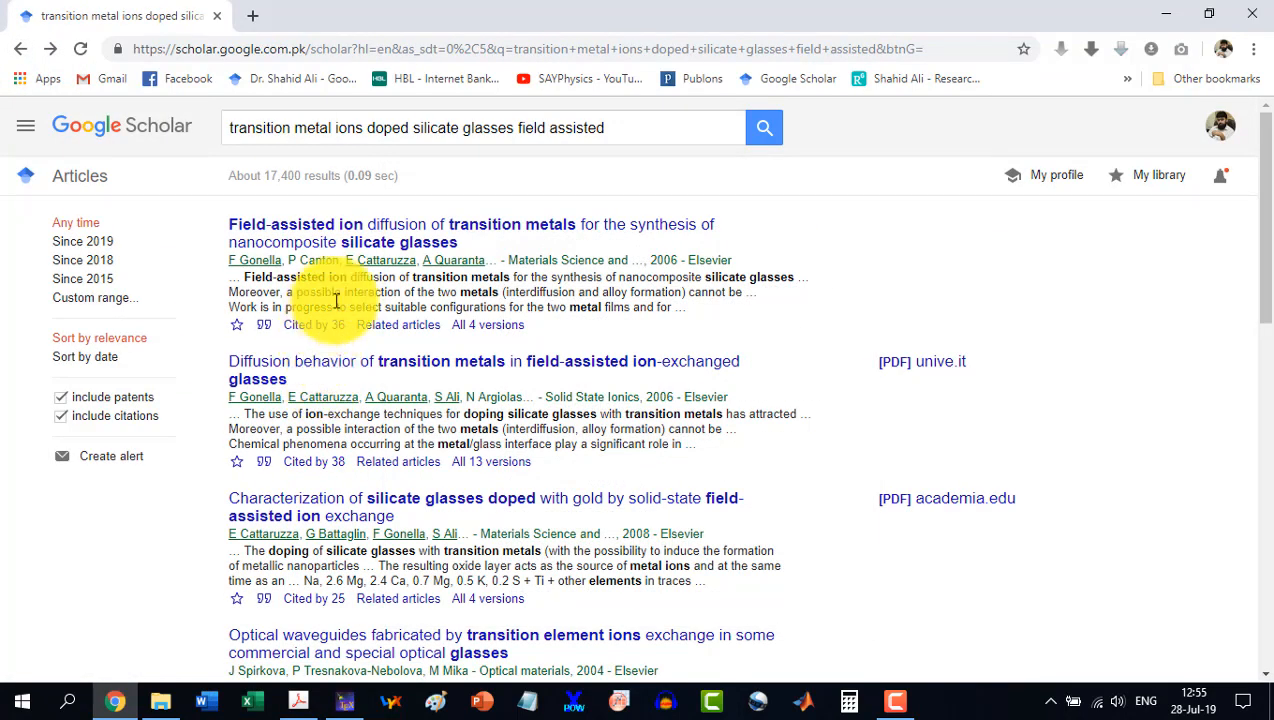
pyautogui.scroll(-3)
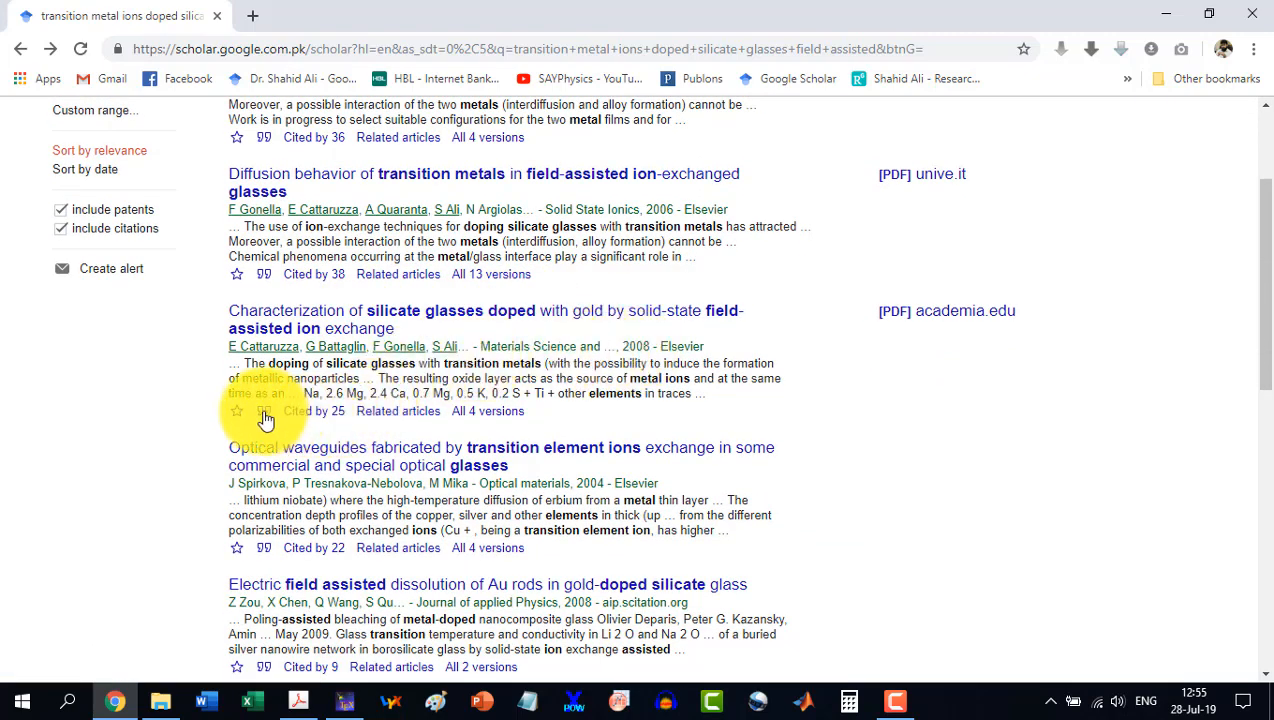
pyautogui.click(264, 411)
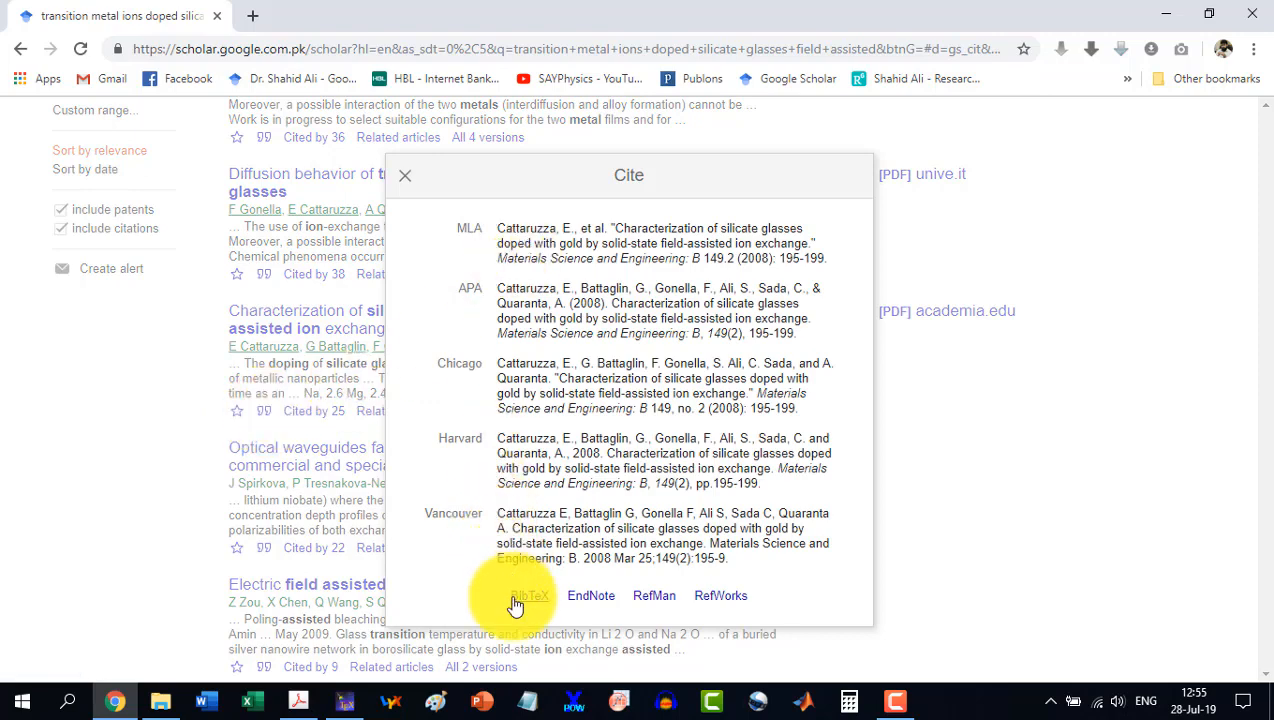
pyautogui.click(531, 595)
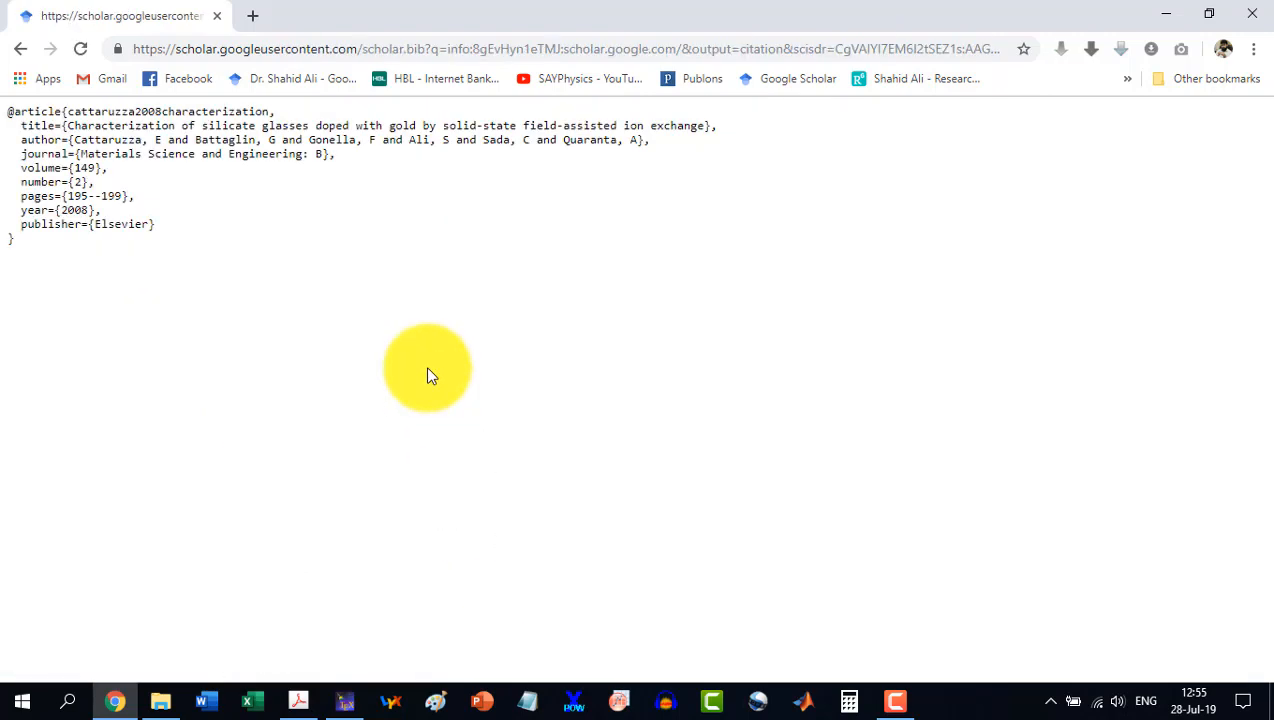
# Return to TeXstudio to add and cite cattaruzza2008characterization
pyautogui.click(343, 700)
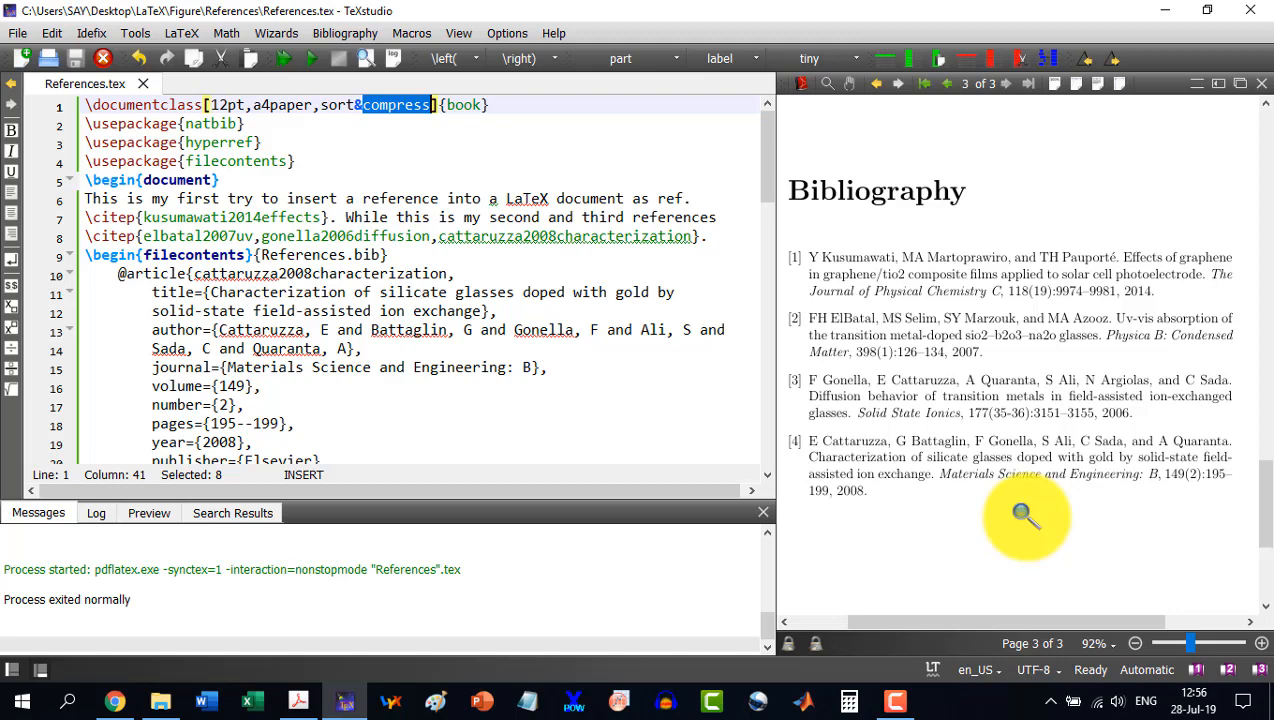
pyautogui.moveTo(585, 373)
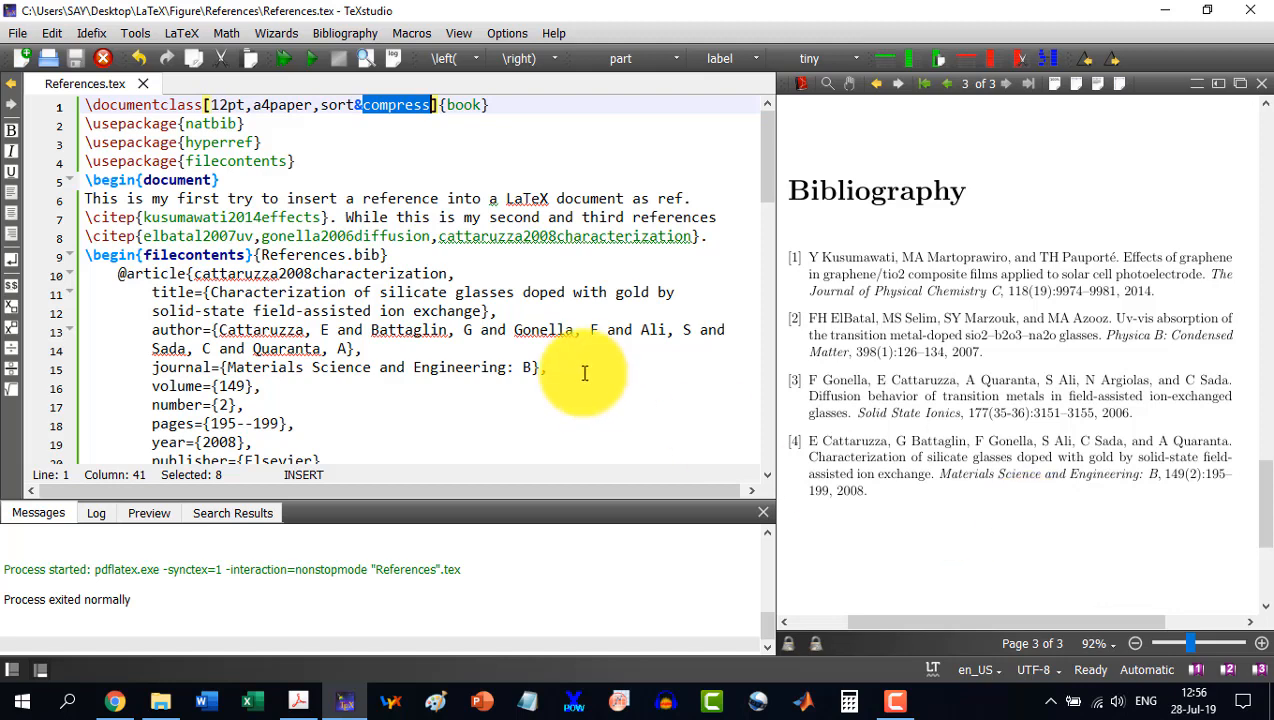
pyautogui.moveTo(480, 253)
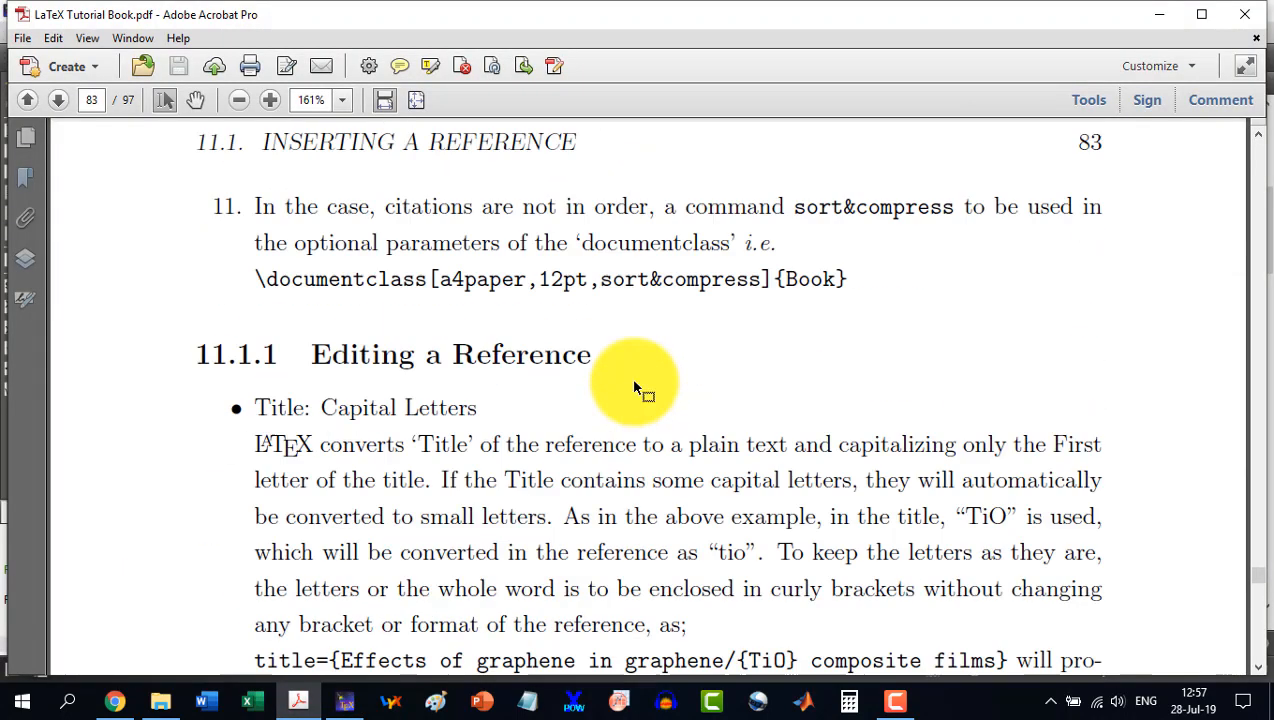
pyautogui.scroll(-3)
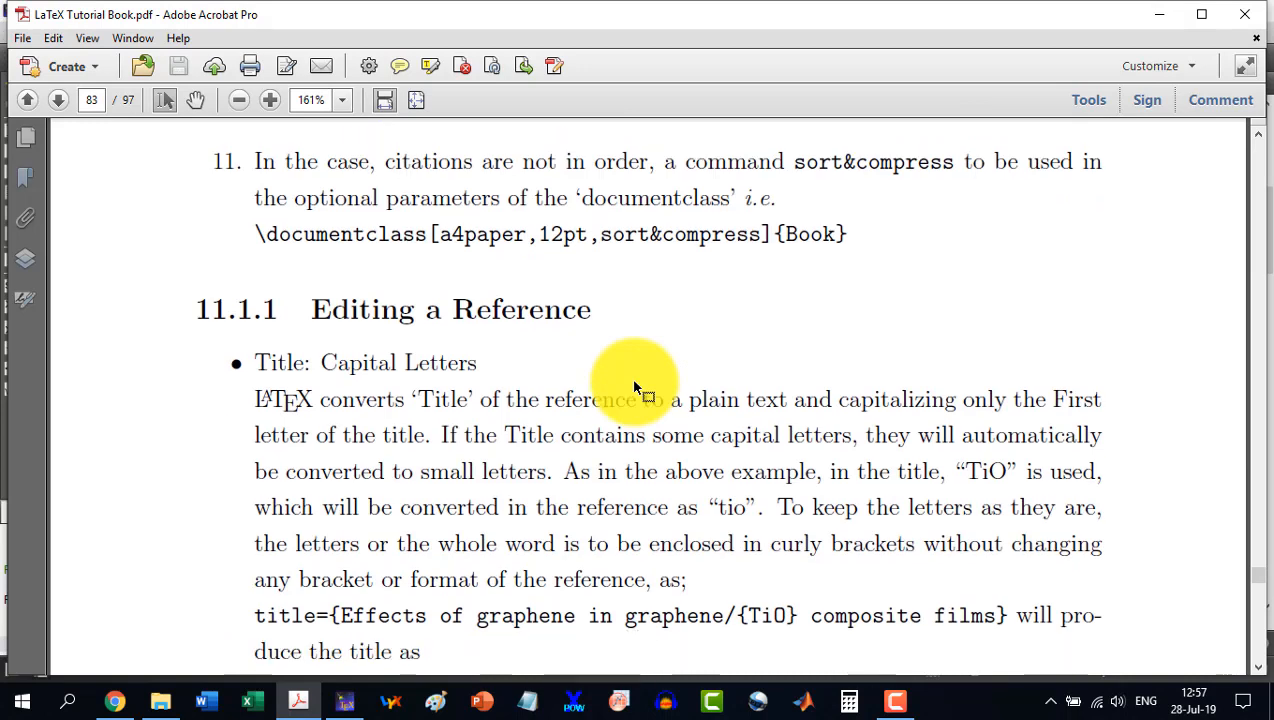
pyautogui.moveTo(635, 388); pyautogui.dragTo(790, 234)
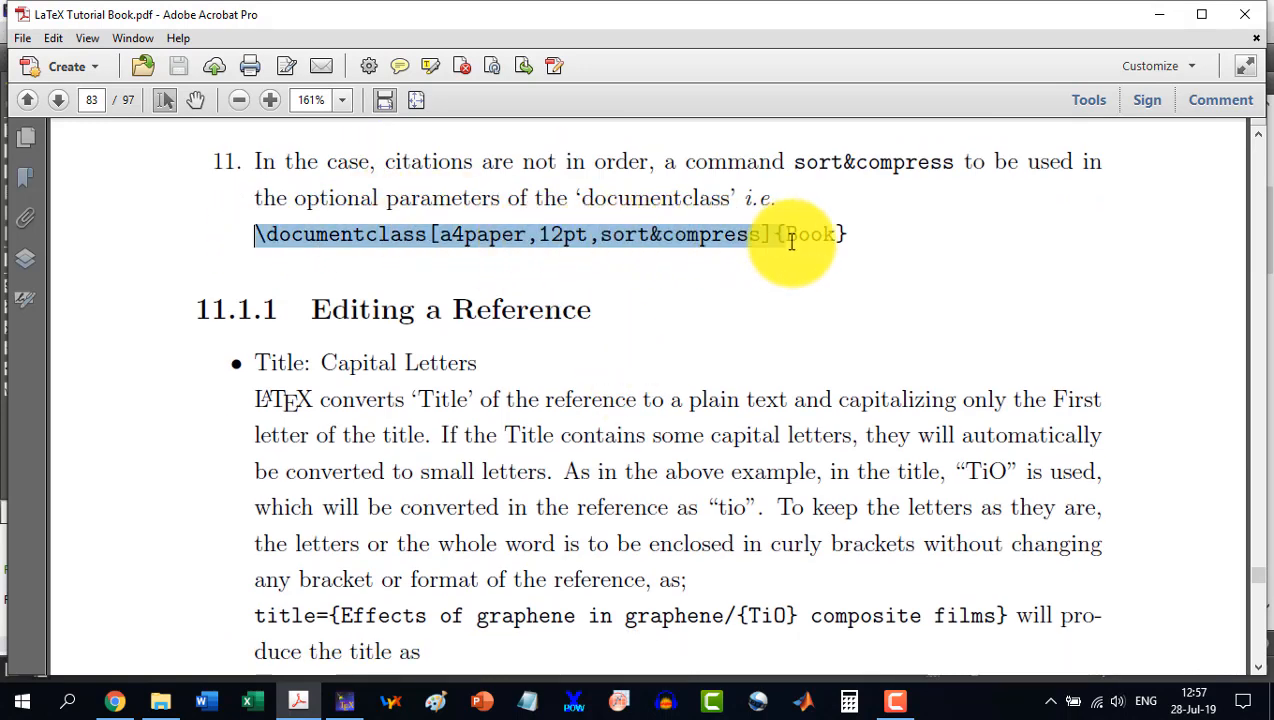
pyautogui.scroll(-3)
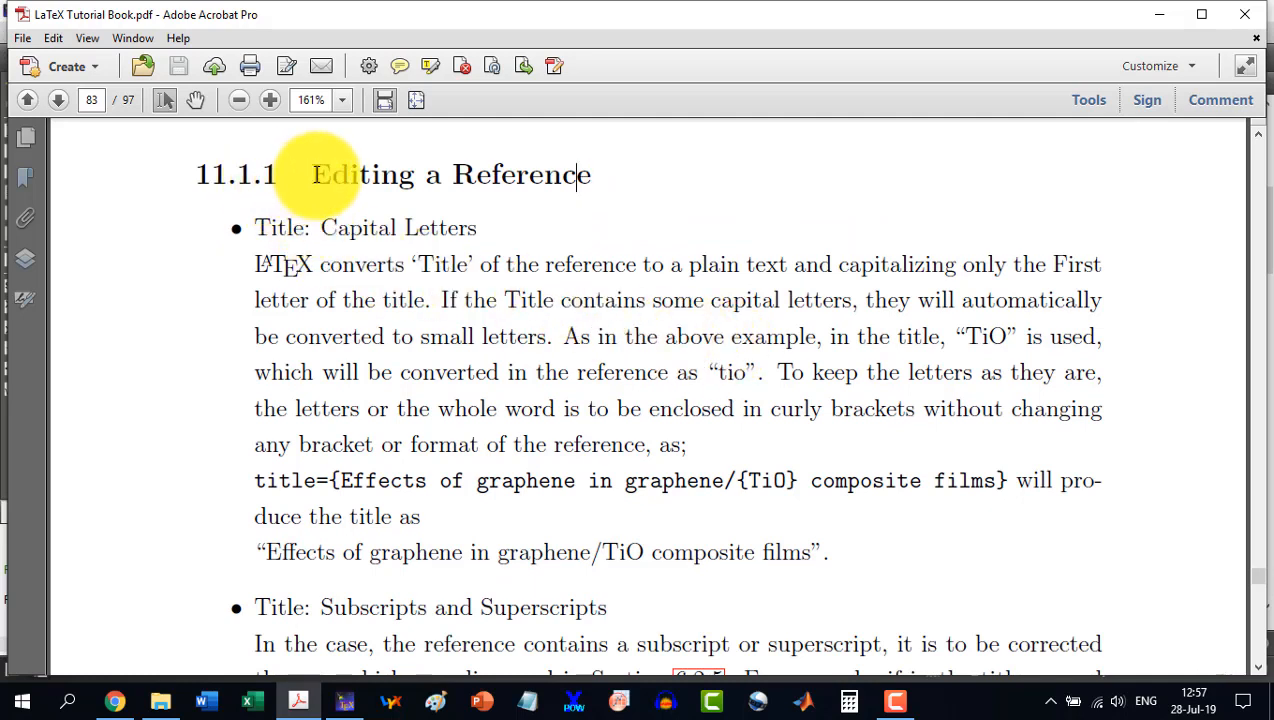
pyautogui.moveTo(311, 175); pyautogui.dragTo(590, 175)
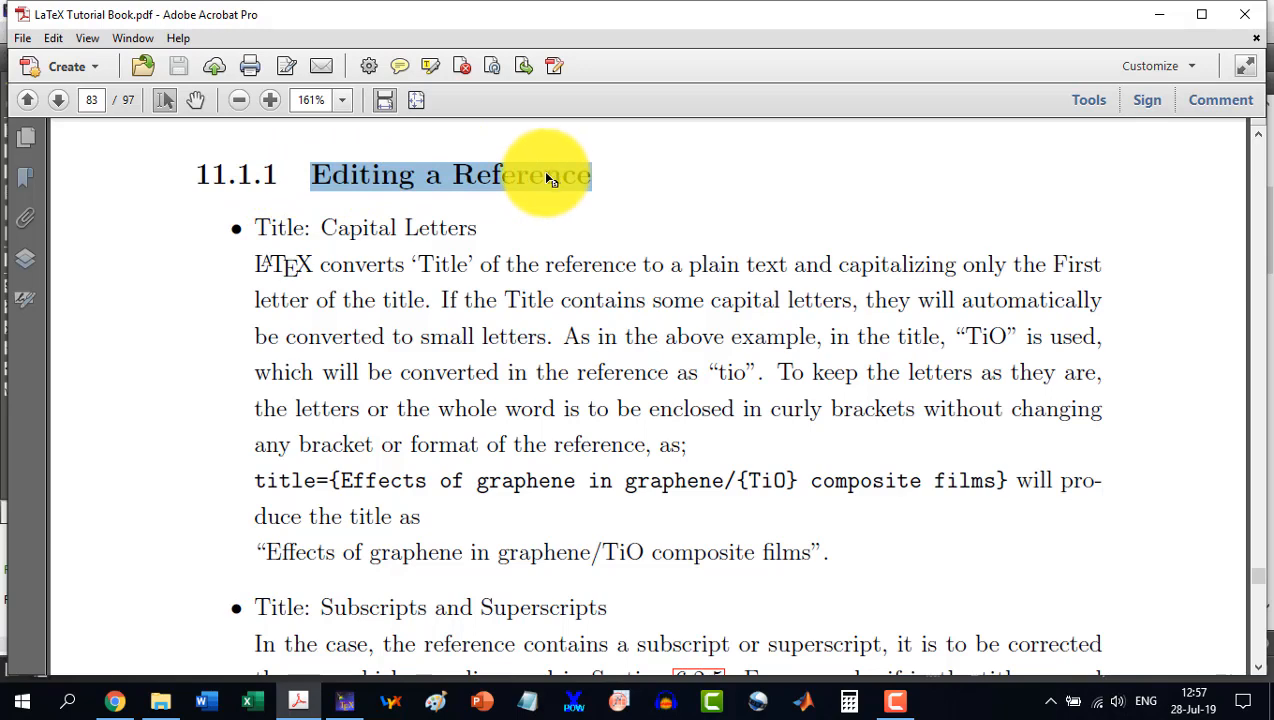
pyautogui.moveTo(345, 700)
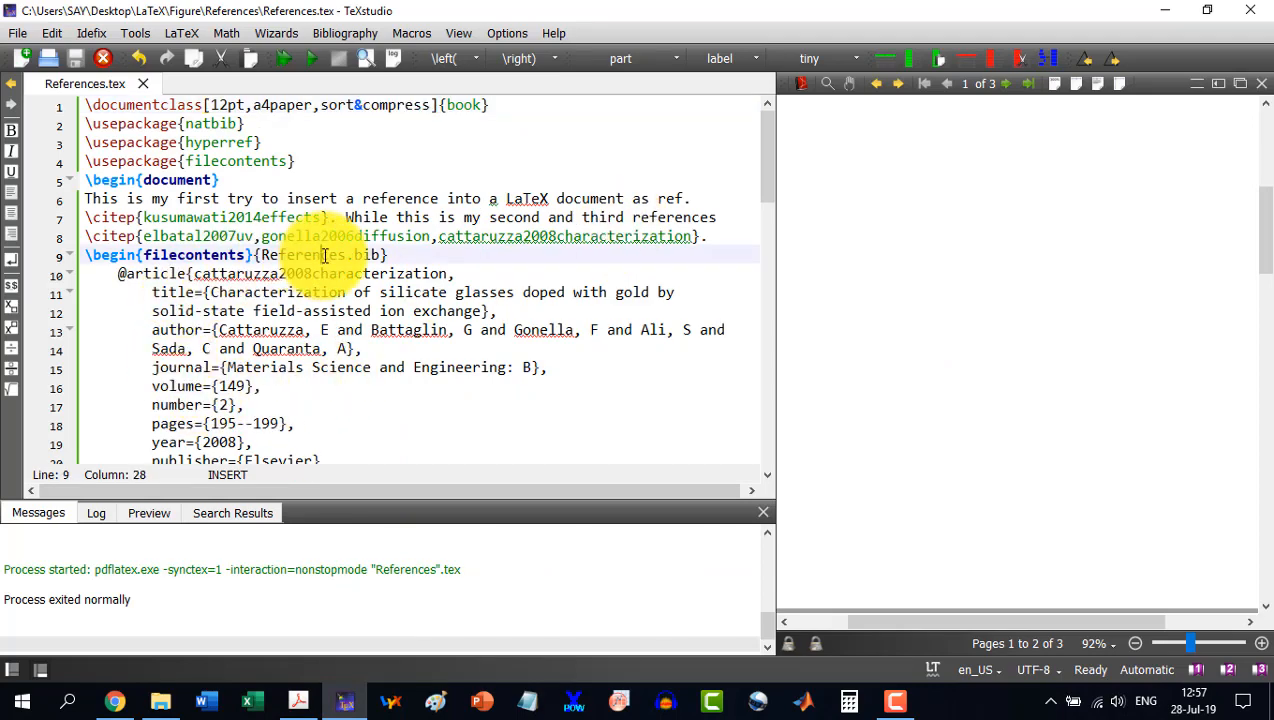
# Jump from the source to the compiled Bibliography page using Go to PDF
pyautogui.rightClick(322, 254)
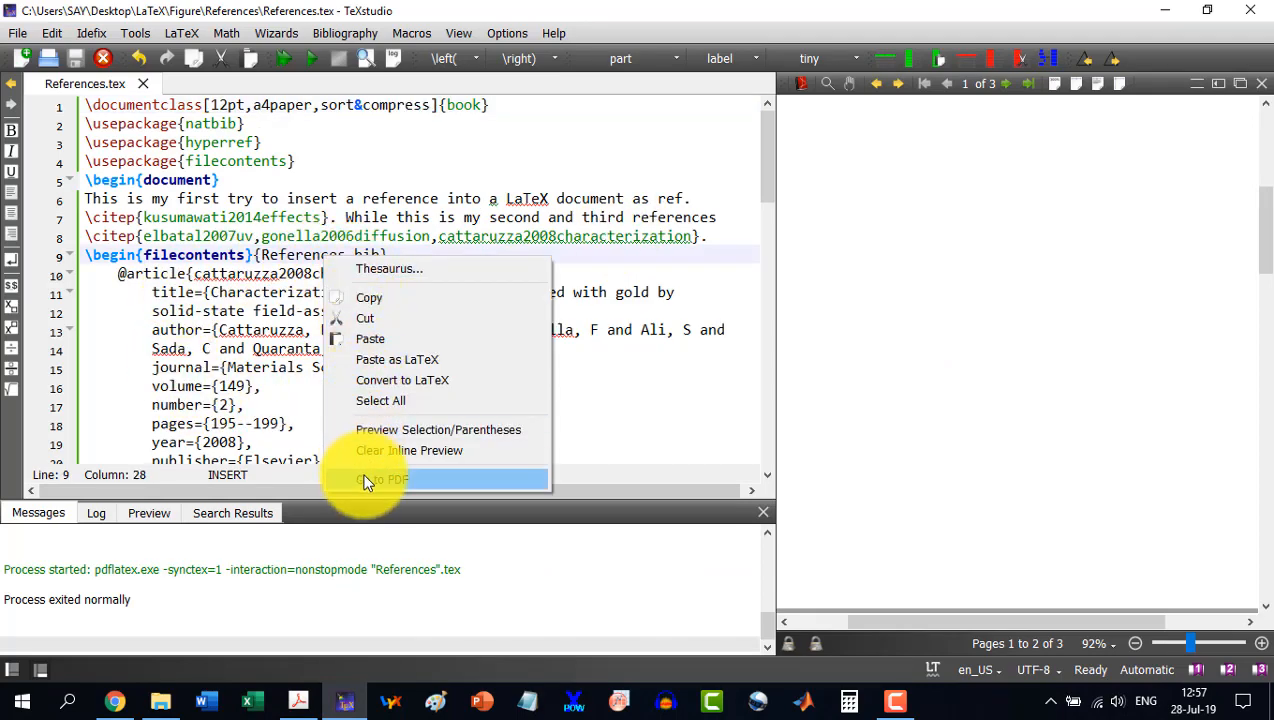
pyautogui.click(380, 479)
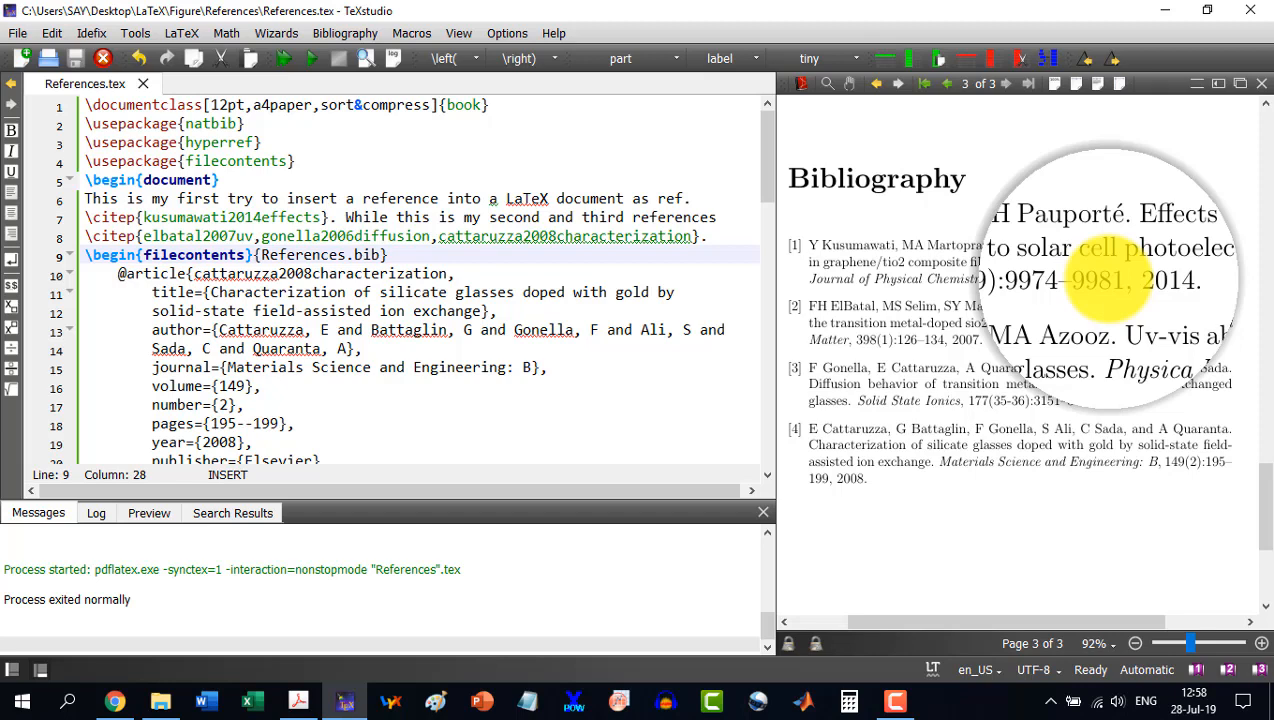
pyautogui.moveTo(960, 290)
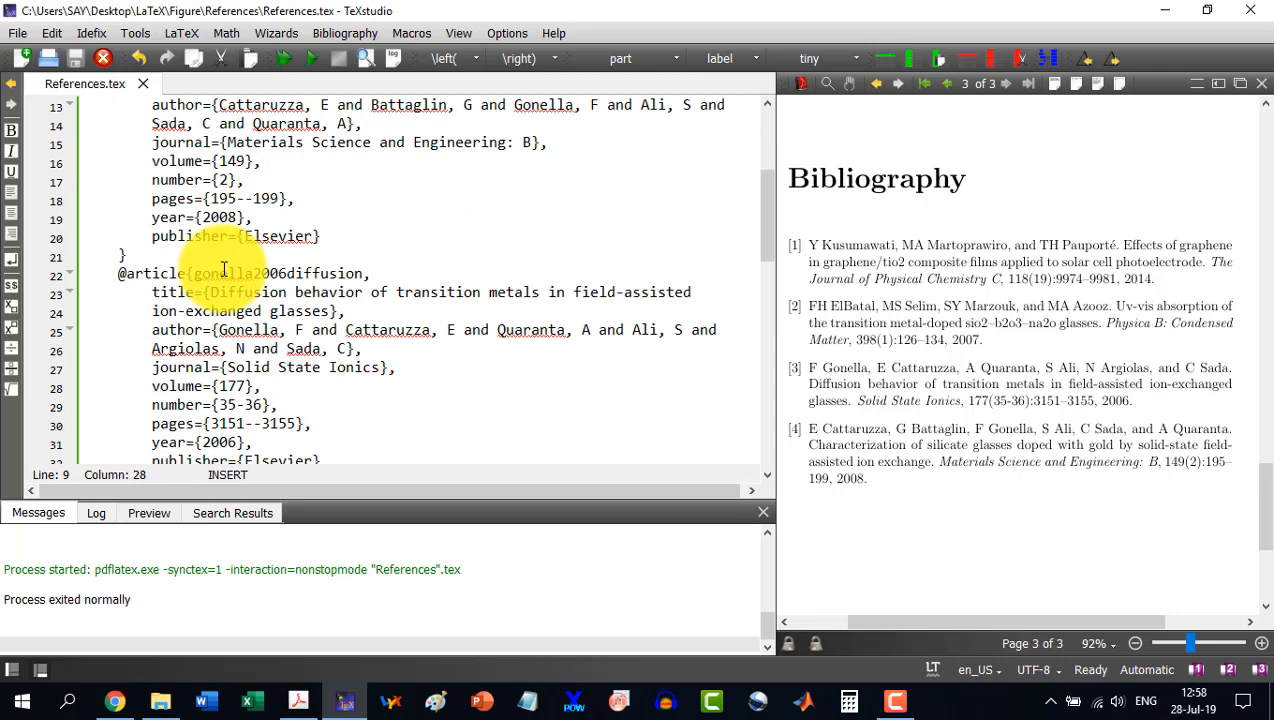
# Scroll to the kusumawati2014effects entry and select TiO2 in its title for subscripting
pyautogui.scroll(-3)
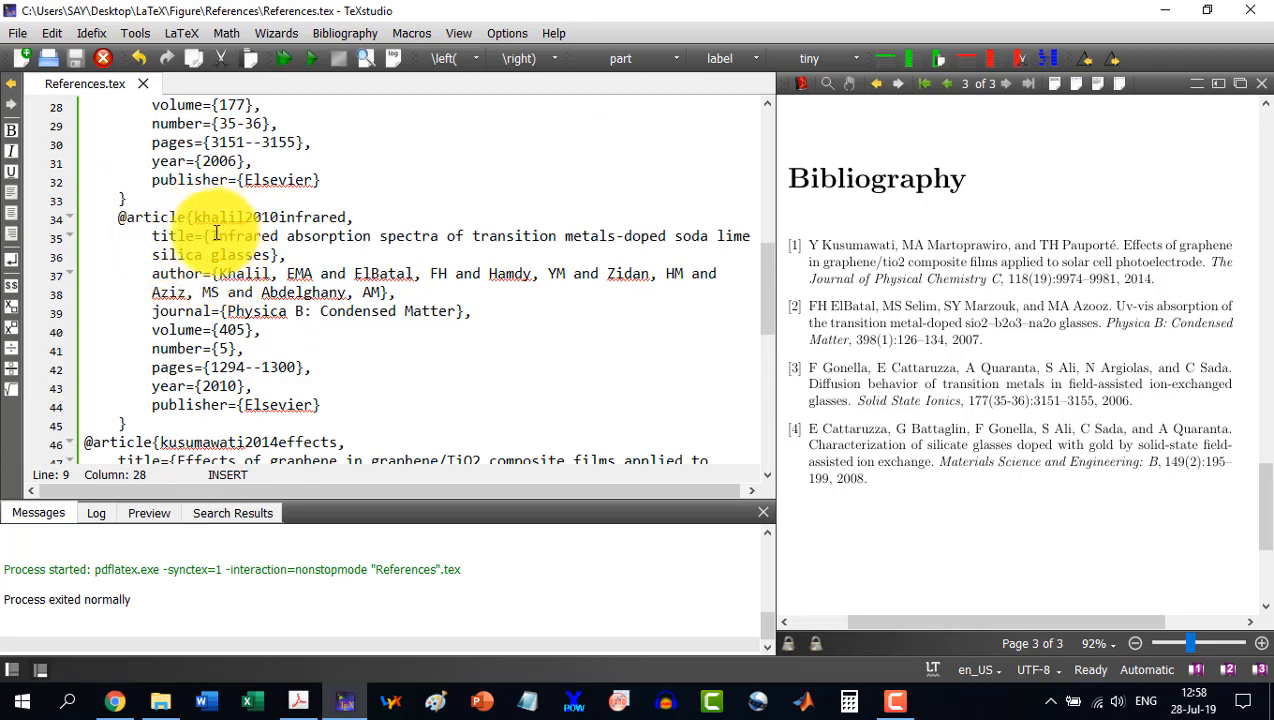
pyautogui.scroll(-3)
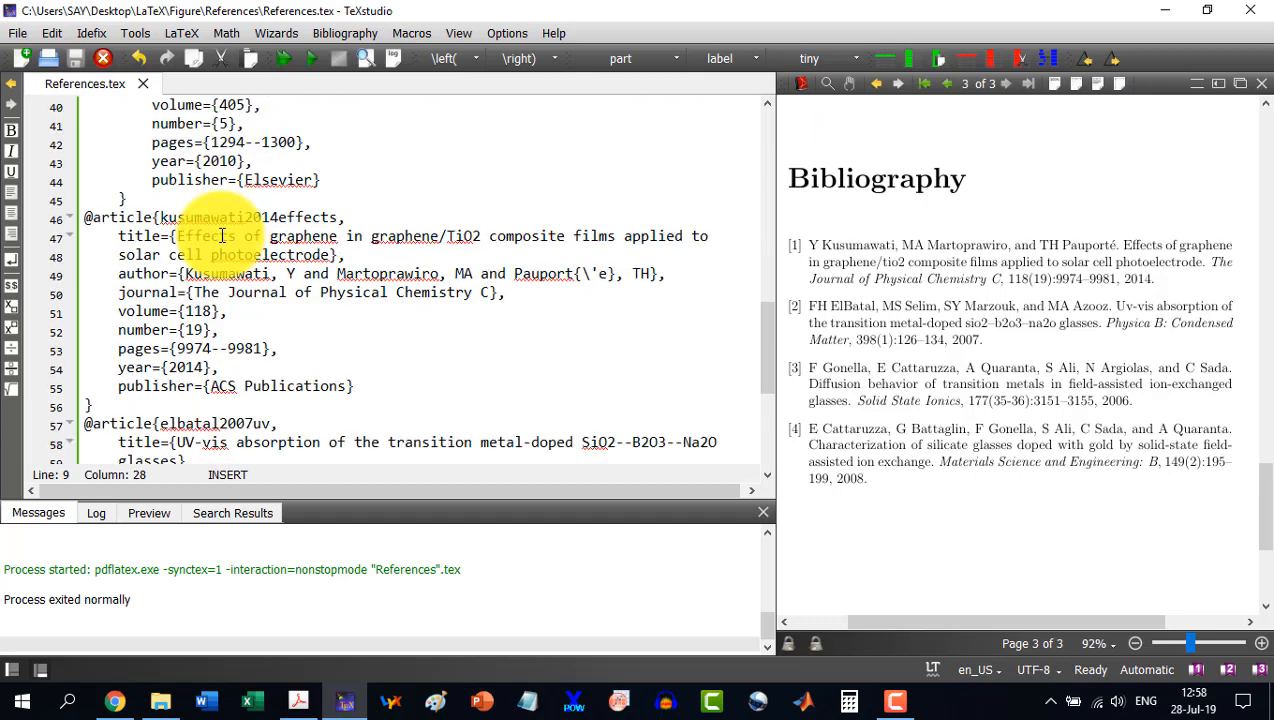
pyautogui.moveTo(420, 236)
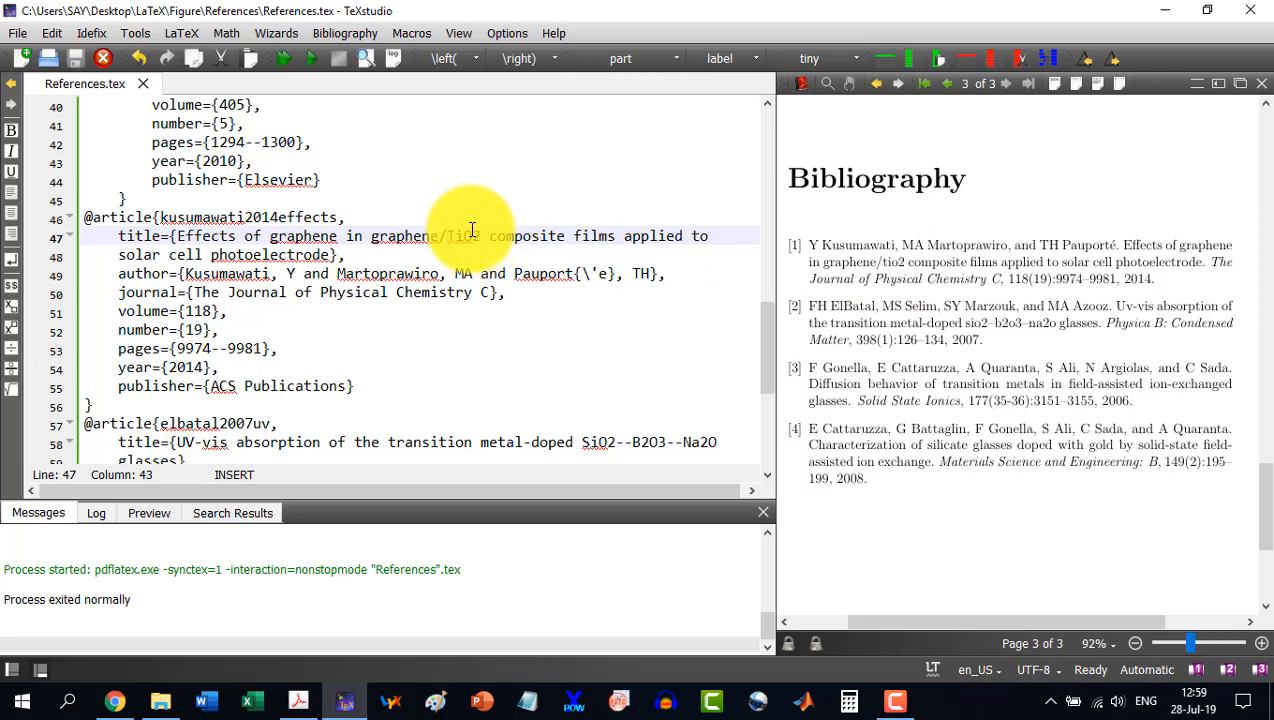
pyautogui.doubleClick(465, 236)
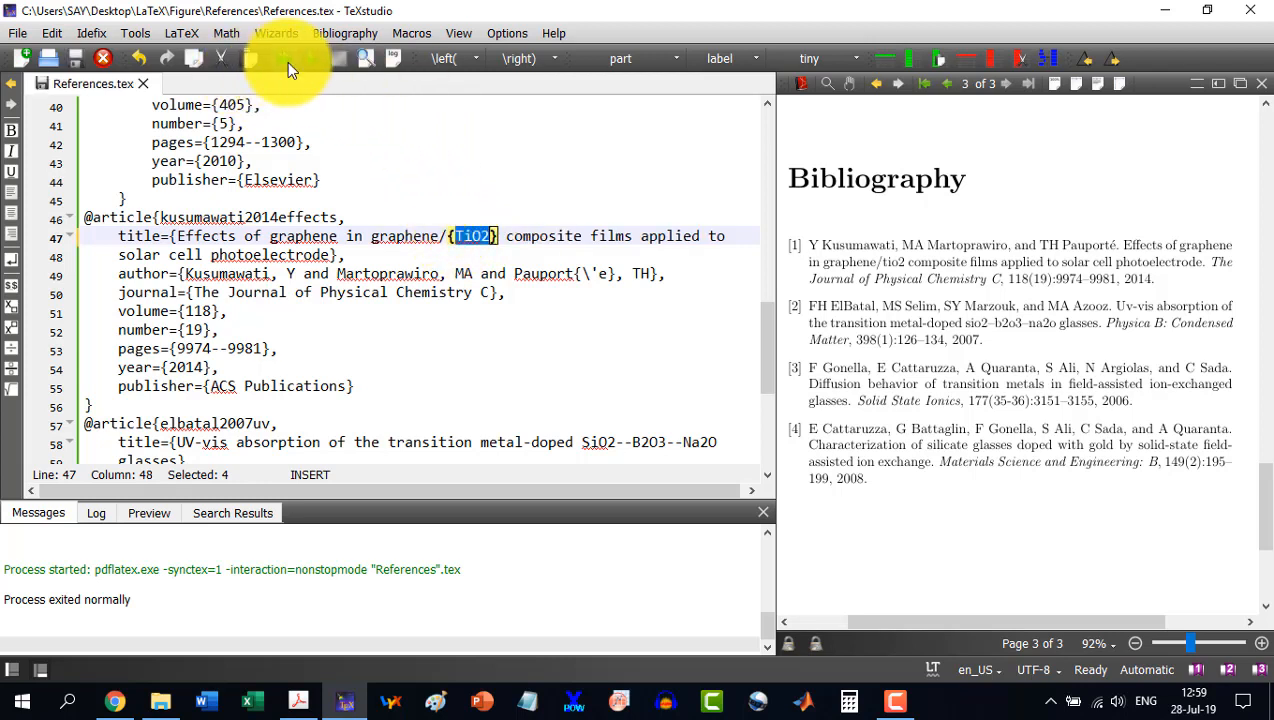
pyautogui.click(251, 58)
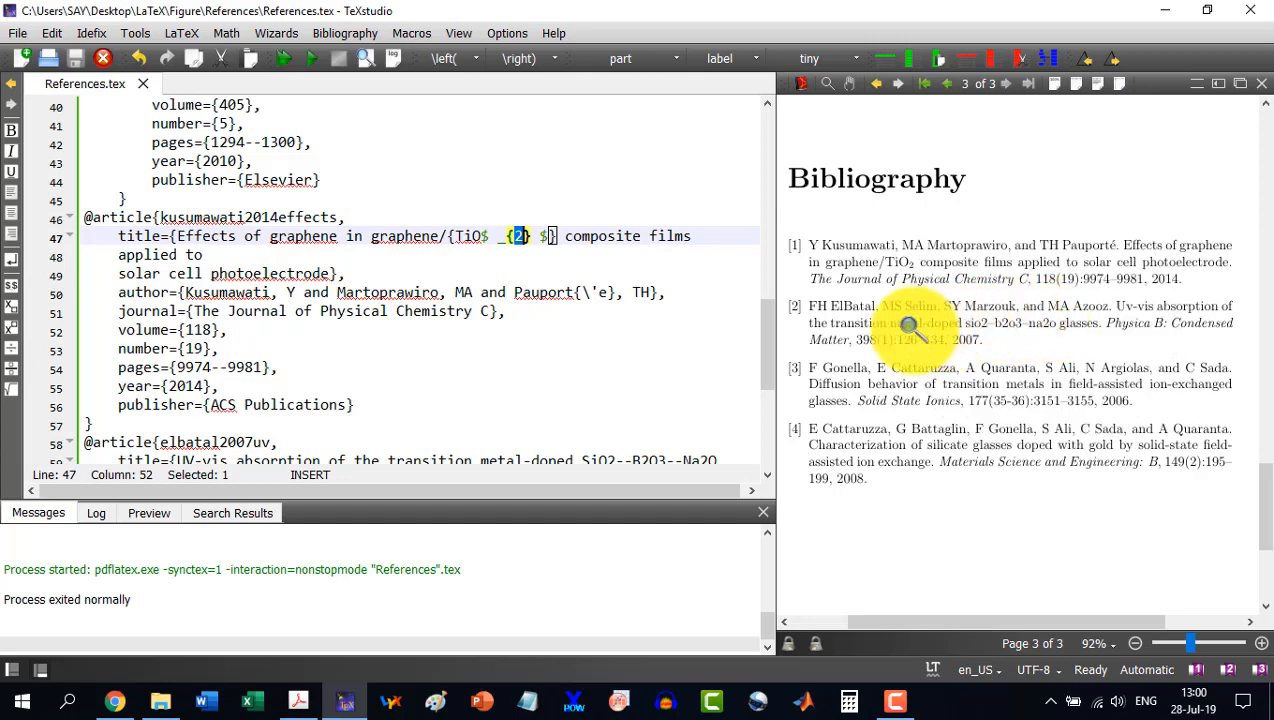
pyautogui.moveTo(573, 339)
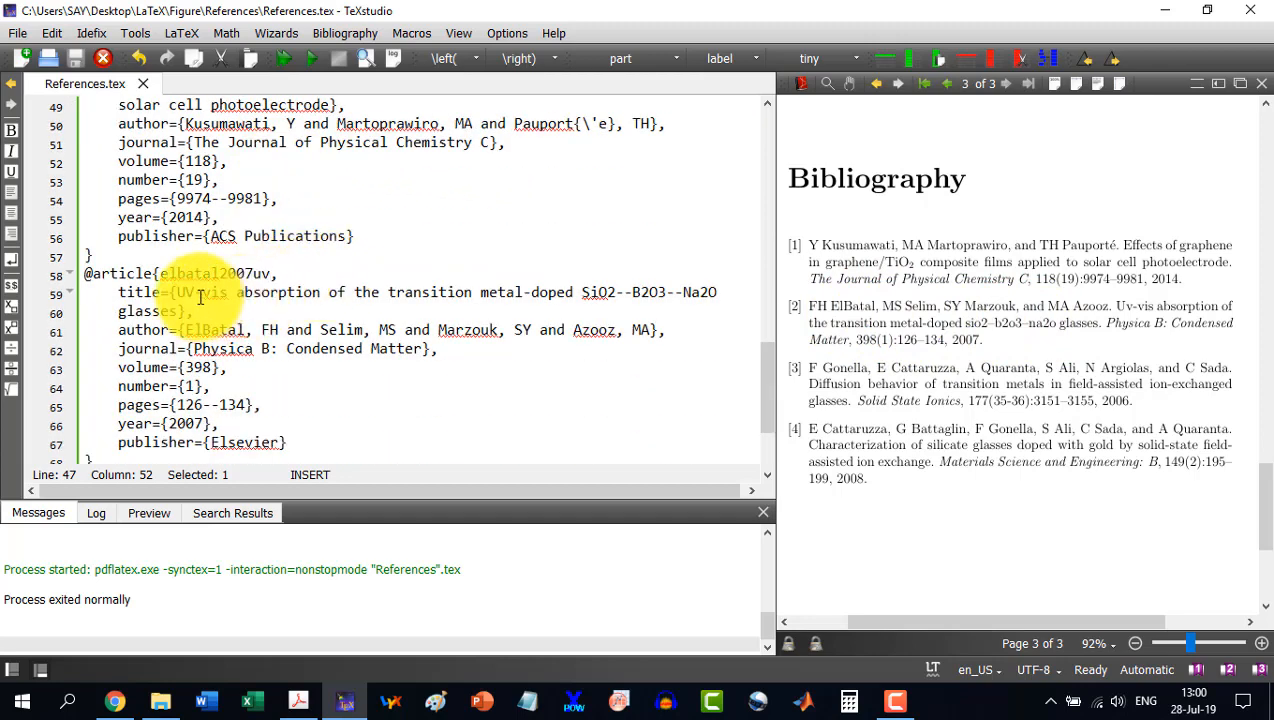
# Select the elbatal2007uv title text to brace-wrap and subscript SiO2, B2O3 and Na2O
pyautogui.doubleClick(186, 292)
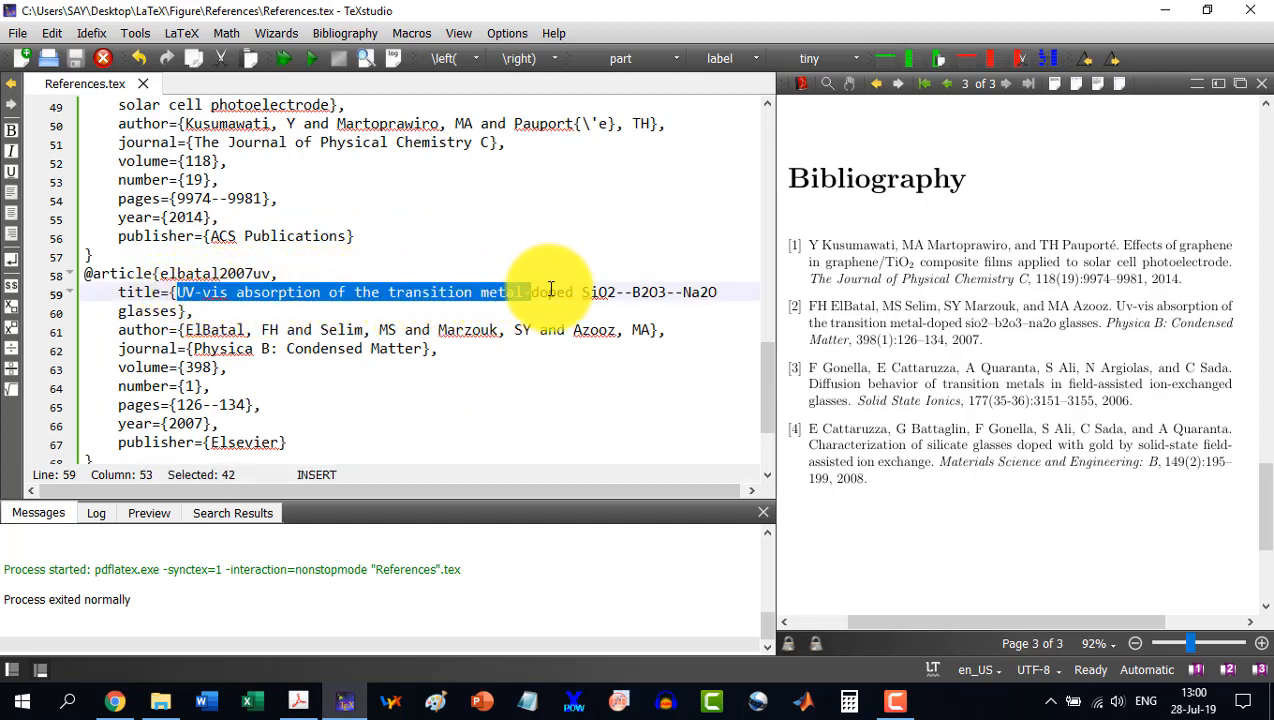
pyautogui.moveTo(550, 291); pyautogui.dragTo(715, 291)
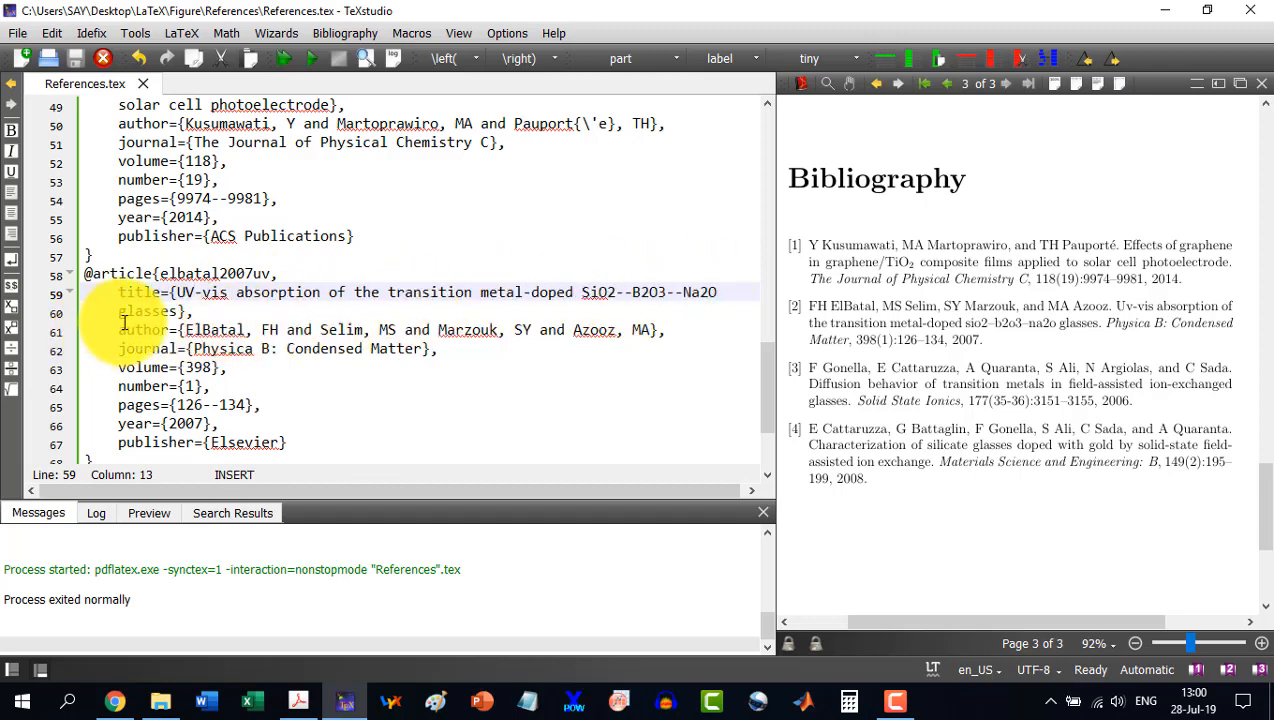
pyautogui.moveTo(170, 291); pyautogui.dragTo(175, 311)
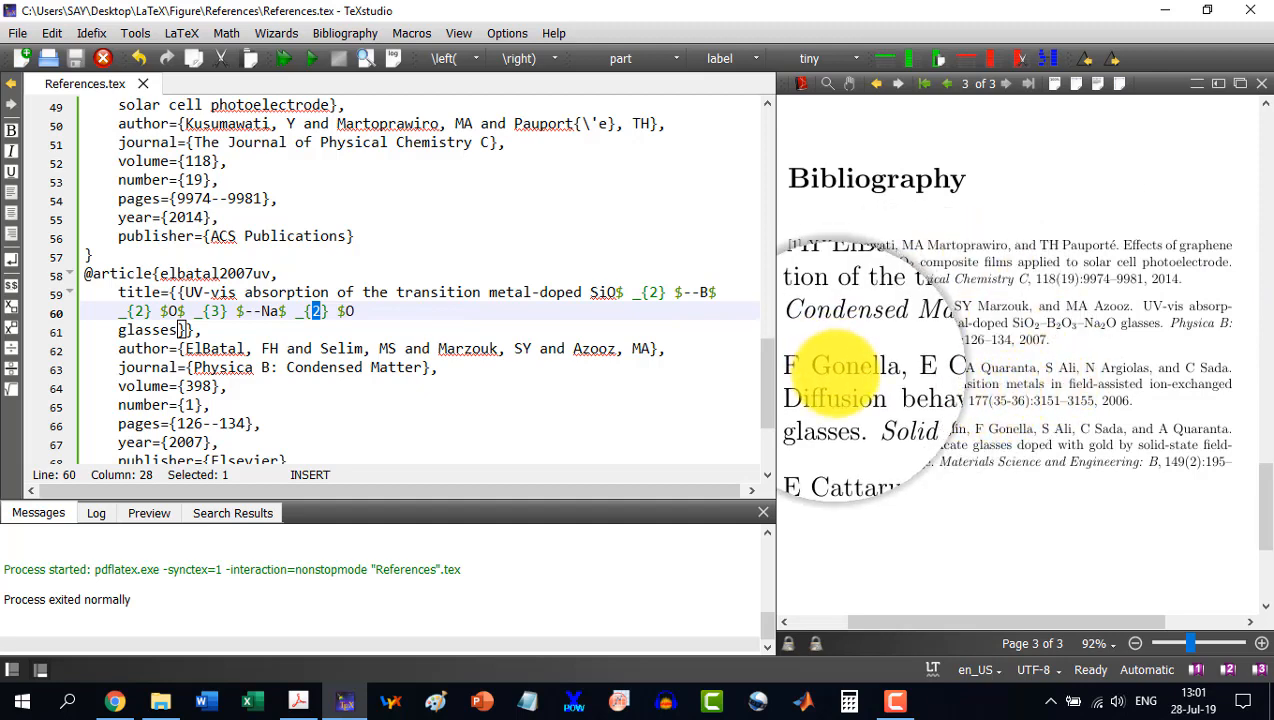
pyautogui.moveTo(1025, 547)
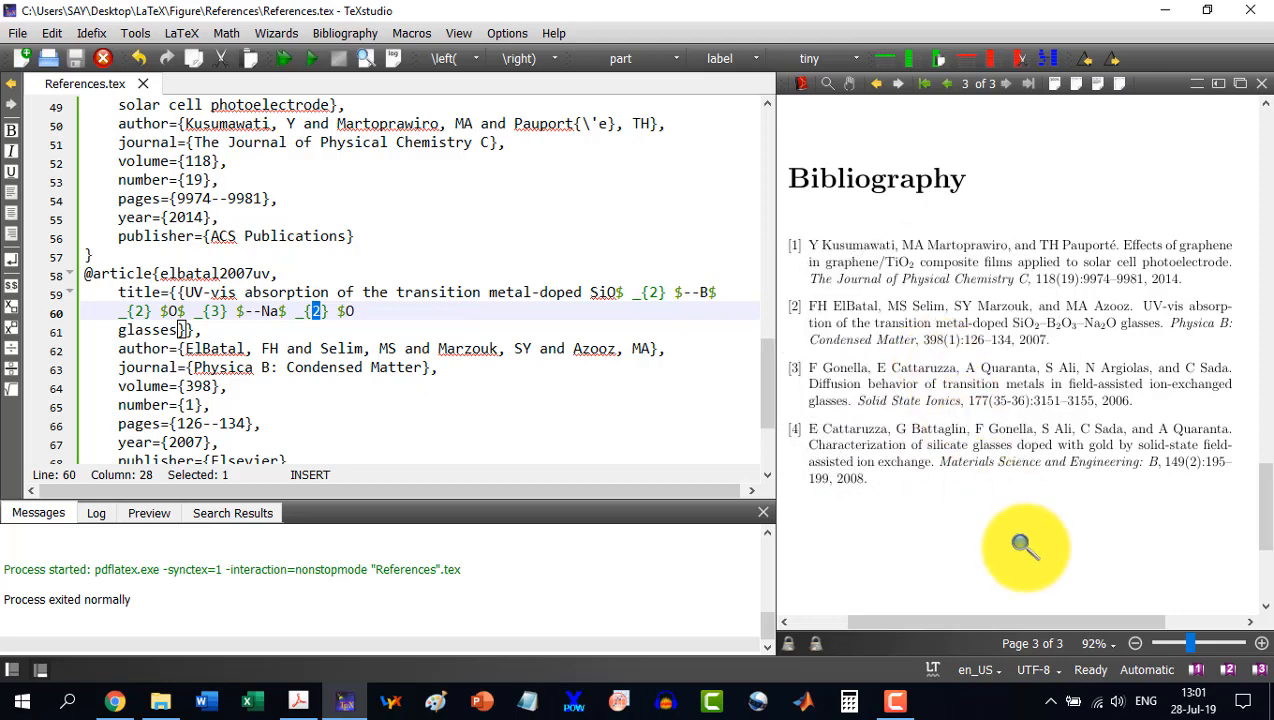
pyautogui.moveTo(925, 470)
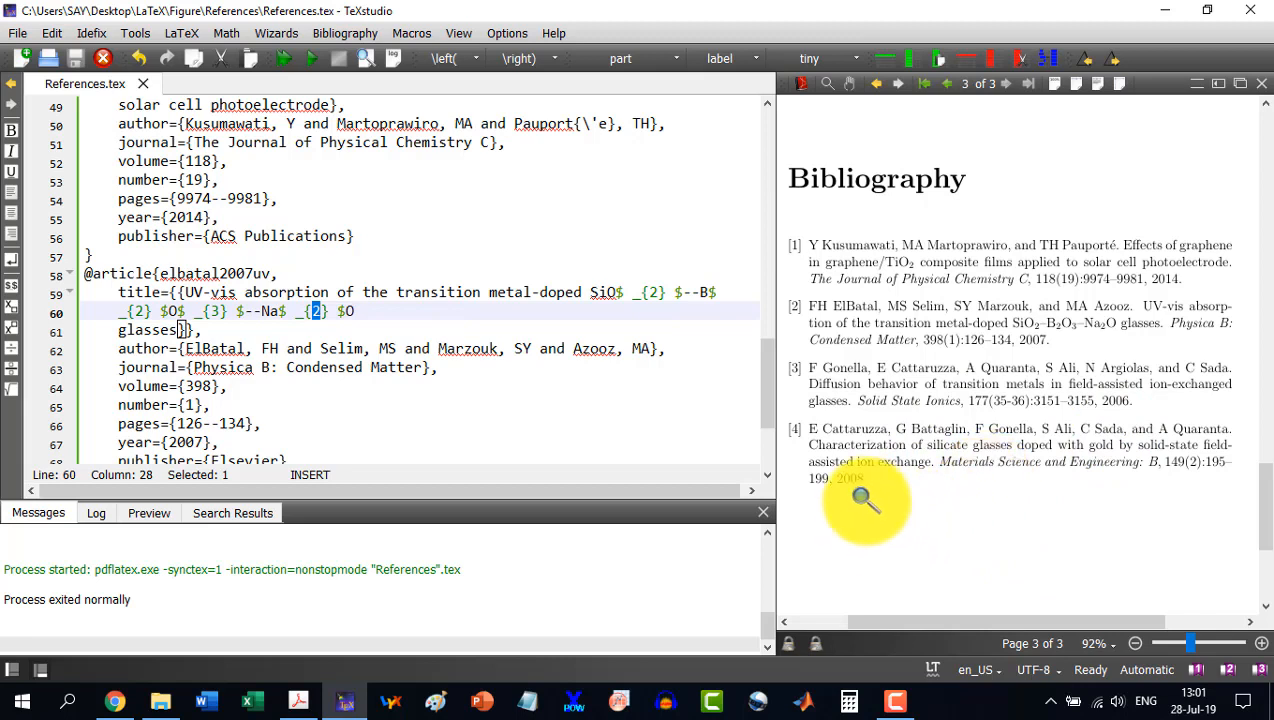
pyautogui.moveTo(900, 465)
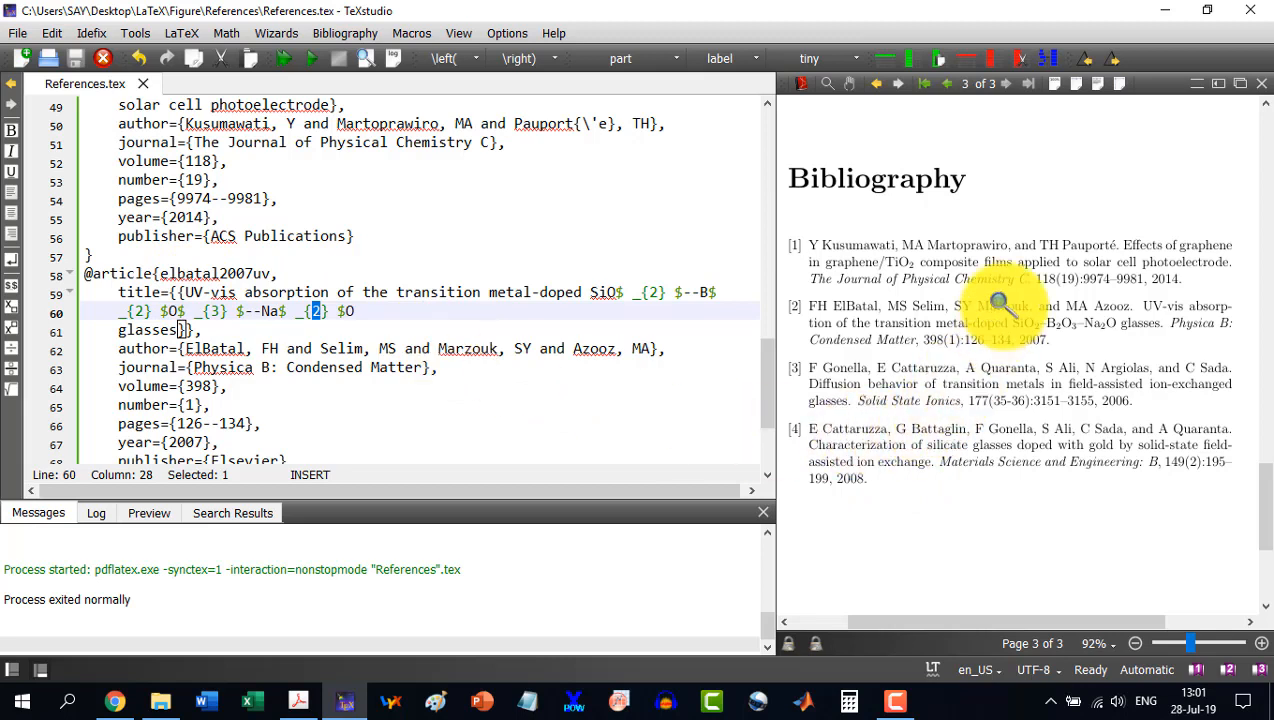
pyautogui.moveTo(975, 310)
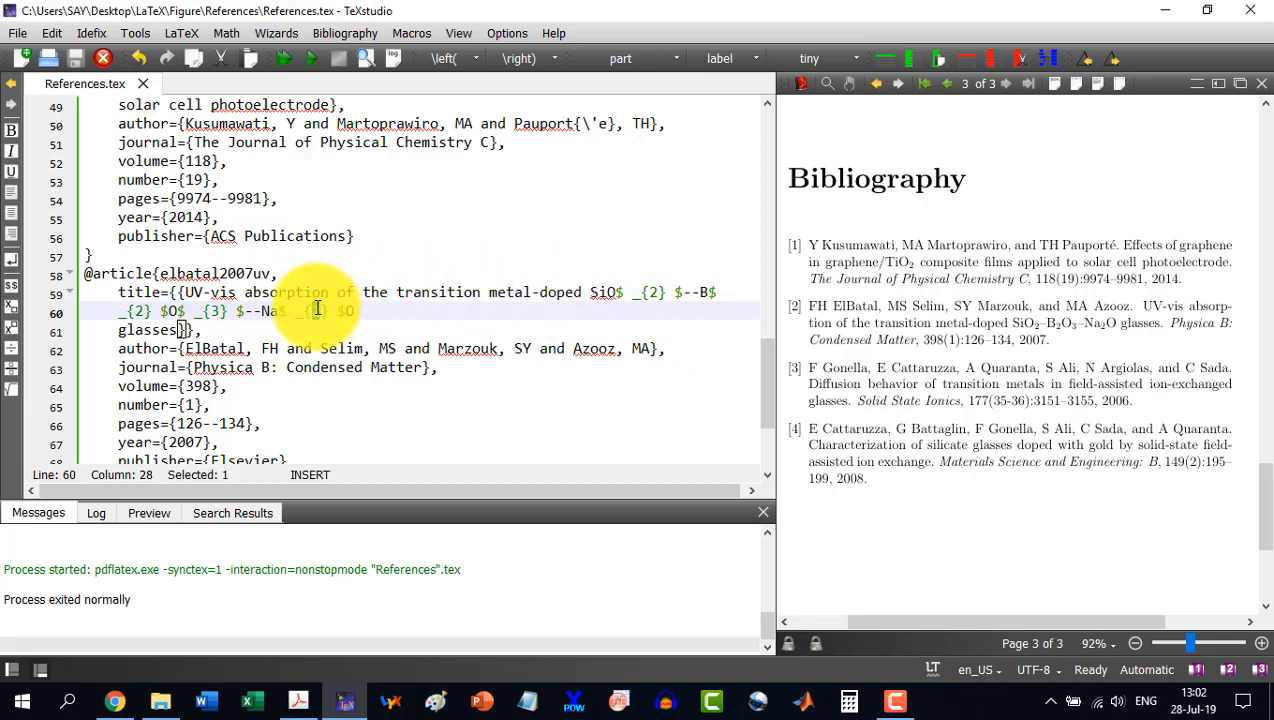
pyautogui.scroll(-3)
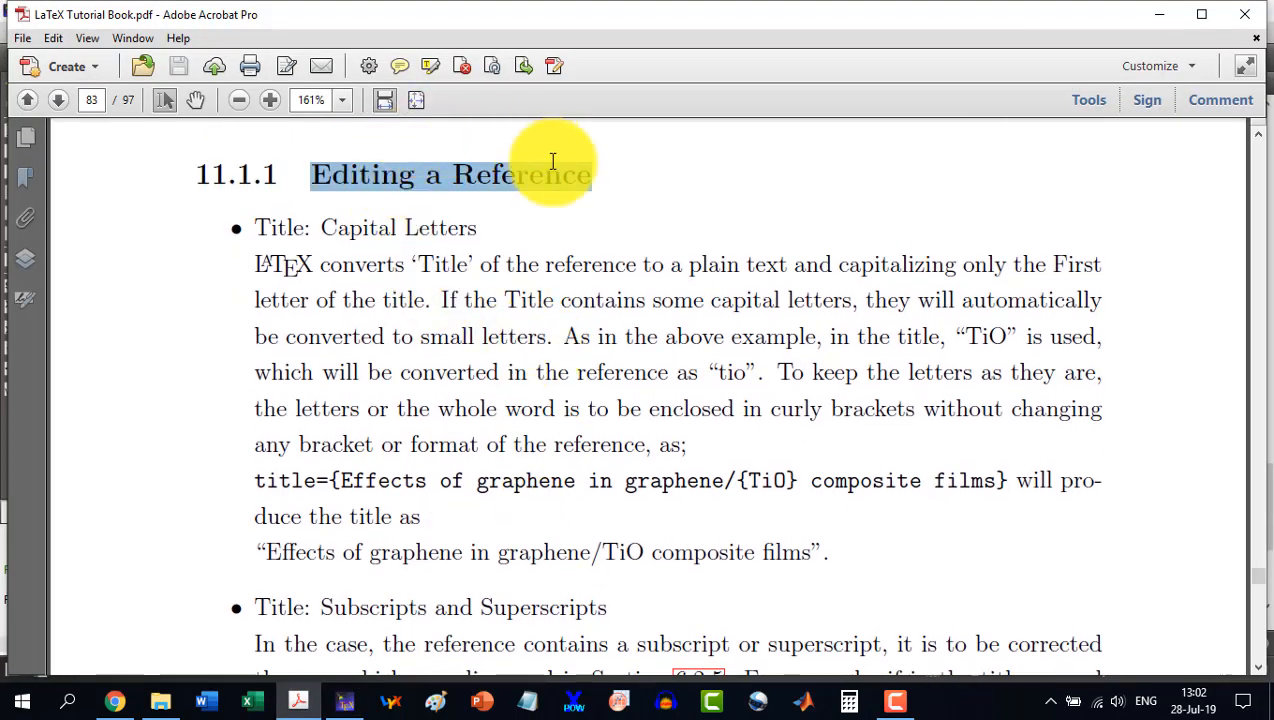
# Scroll the tutorial past the Authors and Journal notes to the Volume and Year advice
pyautogui.scroll(-3)
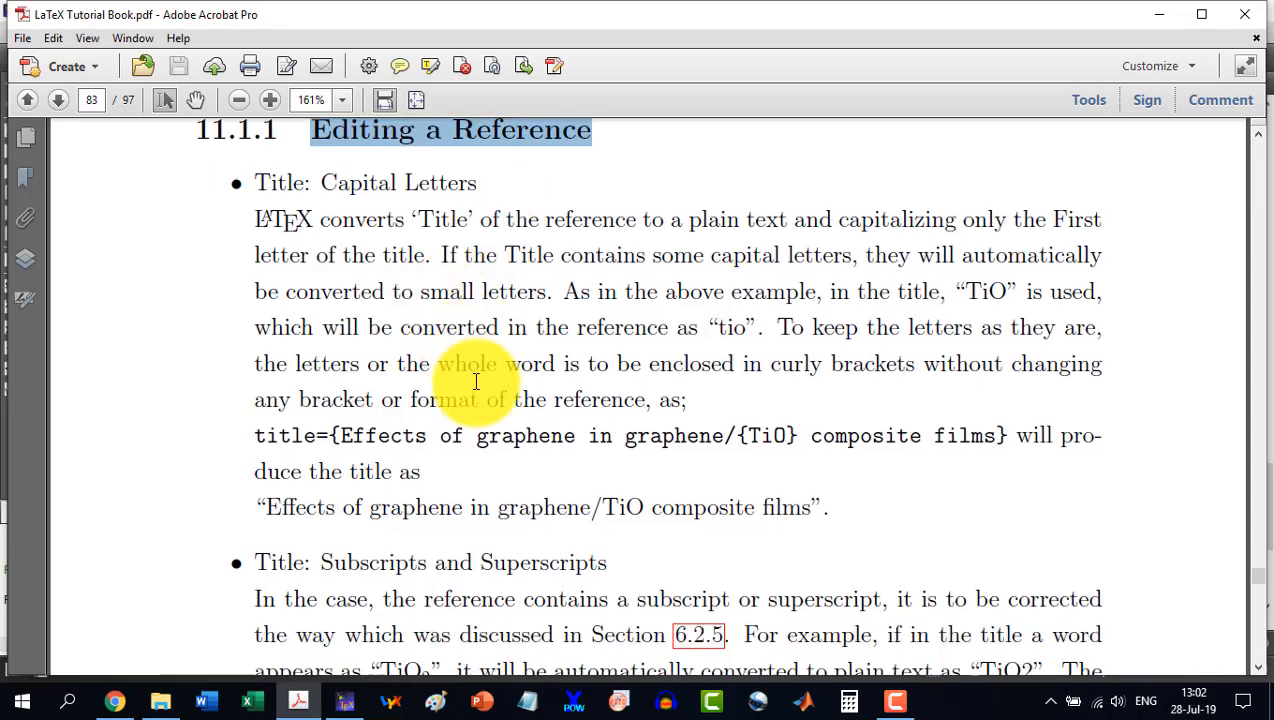
pyautogui.scroll(-3)
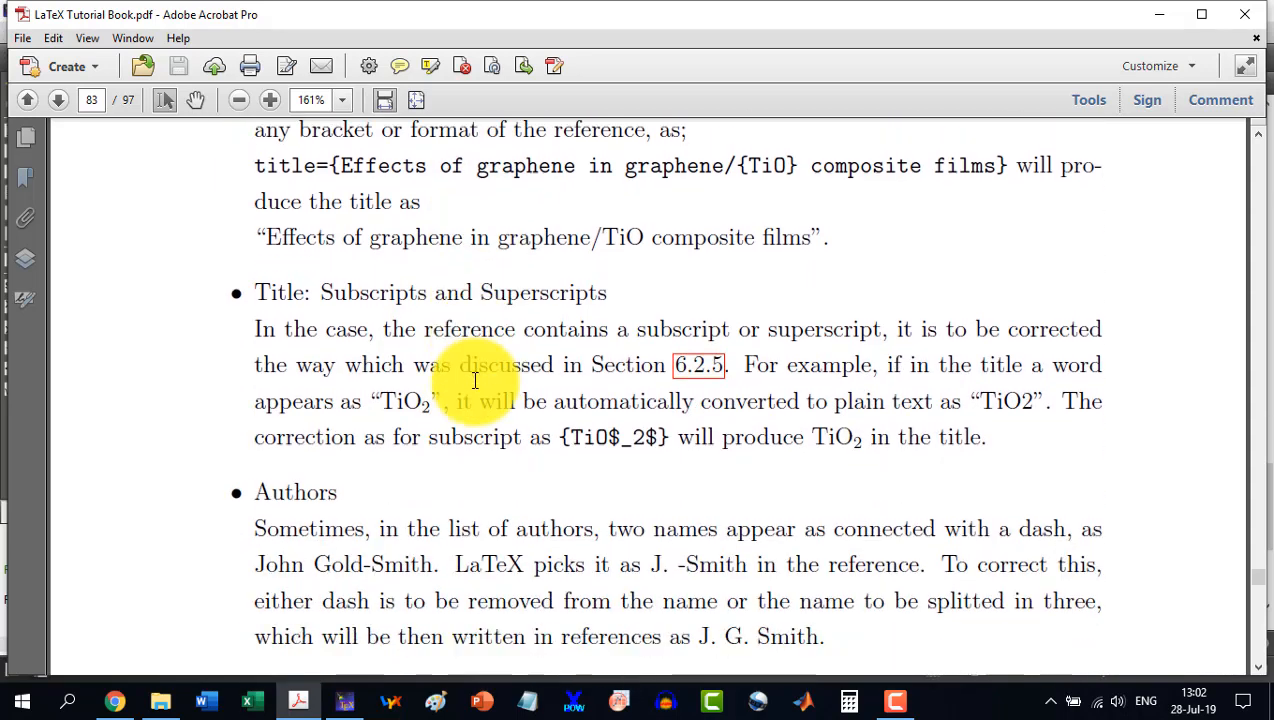
pyautogui.scroll(-3)
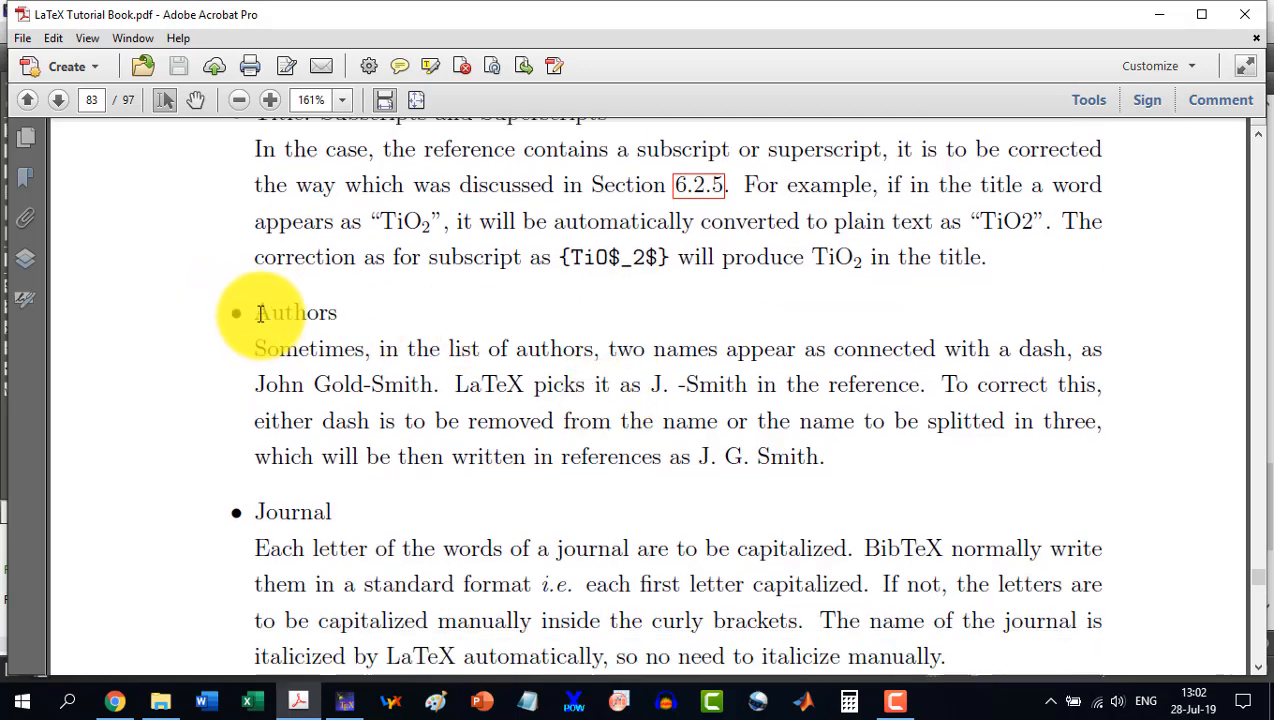
pyautogui.doubleClick(294, 312)
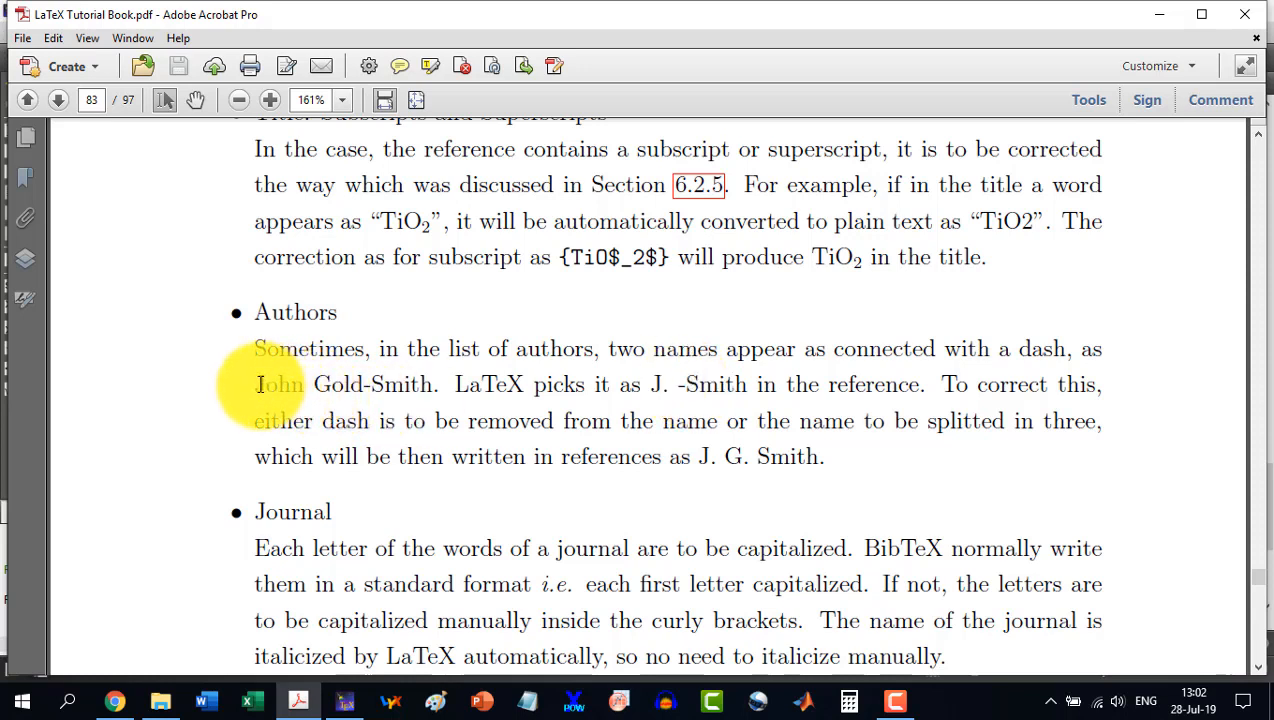
pyautogui.moveTo(410, 384)
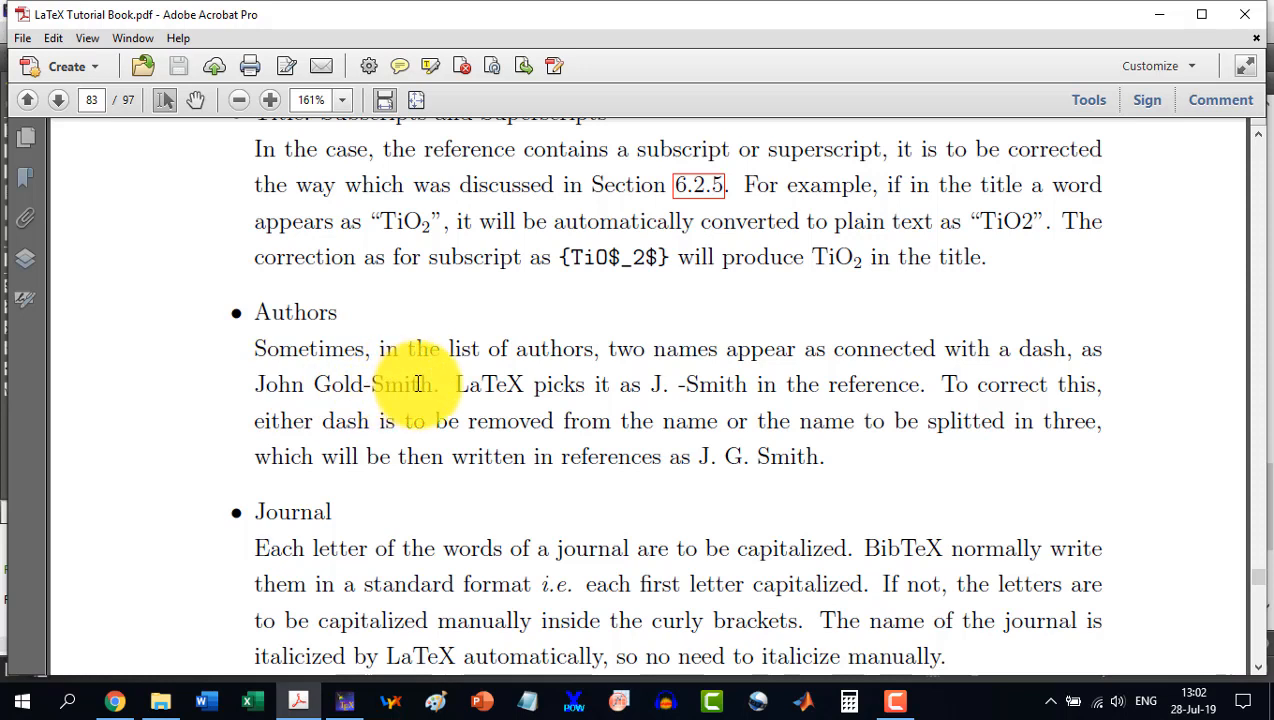
pyautogui.moveTo(650, 384)
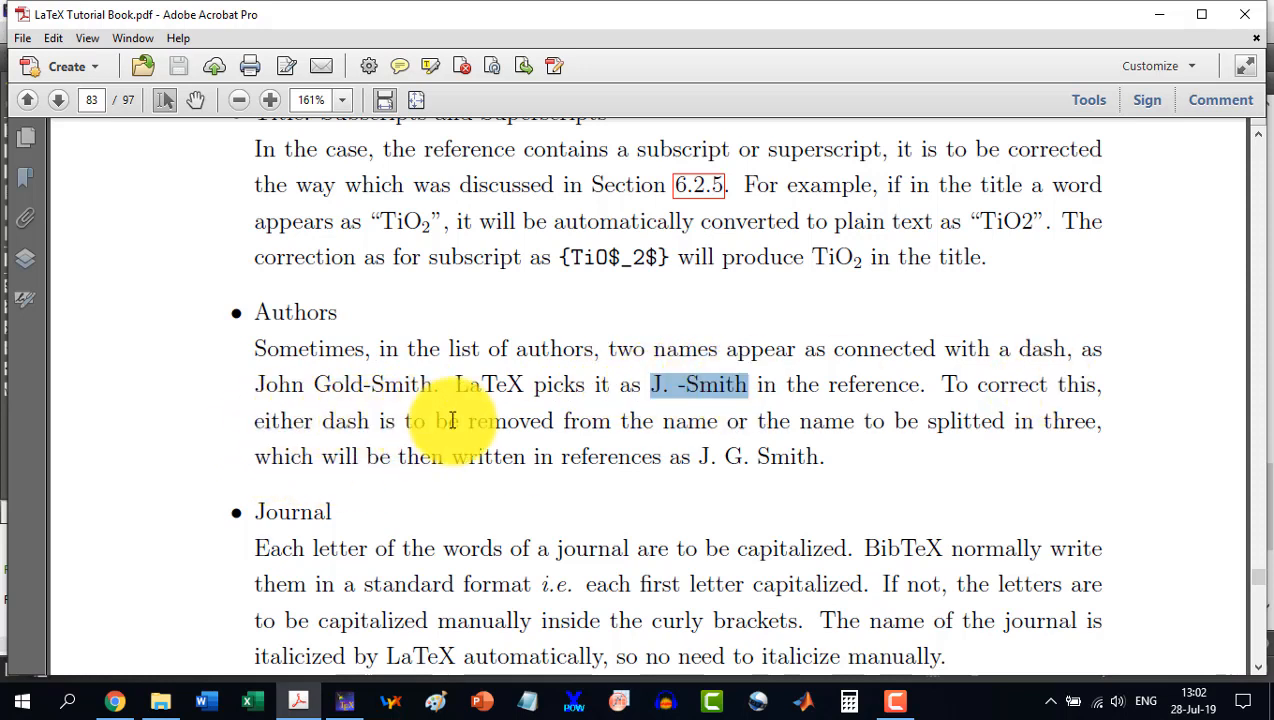
pyautogui.moveTo(745, 430)
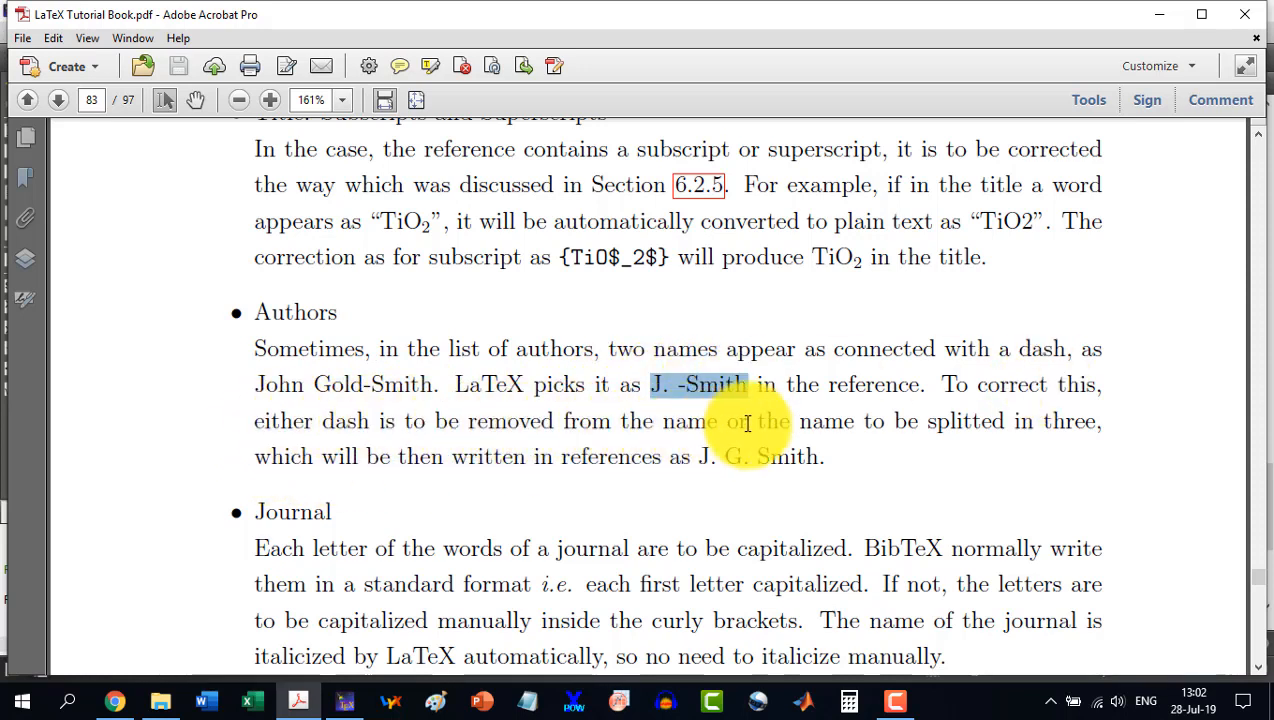
pyautogui.moveTo(917, 425)
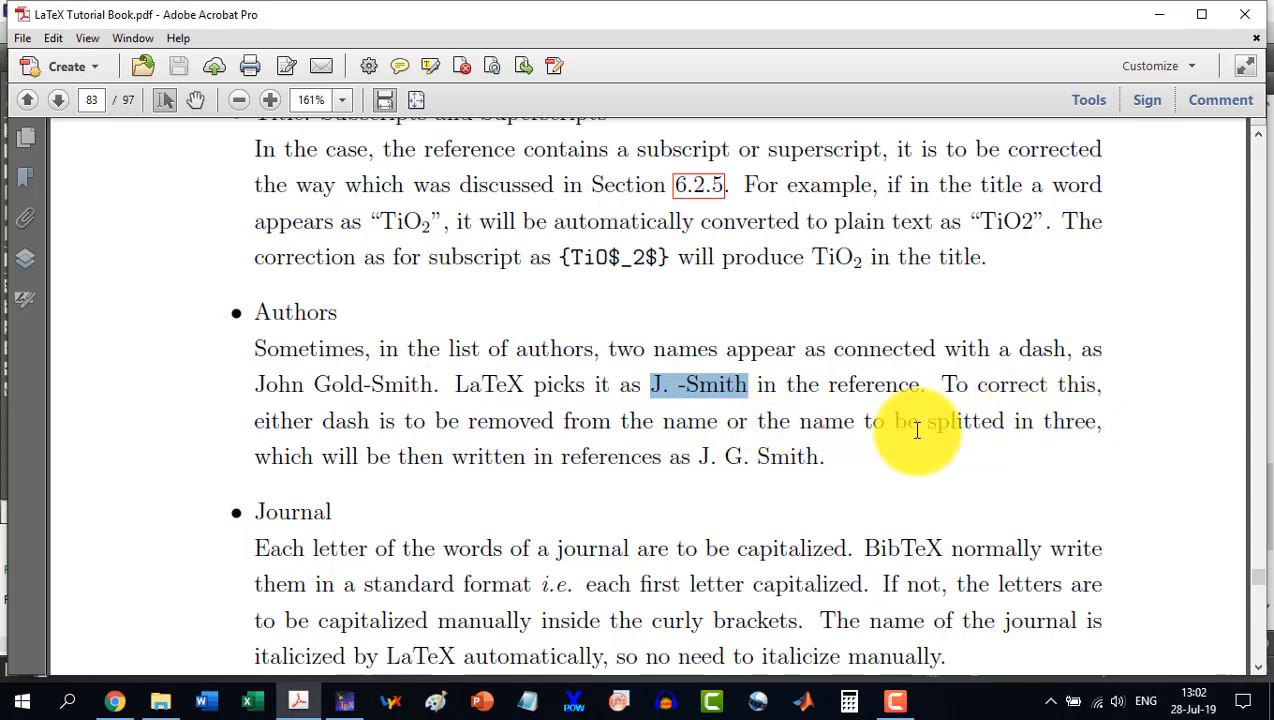
pyautogui.moveTo(428, 456)
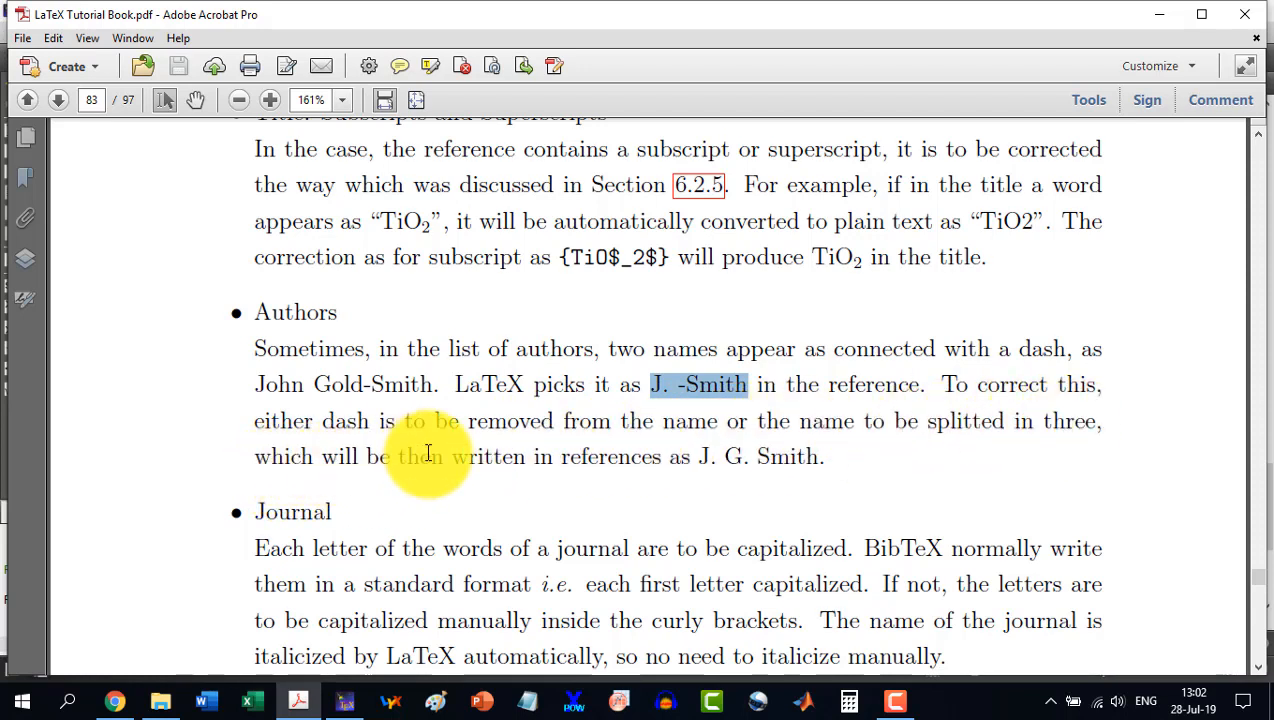
pyautogui.moveTo(690, 458)
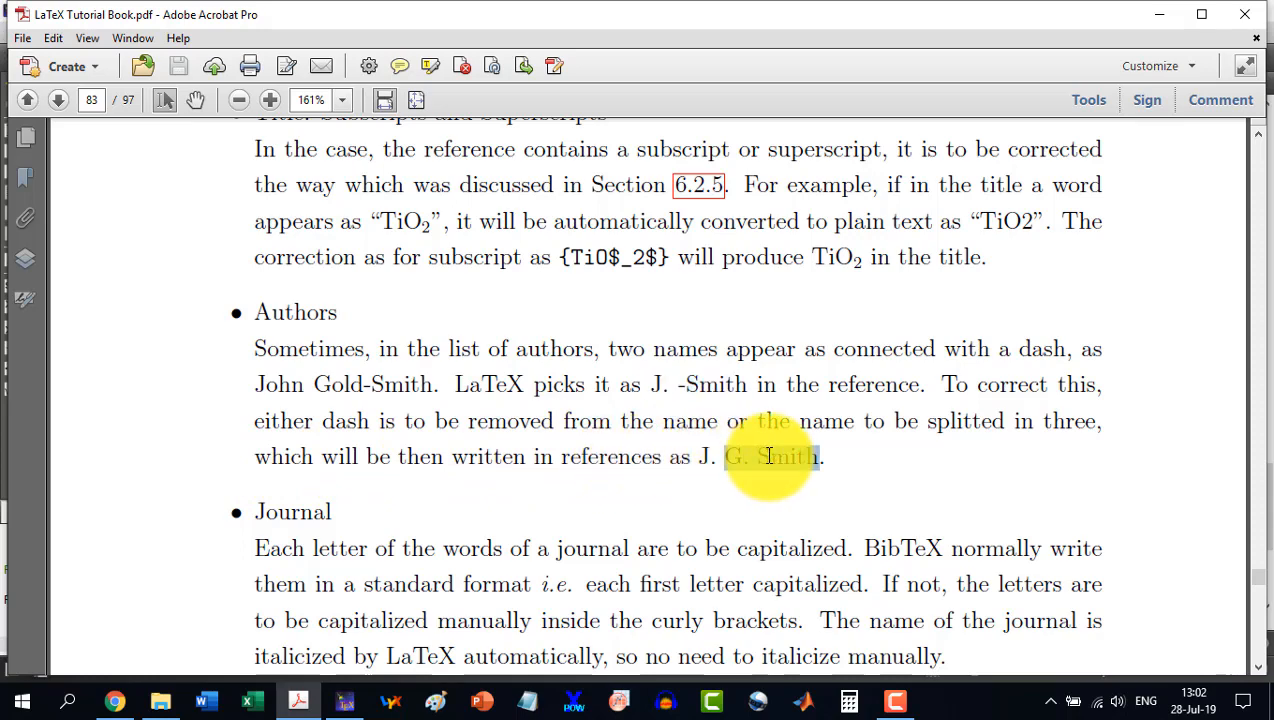
pyautogui.scroll(-3)
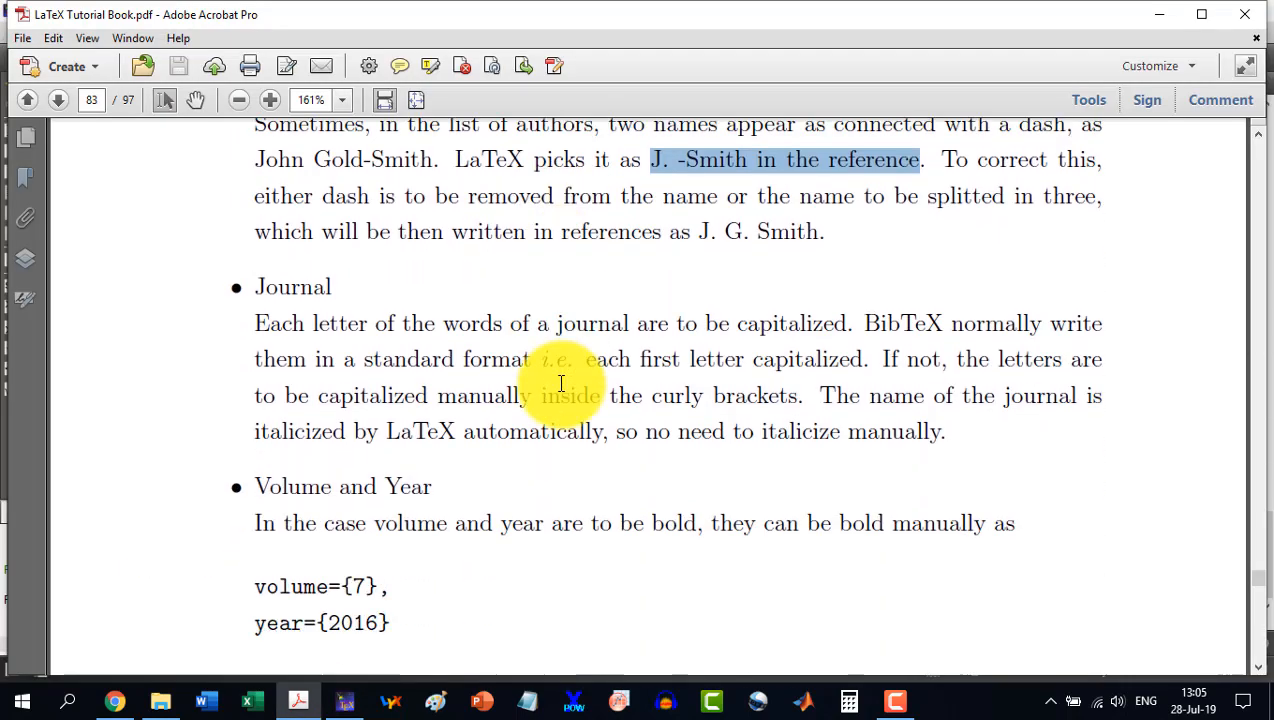
pyautogui.moveTo(560, 323)
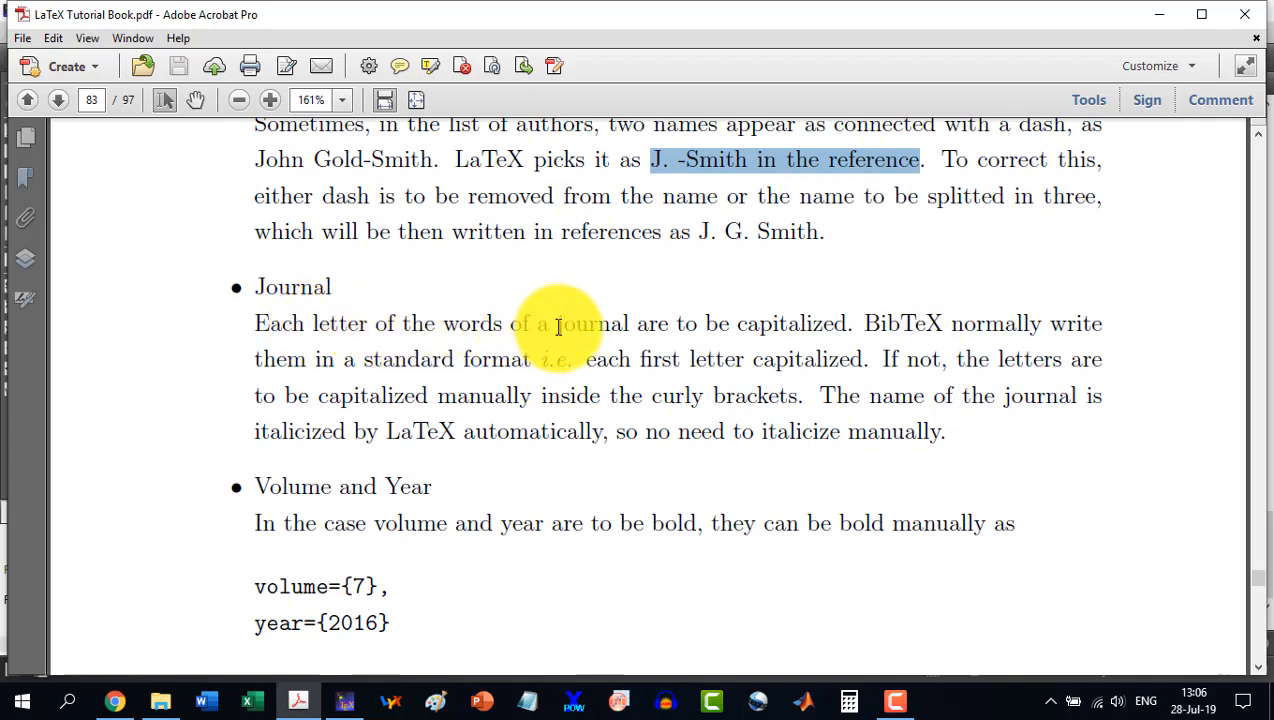
pyautogui.moveTo(883, 323)
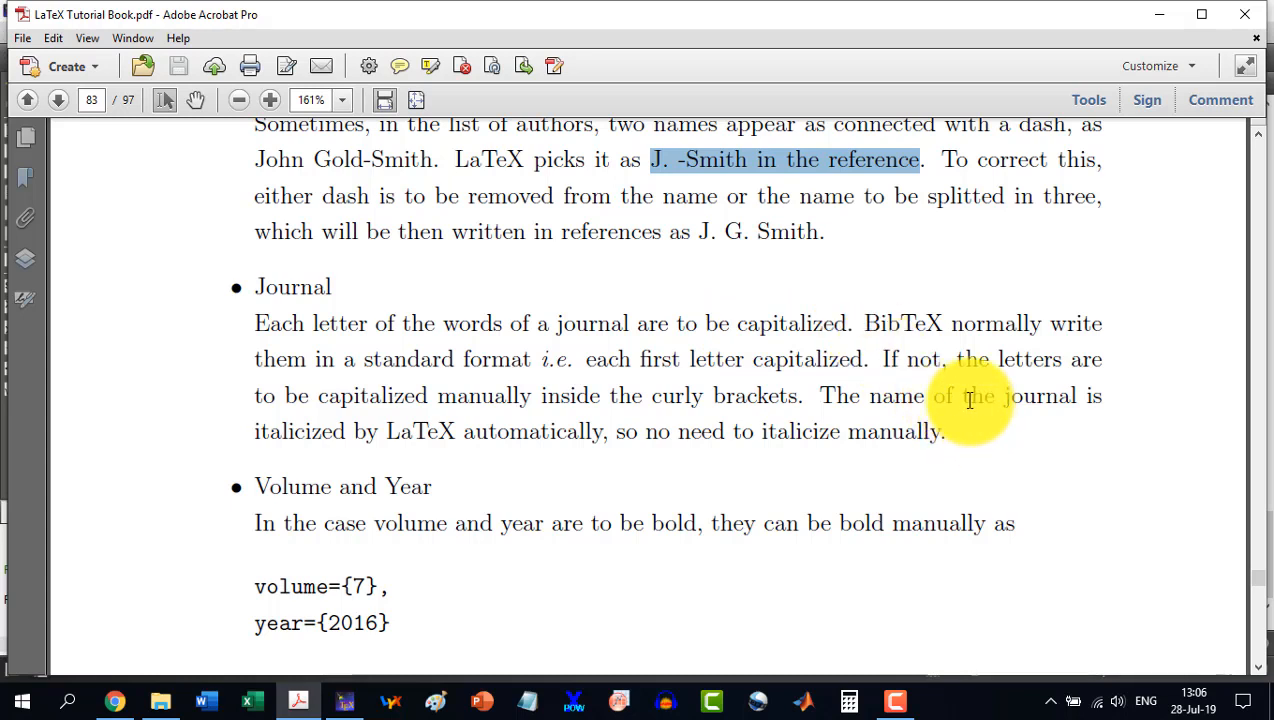
pyautogui.moveTo(643, 480)
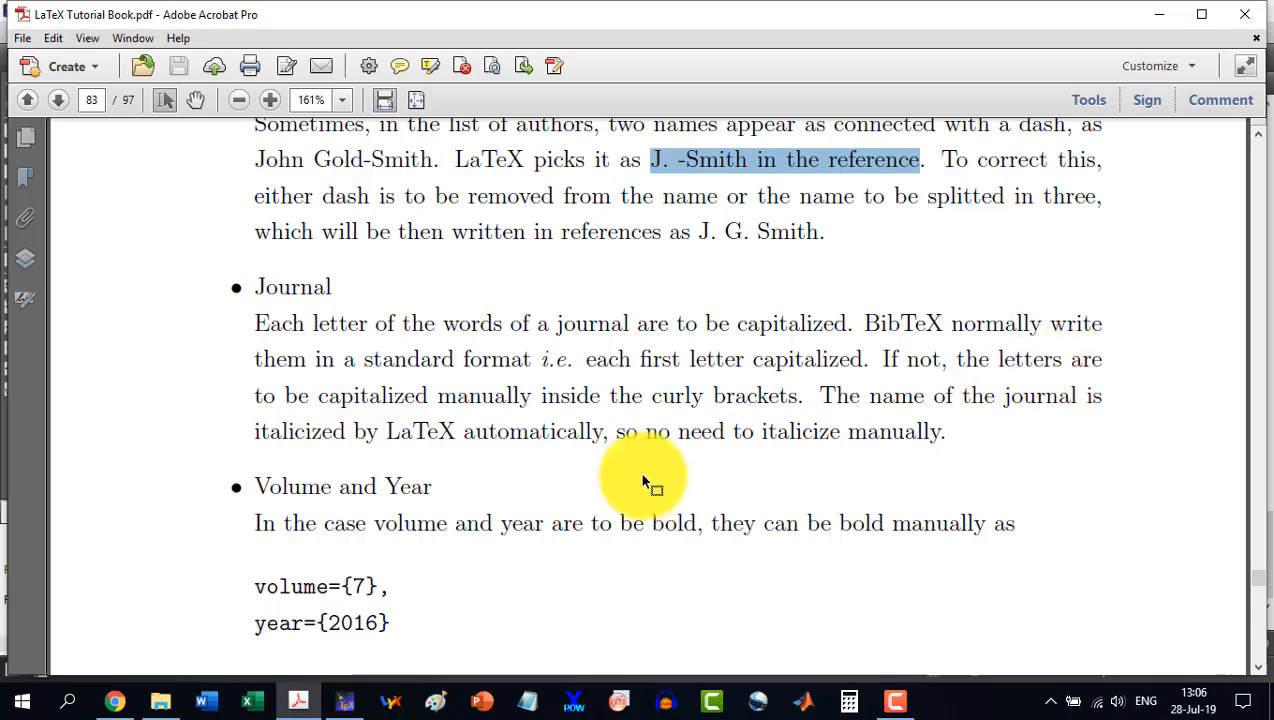
pyautogui.moveTo(330, 680)
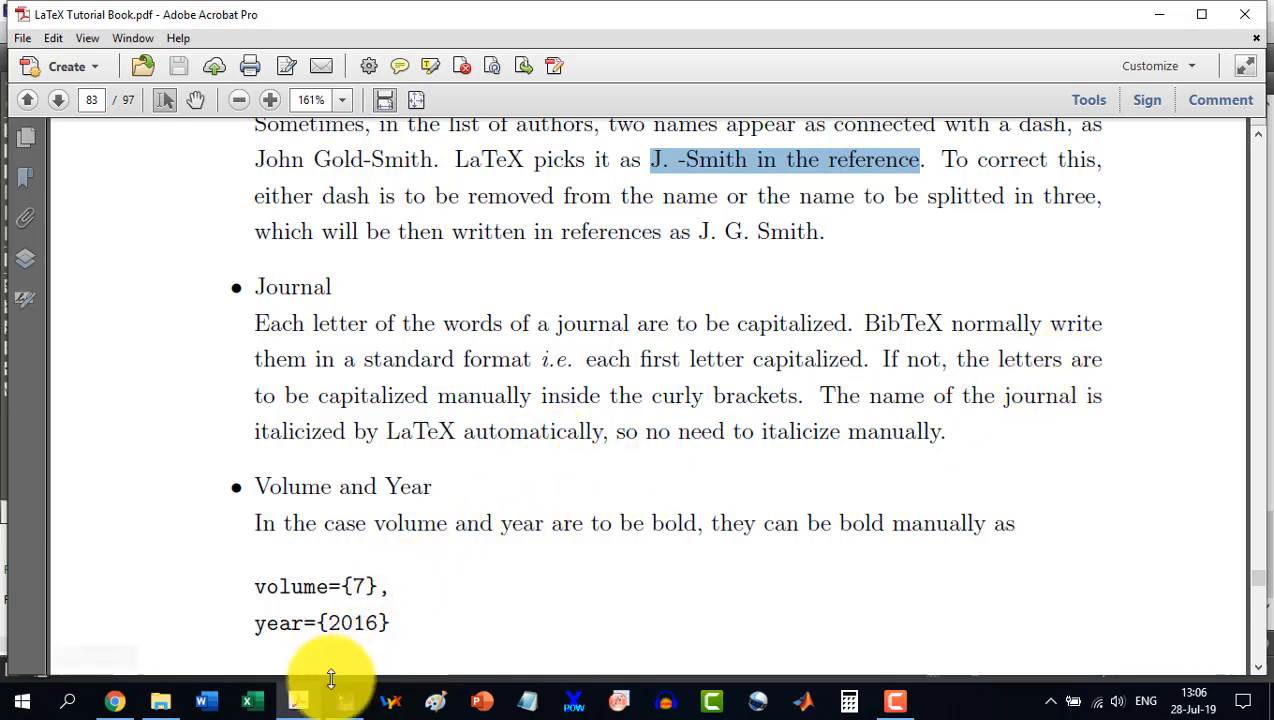
# Switch to TeXstudio, scroll to the cattaruzza2008 entry and select its journal name
pyautogui.click(345, 700)
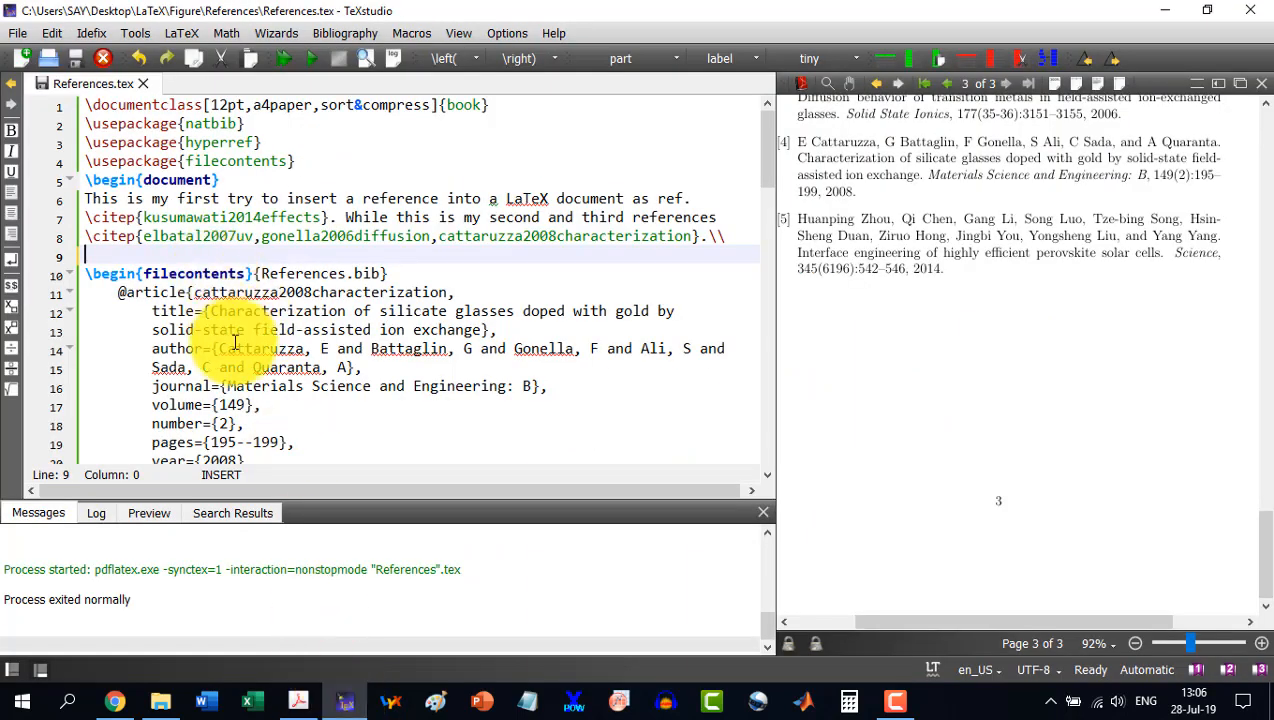
pyautogui.scroll(-3)
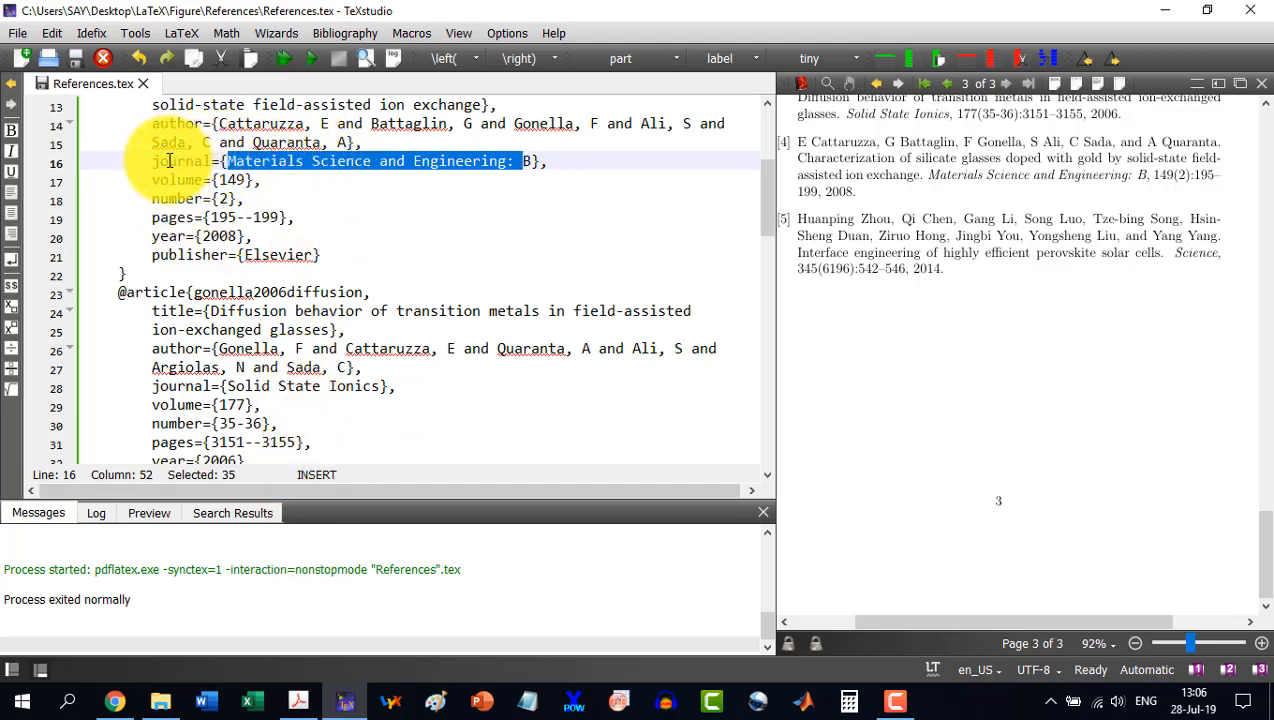
pyautogui.doubleClick(180, 161)
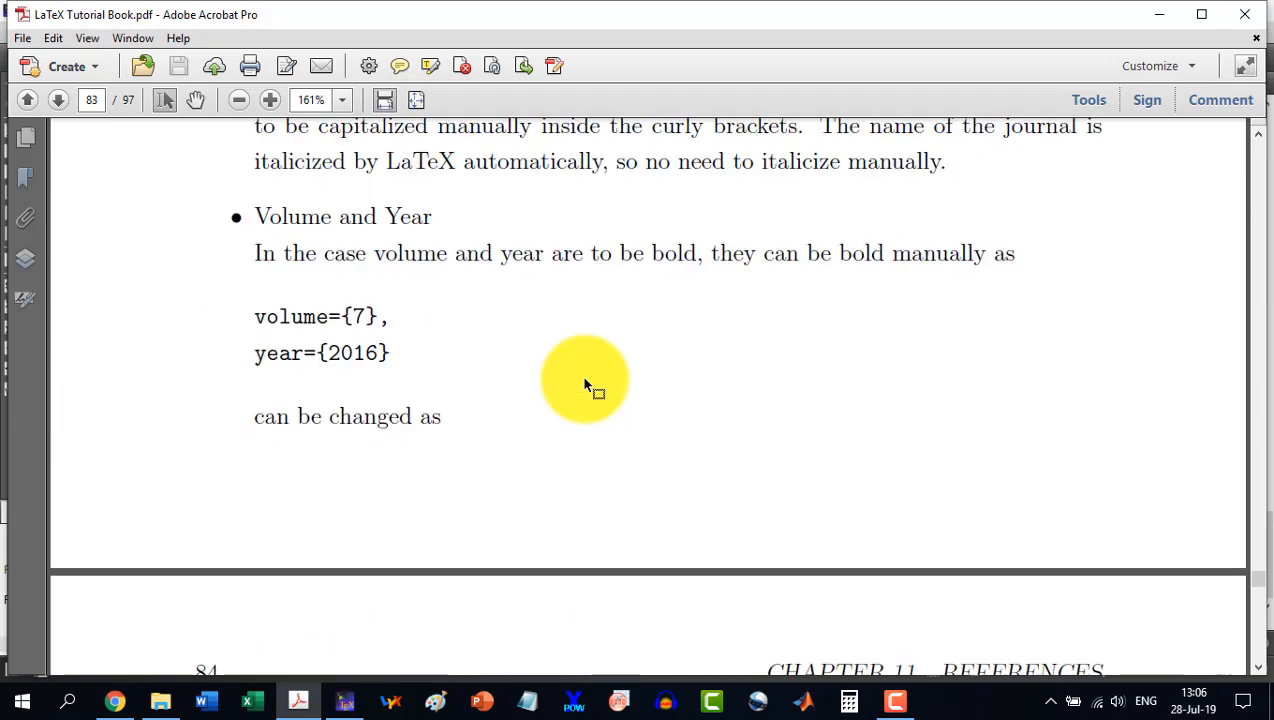
# Scroll the Acrobat tutorial to page 84 showing volume={\textbf{7}} and year={\textbf{2016}}
pyautogui.scroll(3)
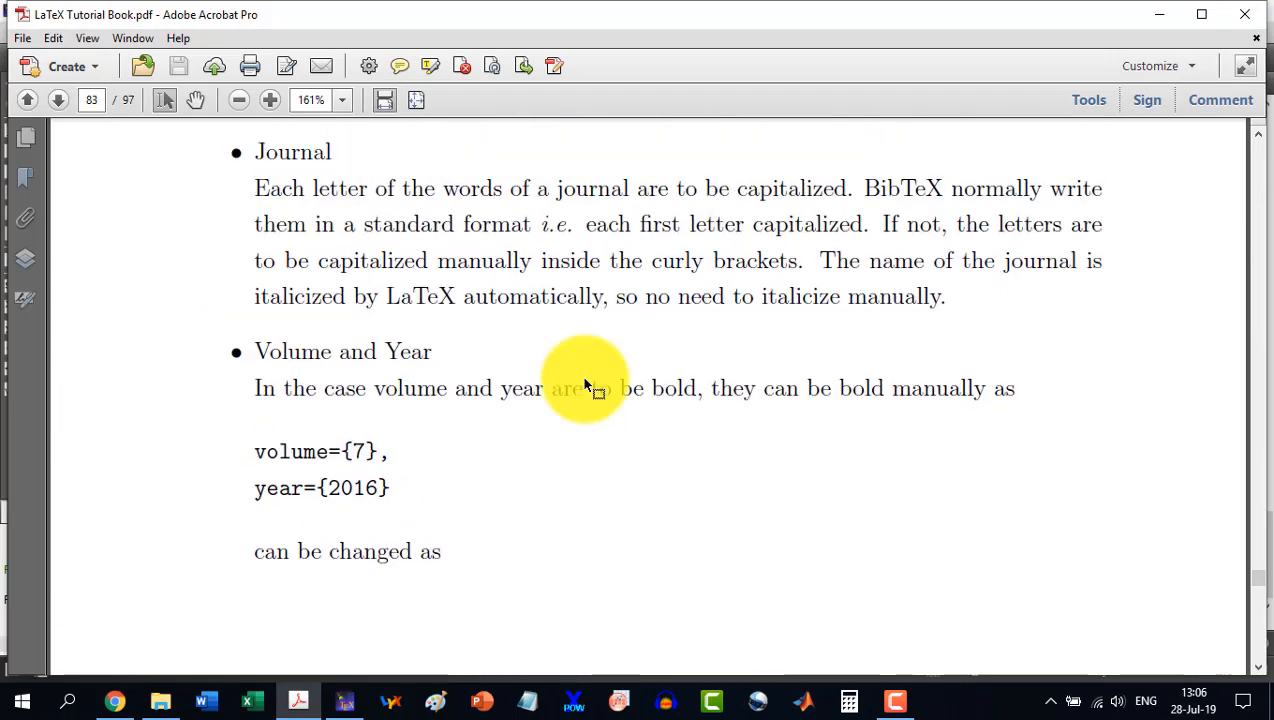
pyautogui.moveTo(570, 390)
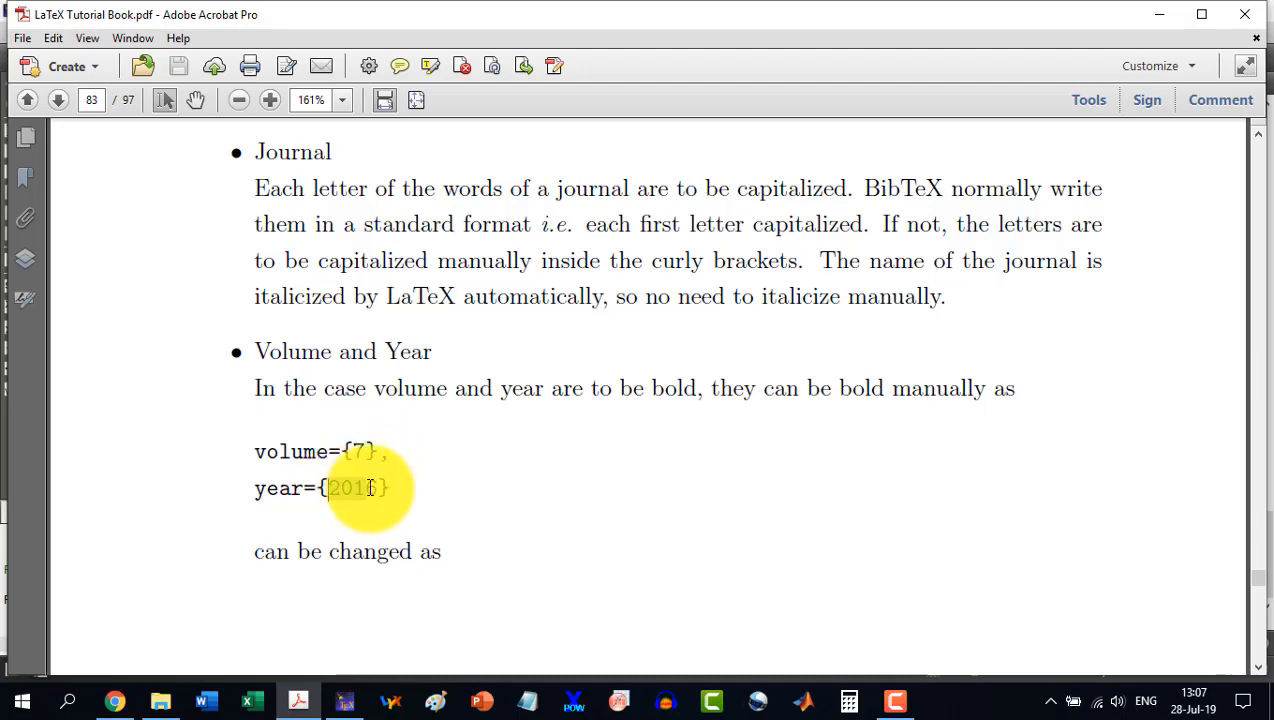
pyautogui.scroll(-3)
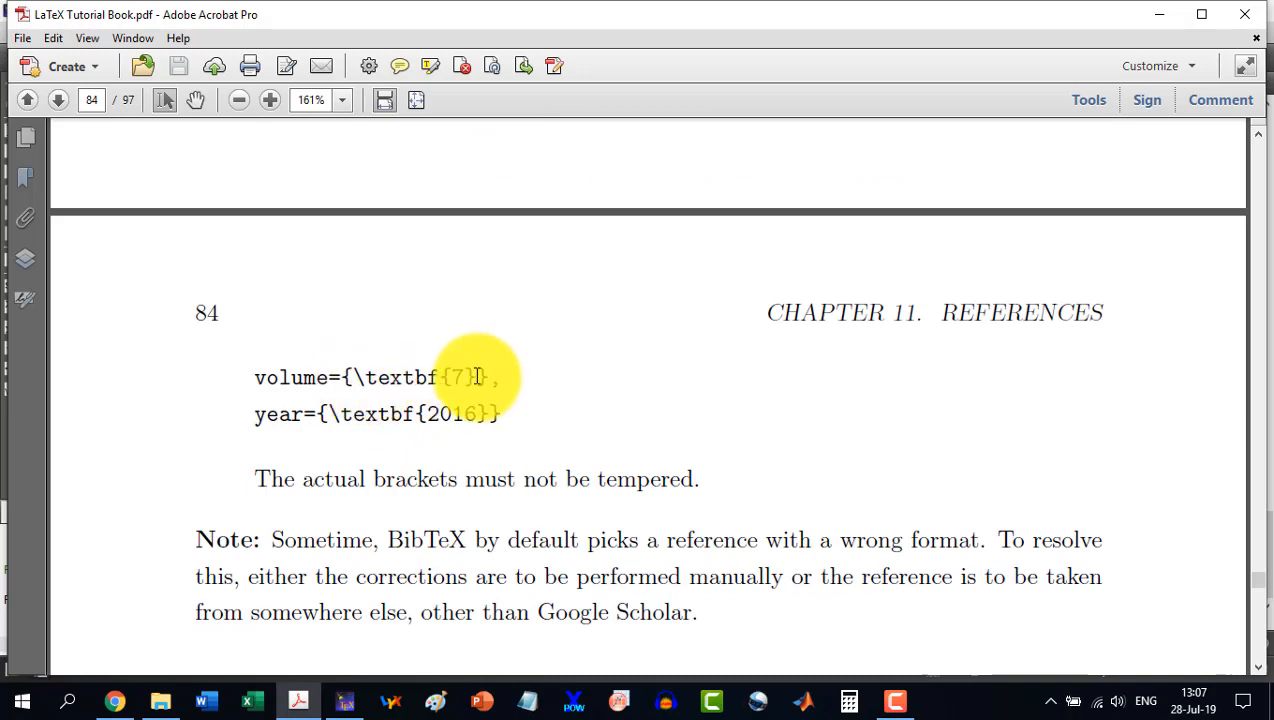
pyautogui.moveTo(370, 377)
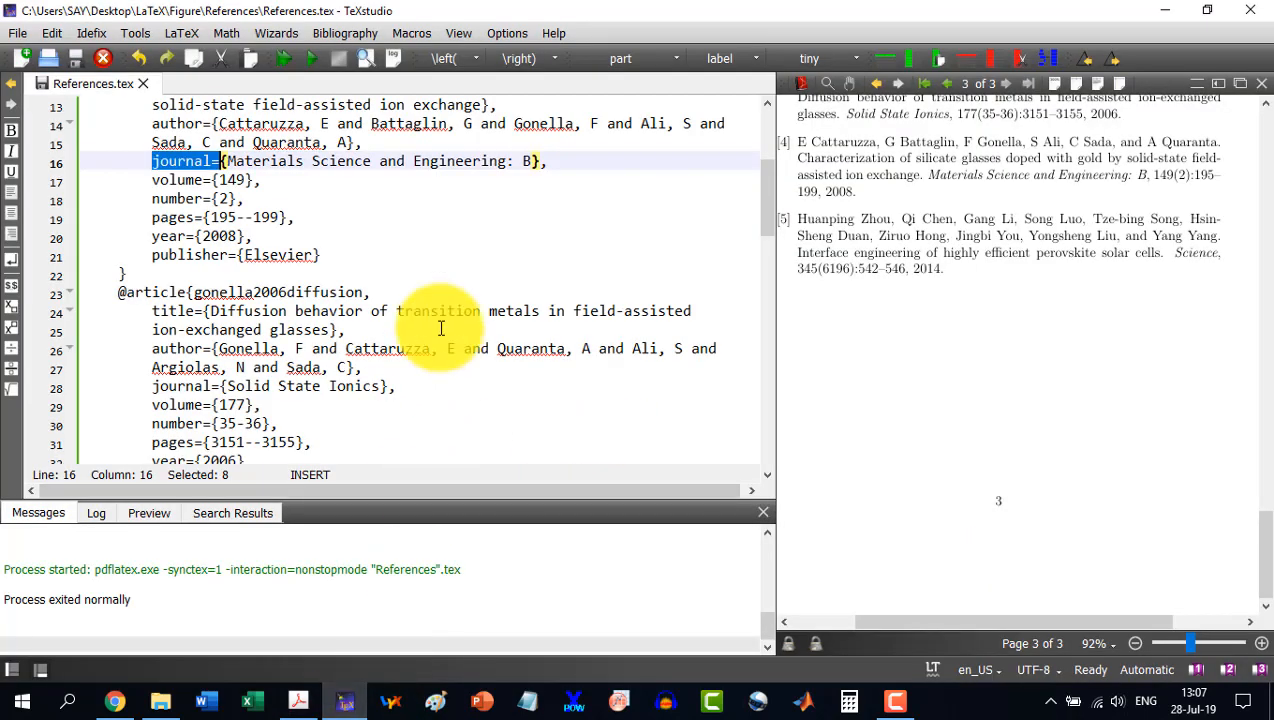
pyautogui.moveTo(371, 275)
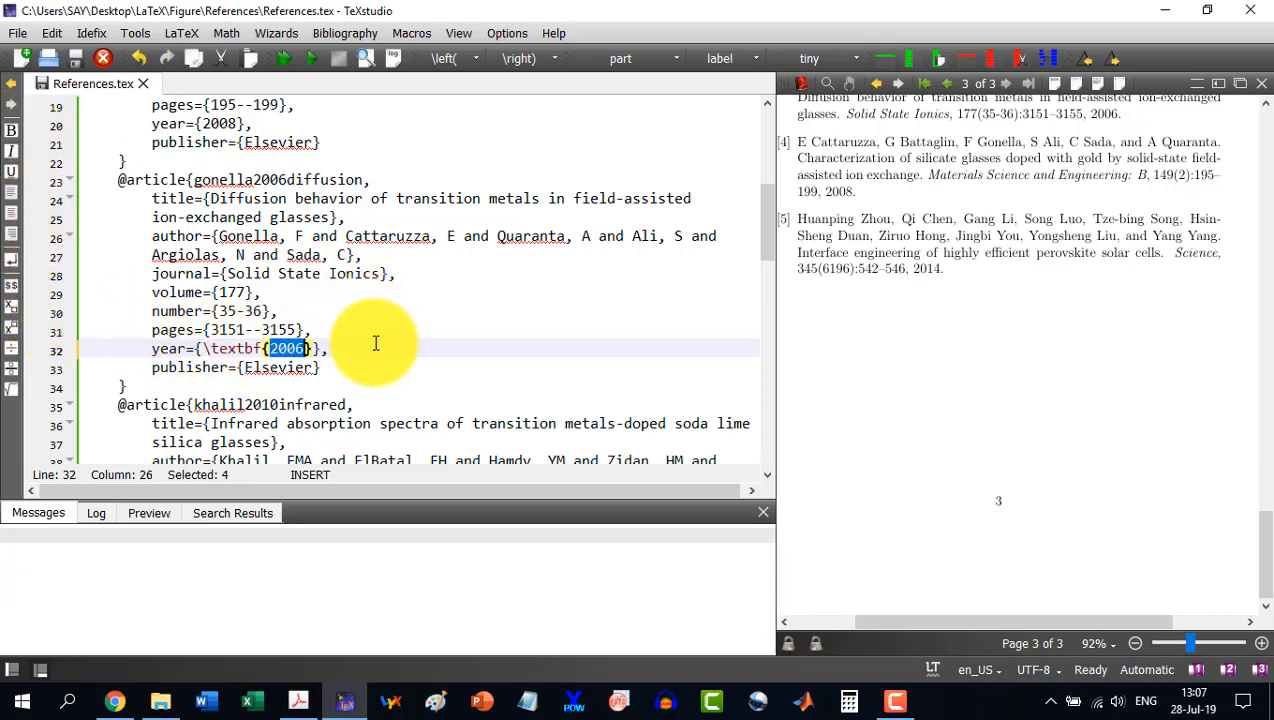
# Wrap the gonella2006diffusion year in bold, giving year={\textbf{2006}}
pyautogui.click(251, 58)
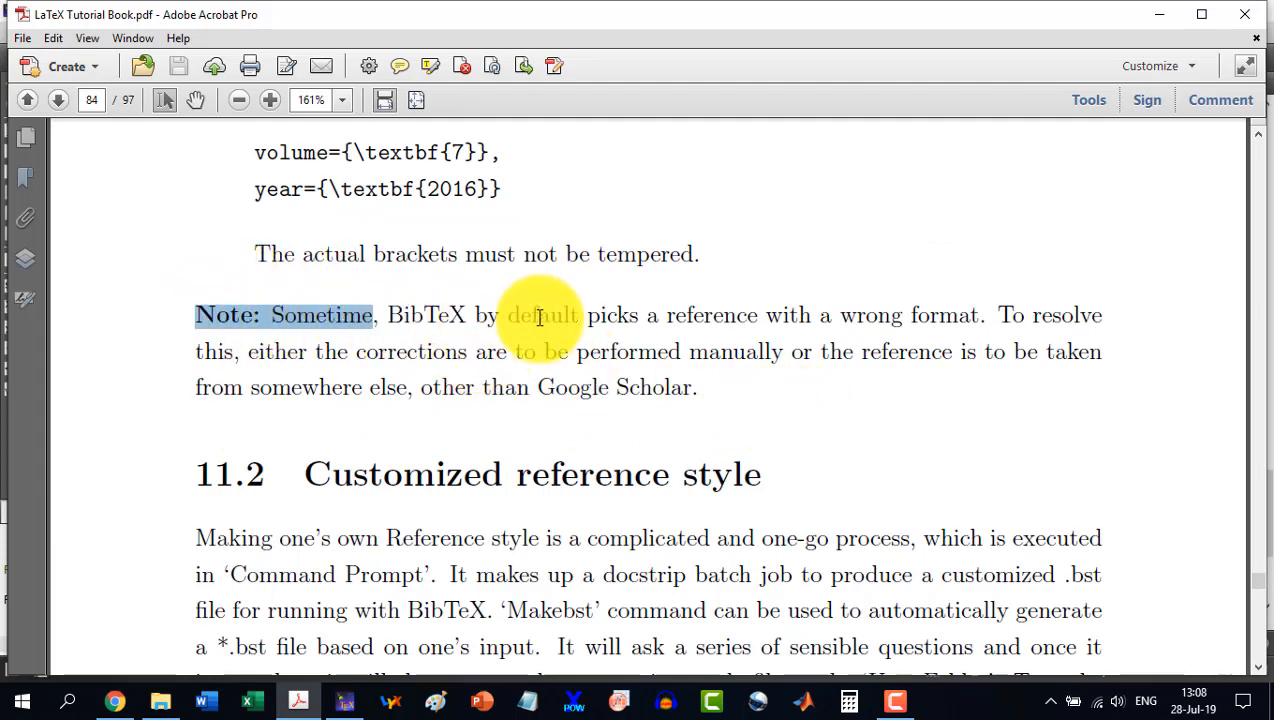
pyautogui.moveTo(783, 325)
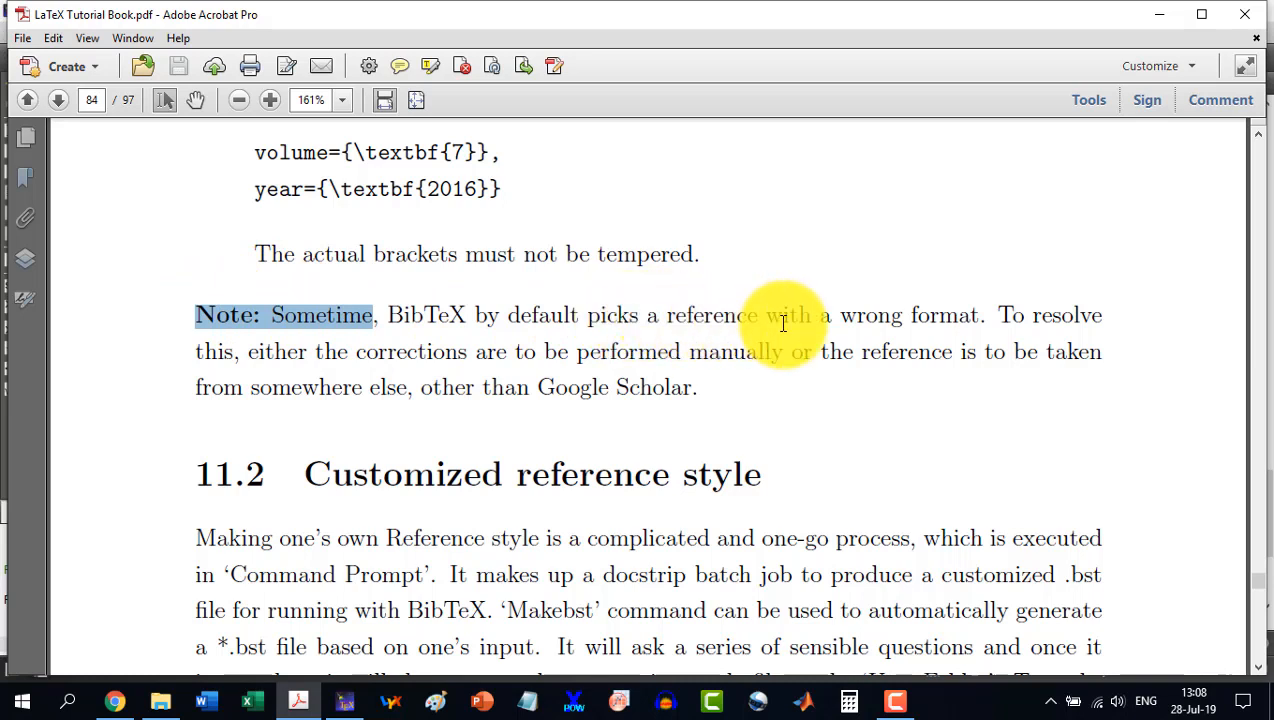
pyautogui.moveTo(925, 322)
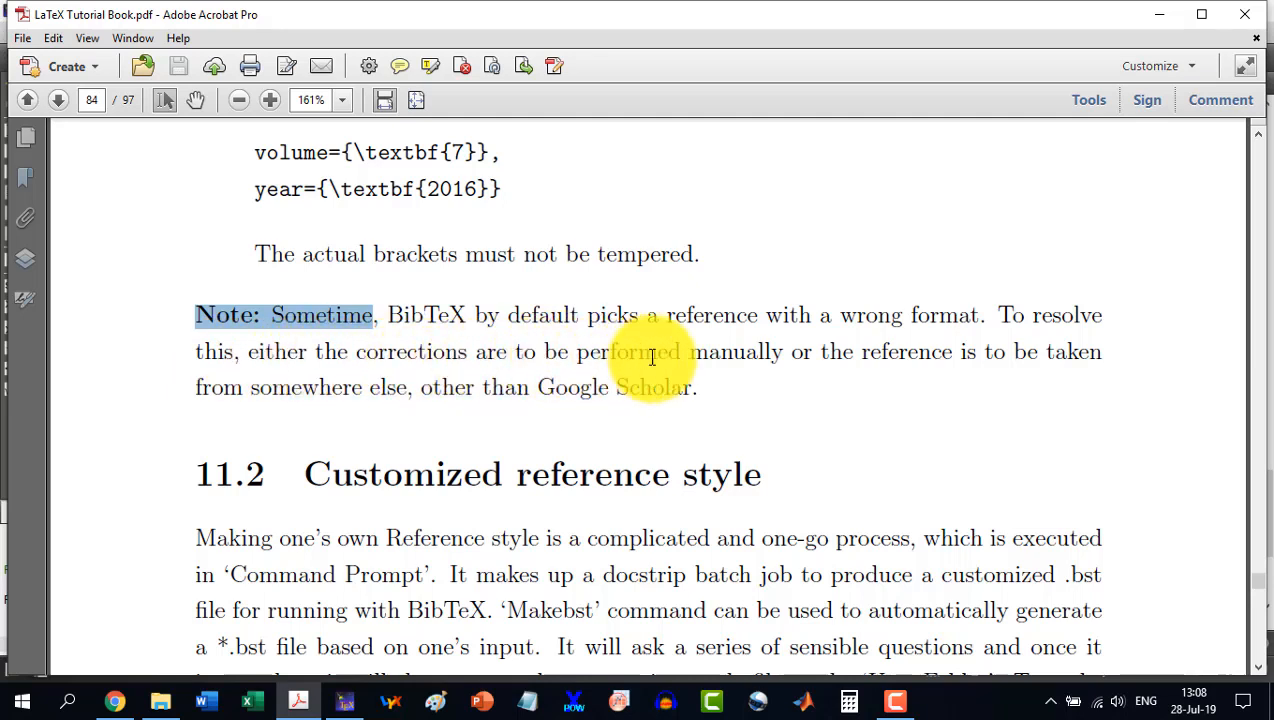
pyautogui.moveTo(328, 400)
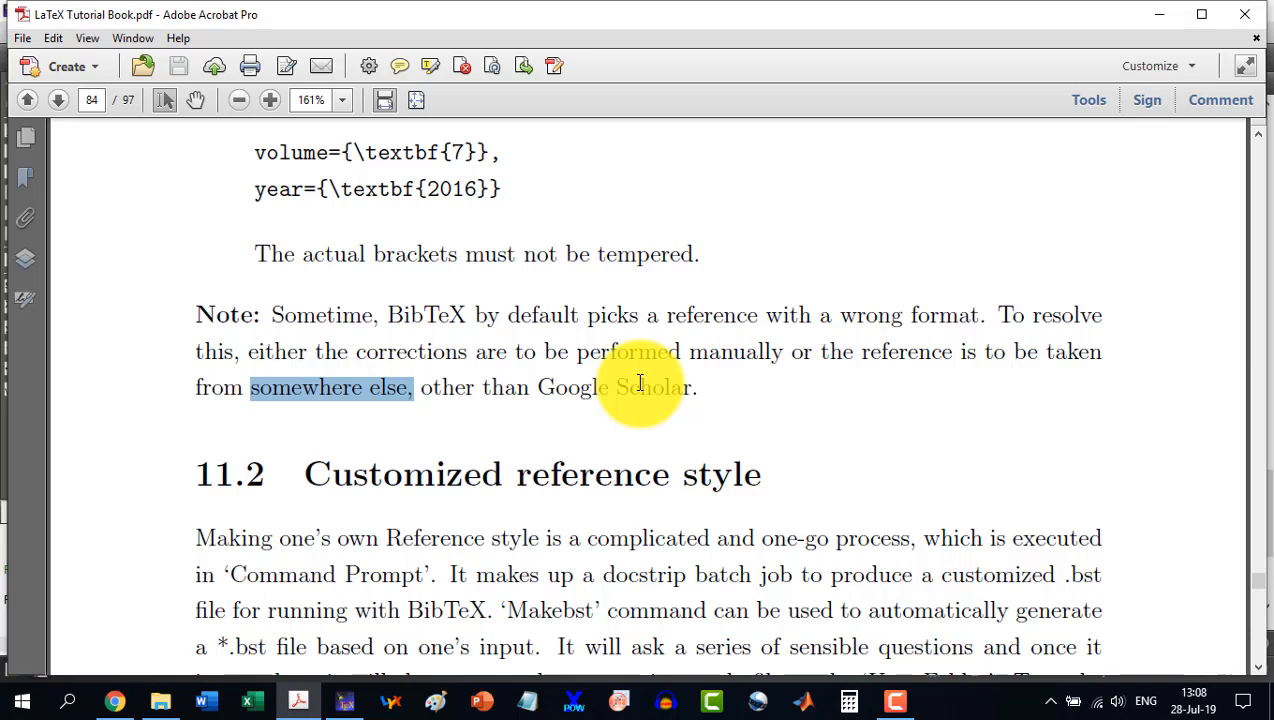
pyautogui.moveTo(640, 380)
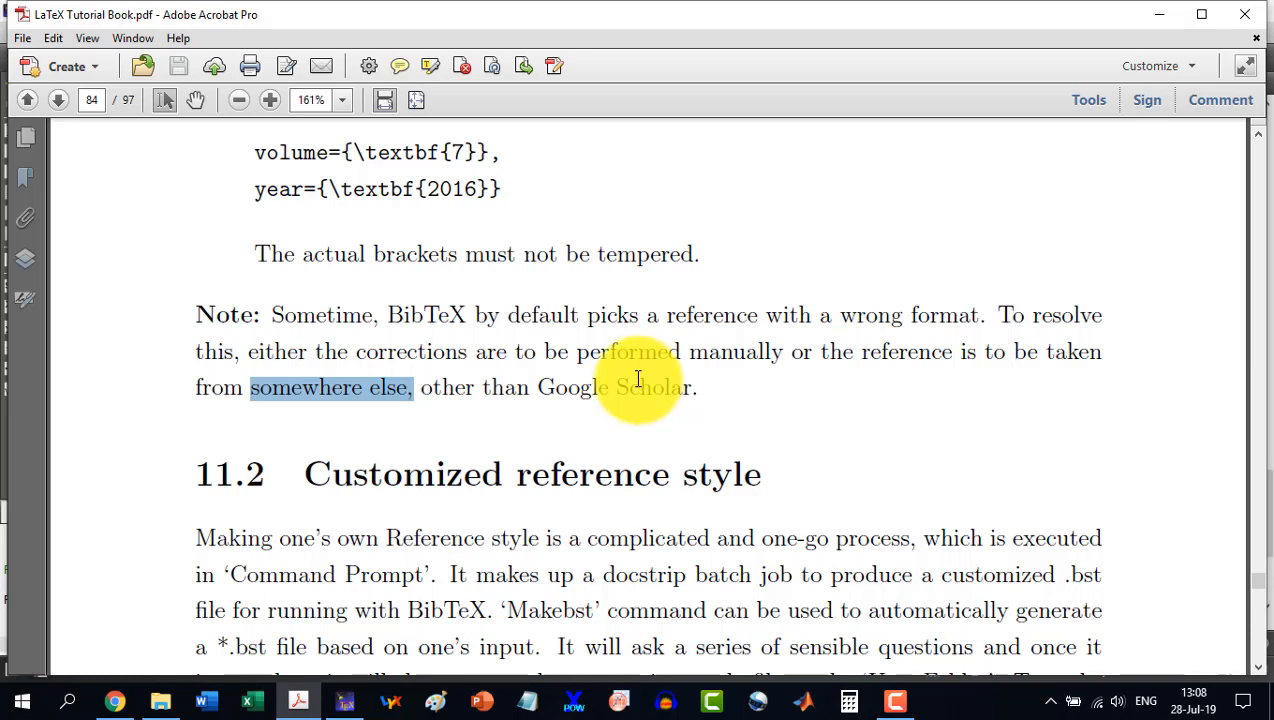
# Scroll the Acrobat tutorial down to section 11.2 Customized reference style
pyautogui.scroll(-3)
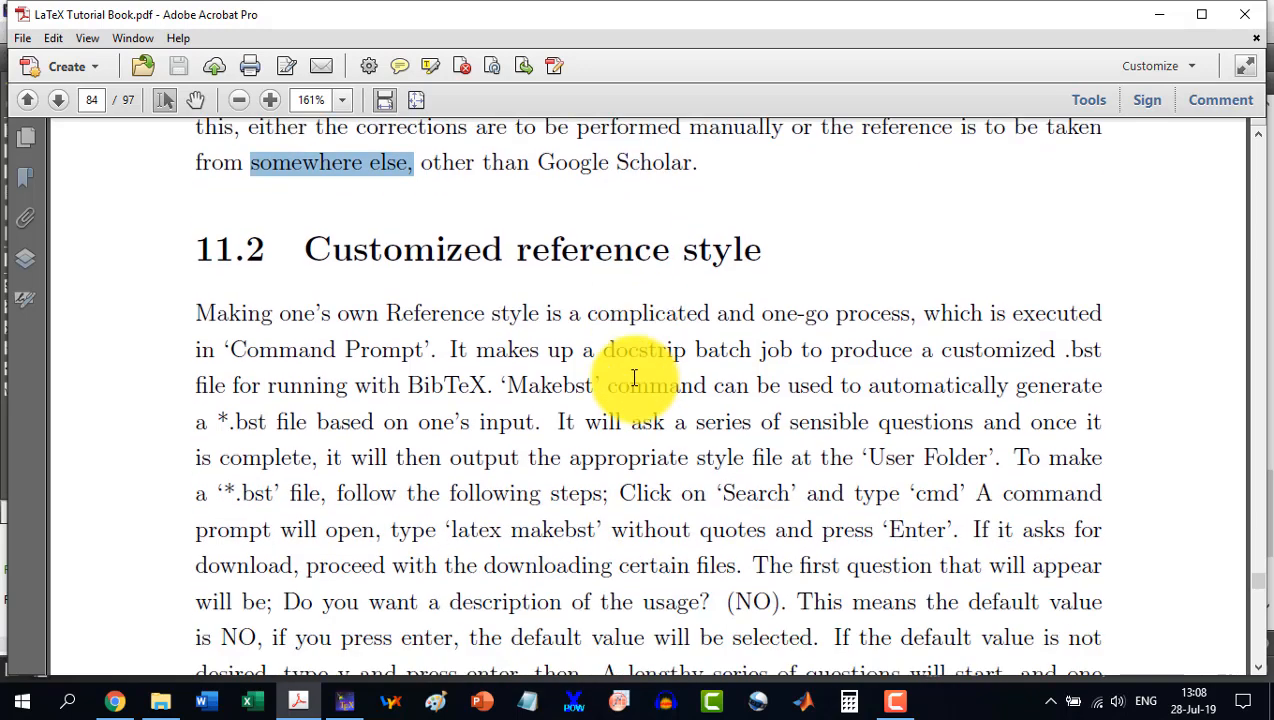